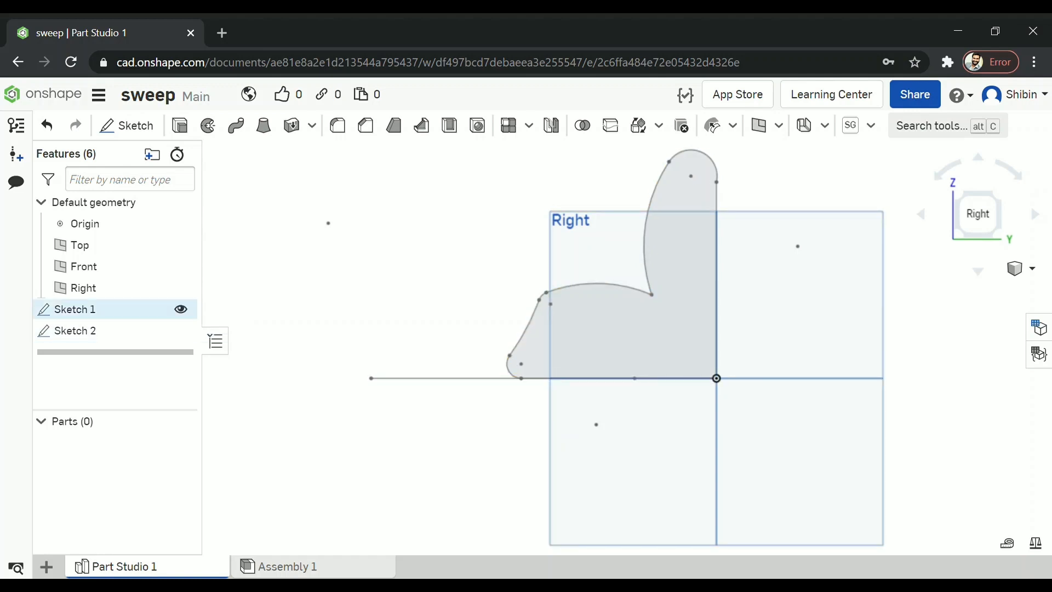
# Sweep the Sketch 1 face along the Sketch 2 curve into solid Part 1
pyautogui.doubleClick(76, 308)
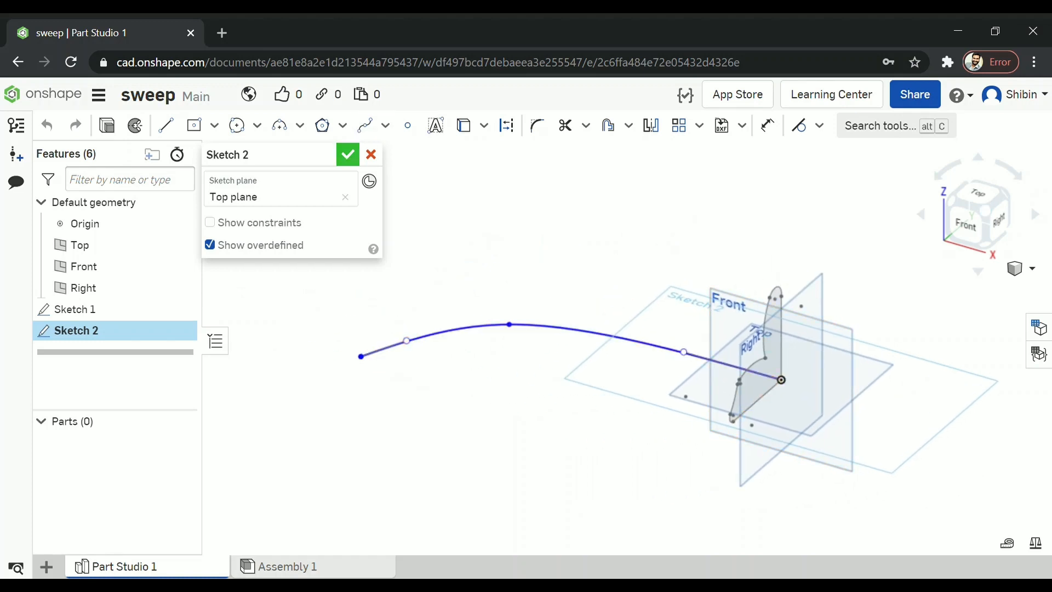
pyautogui.click(347, 154)
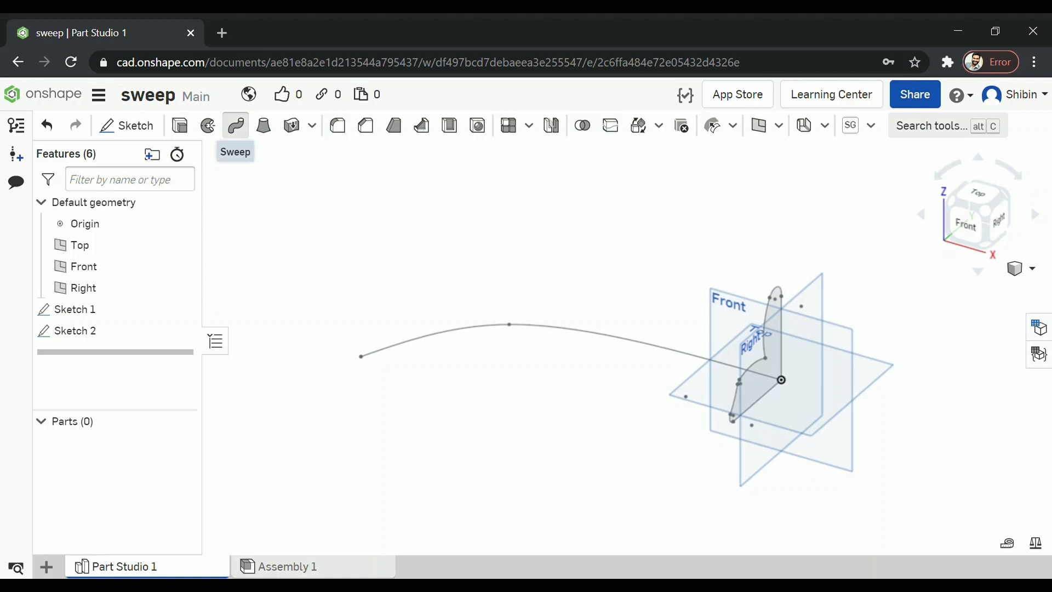
pyautogui.click(236, 125)
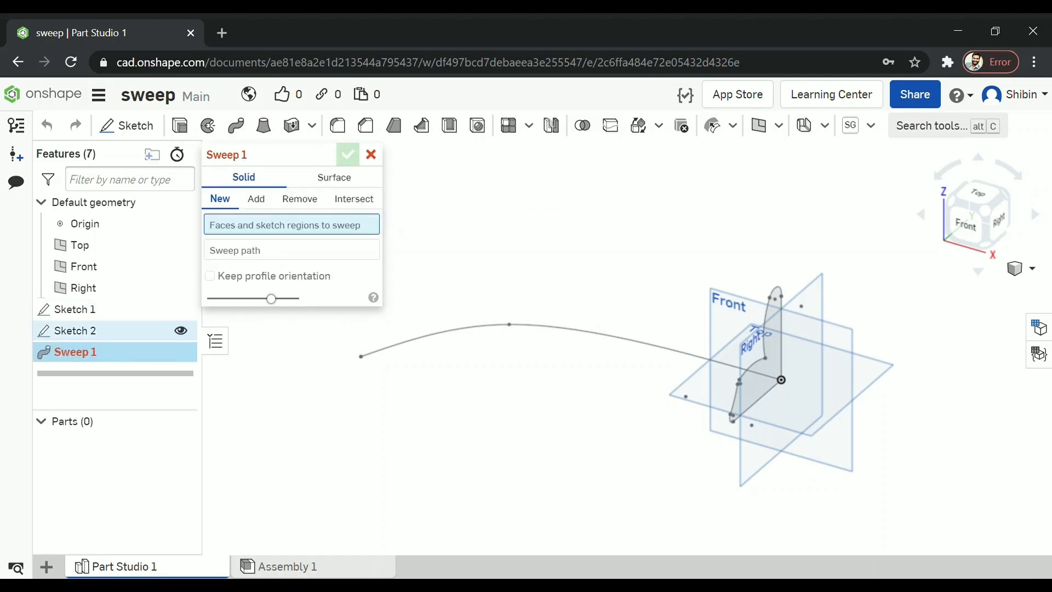
pyautogui.click(755, 363)
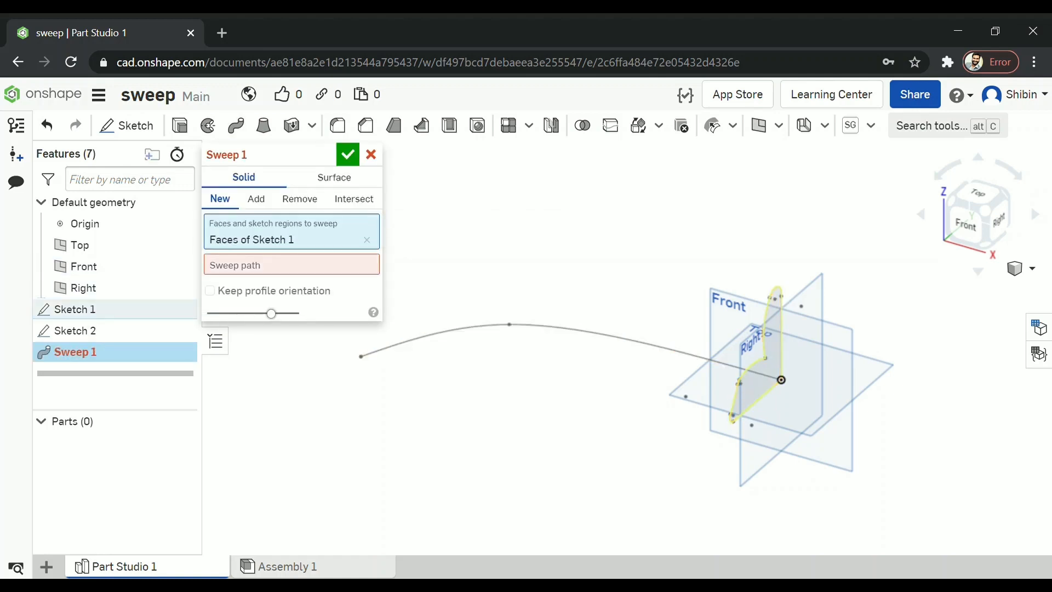
pyautogui.click(293, 264)
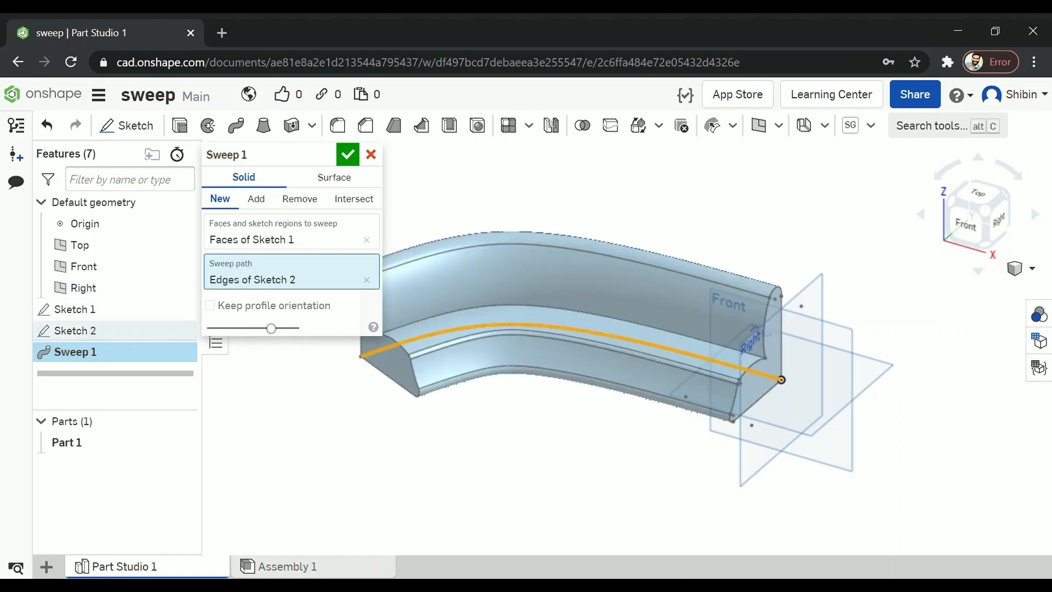
pyautogui.click(347, 154)
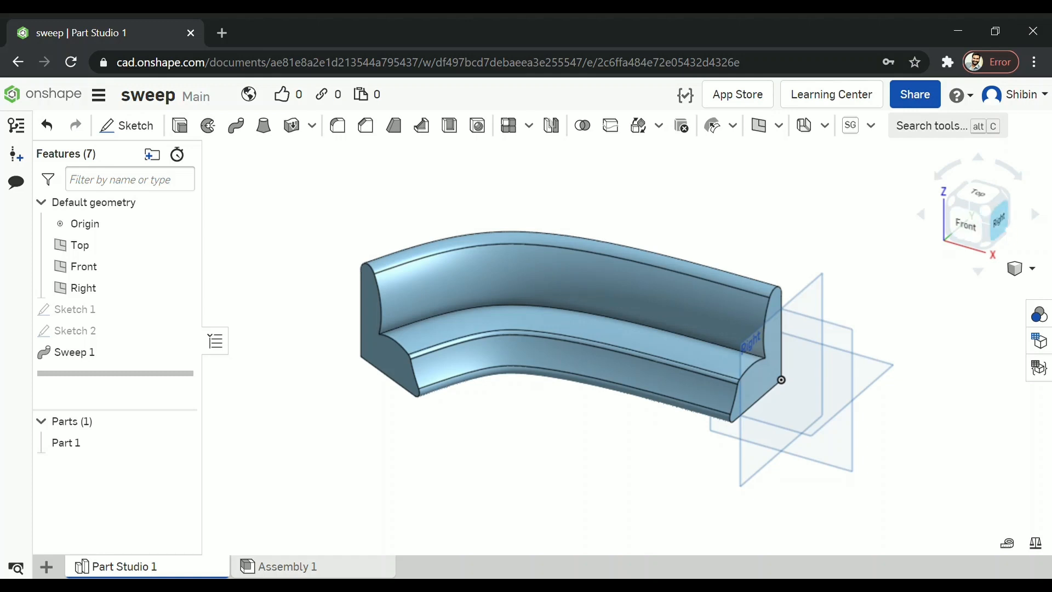
# Undo the sweep and open the Wall mounted Coat Rack document's empty Part Studio
pyautogui.click(1001, 218)
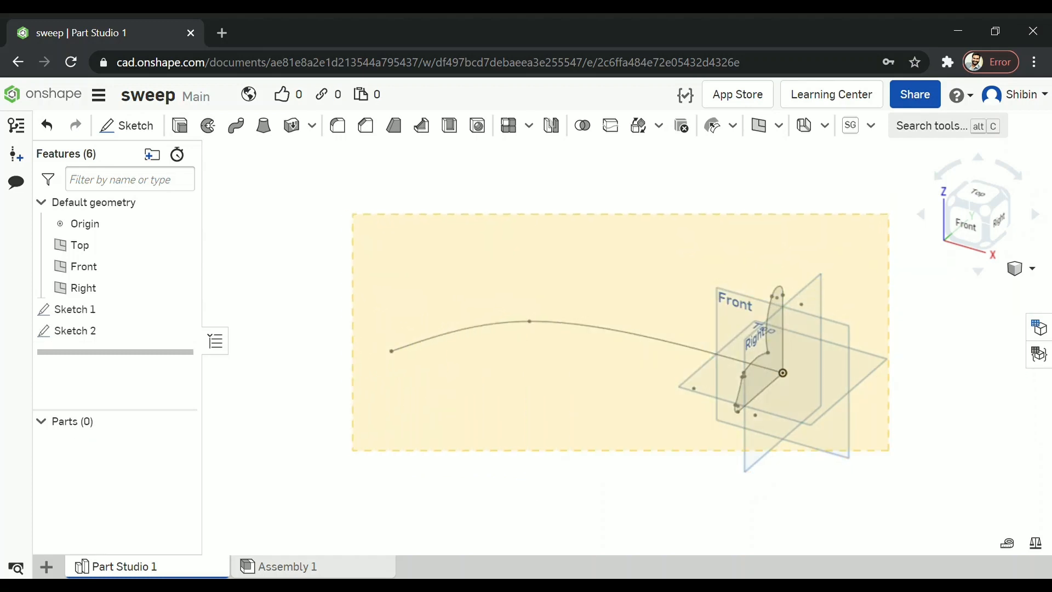
pyautogui.click(46, 126)
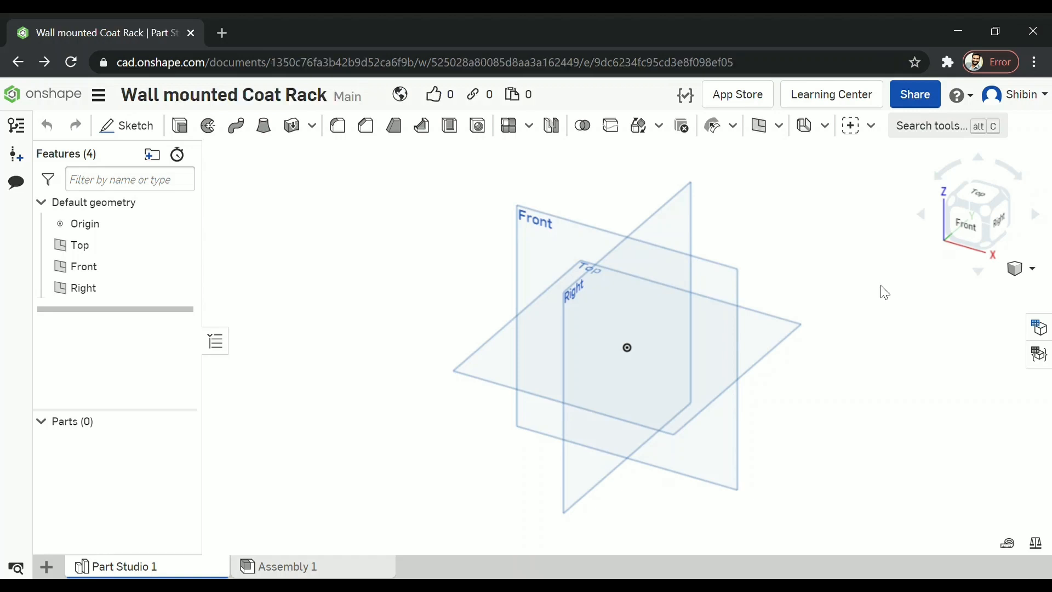
pyautogui.moveTo(858, 307)
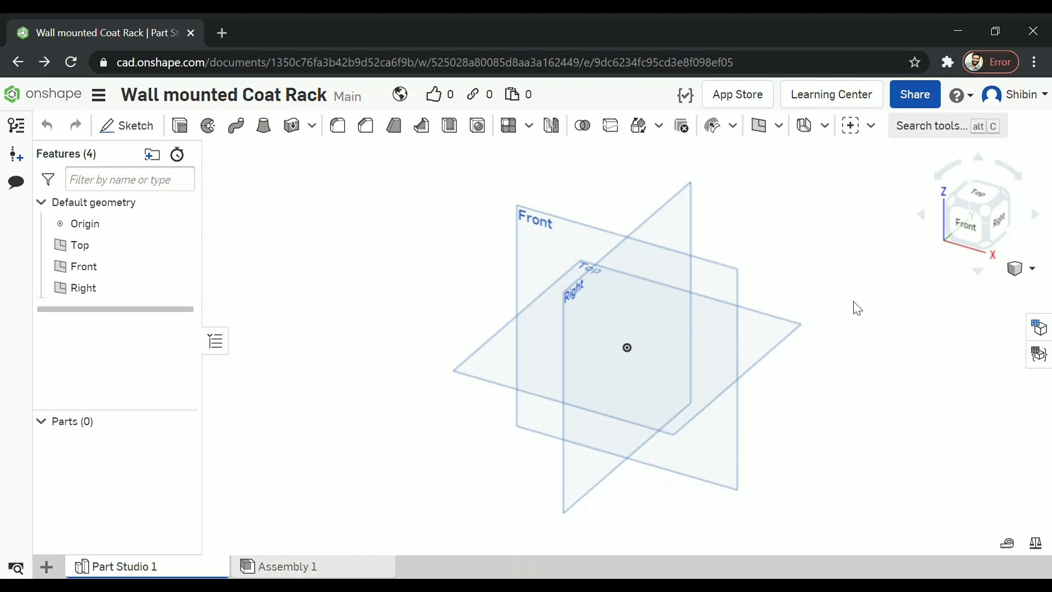
pyautogui.moveTo(260, 174)
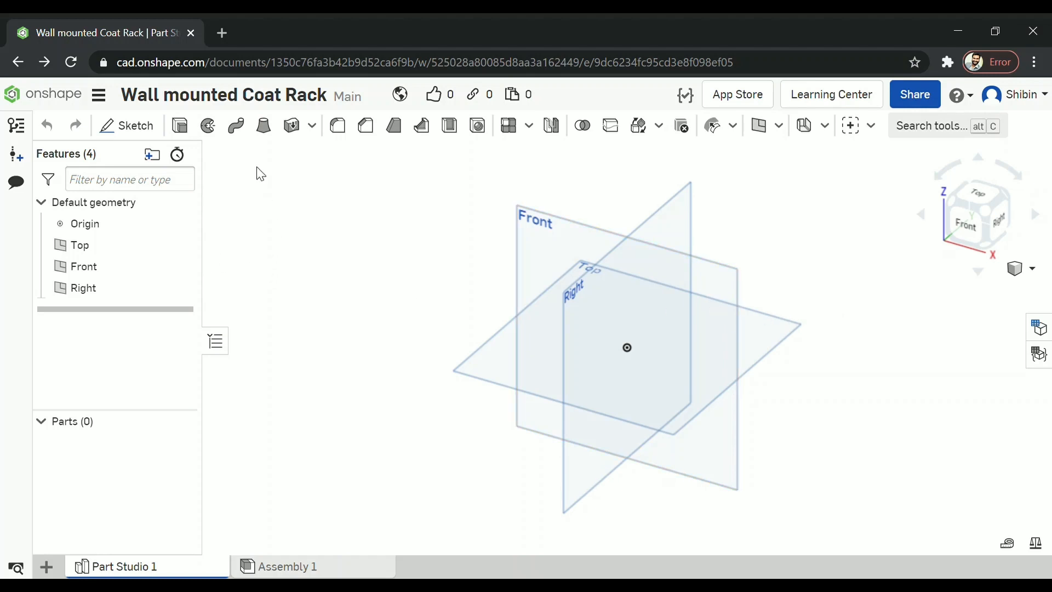
pyautogui.doubleClick(223, 94)
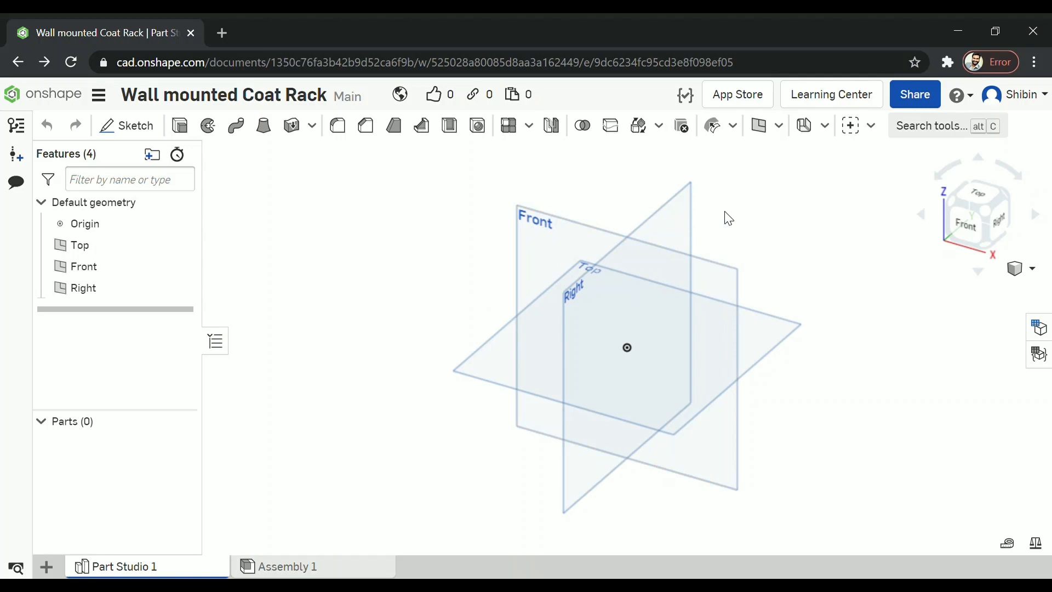
# Sketch a short line and two tangent arcs on the Right plane as the hook path
pyautogui.click(83, 287)
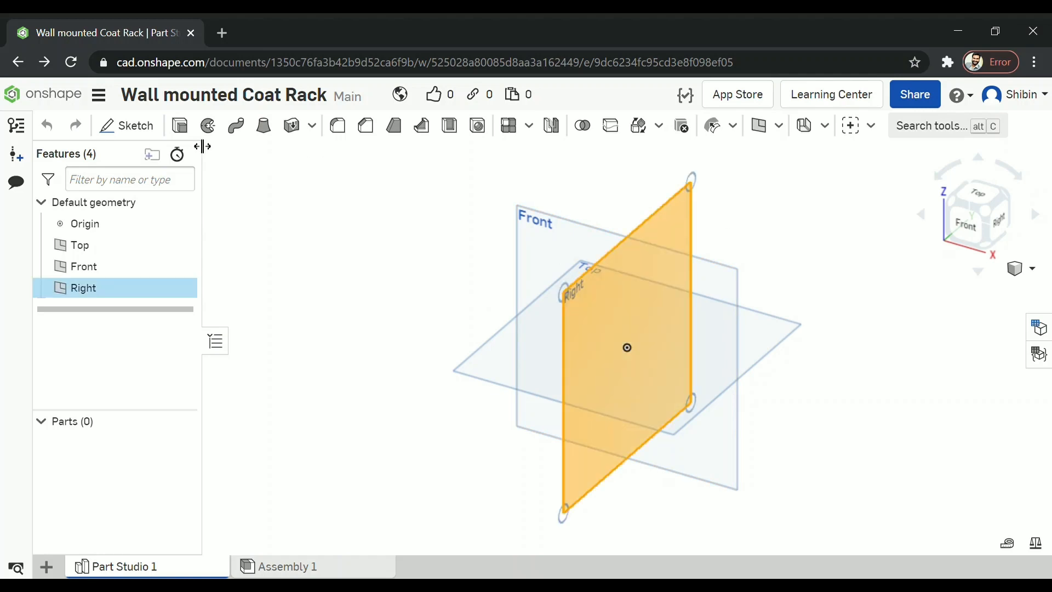
pyautogui.click(135, 126)
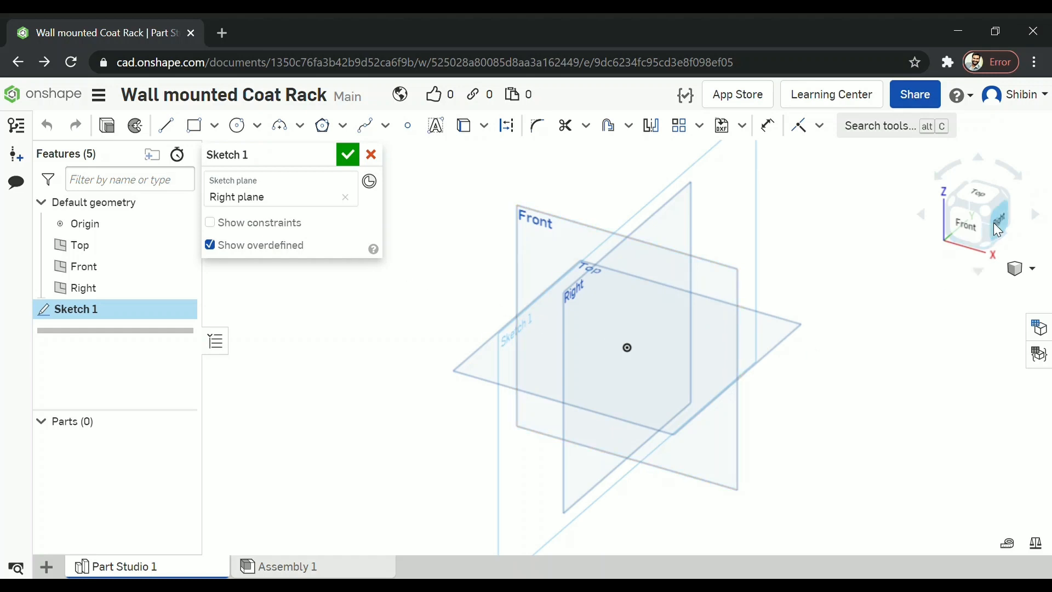
pyautogui.click(996, 218)
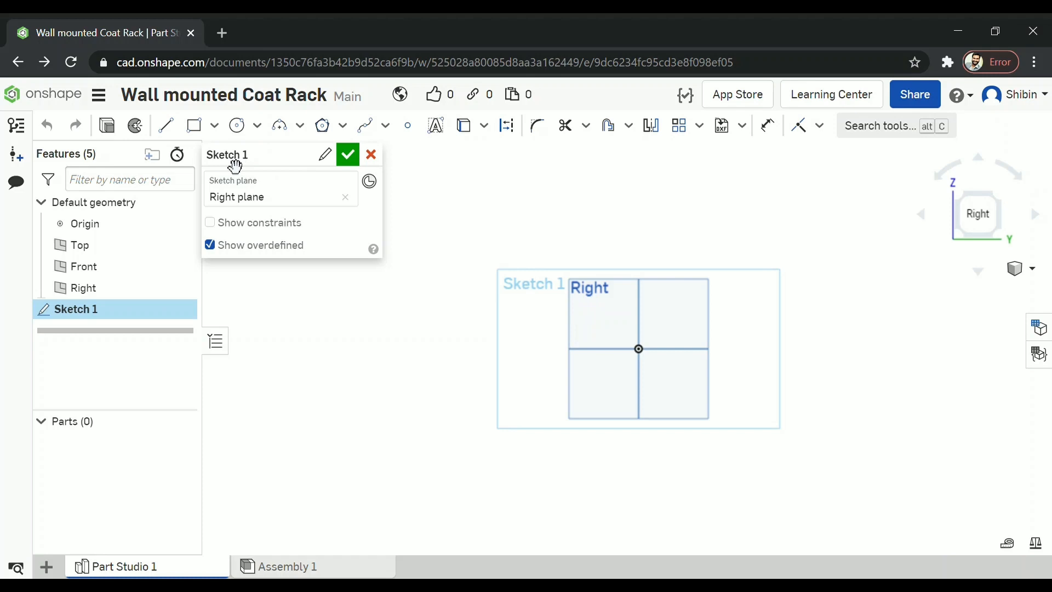
pyautogui.click(165, 125)
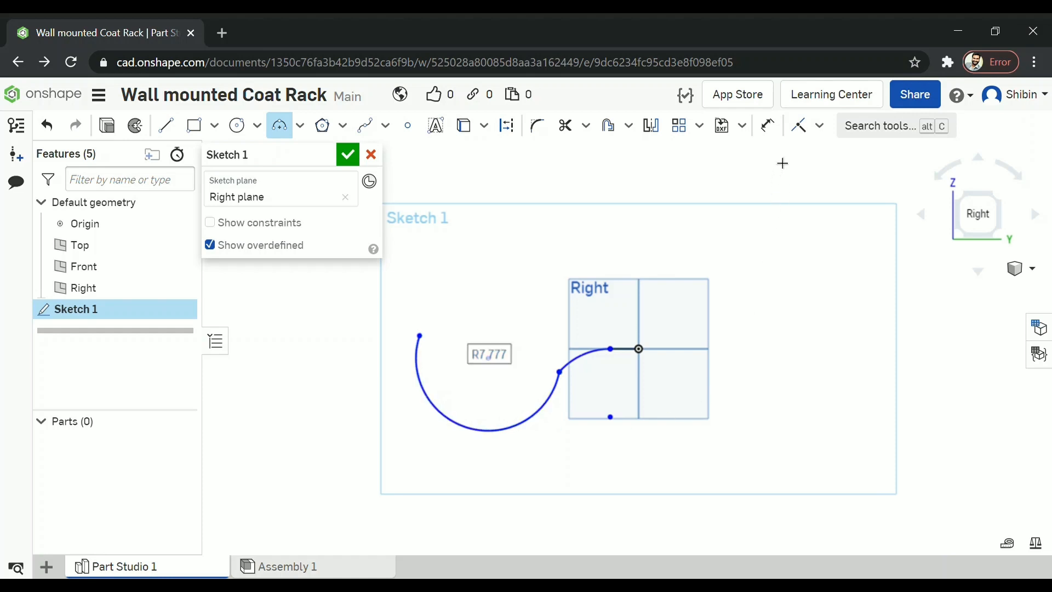
pyautogui.moveTo(683, 532)
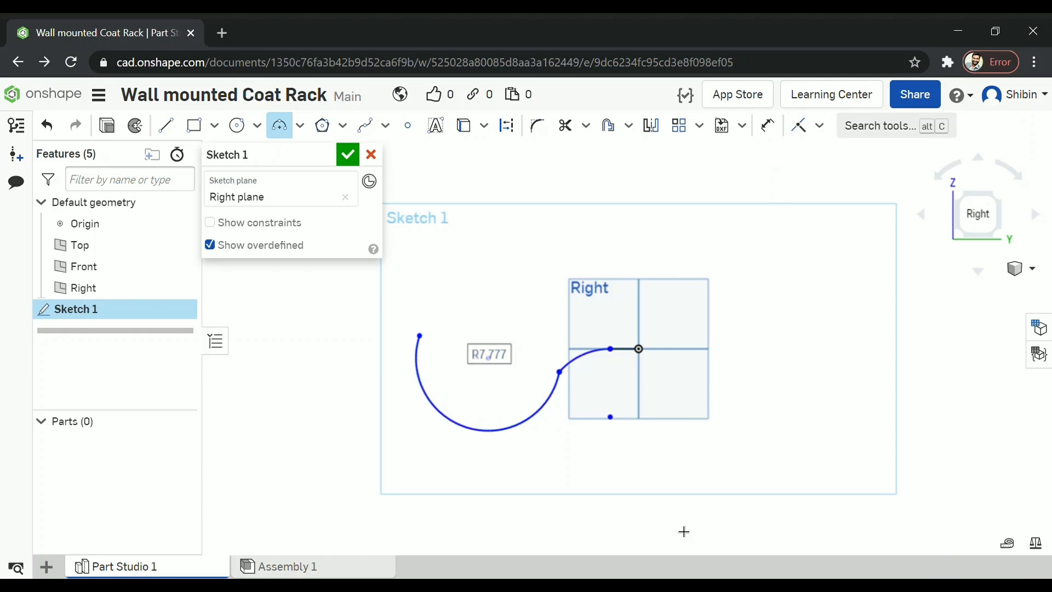
pyautogui.scroll(3)
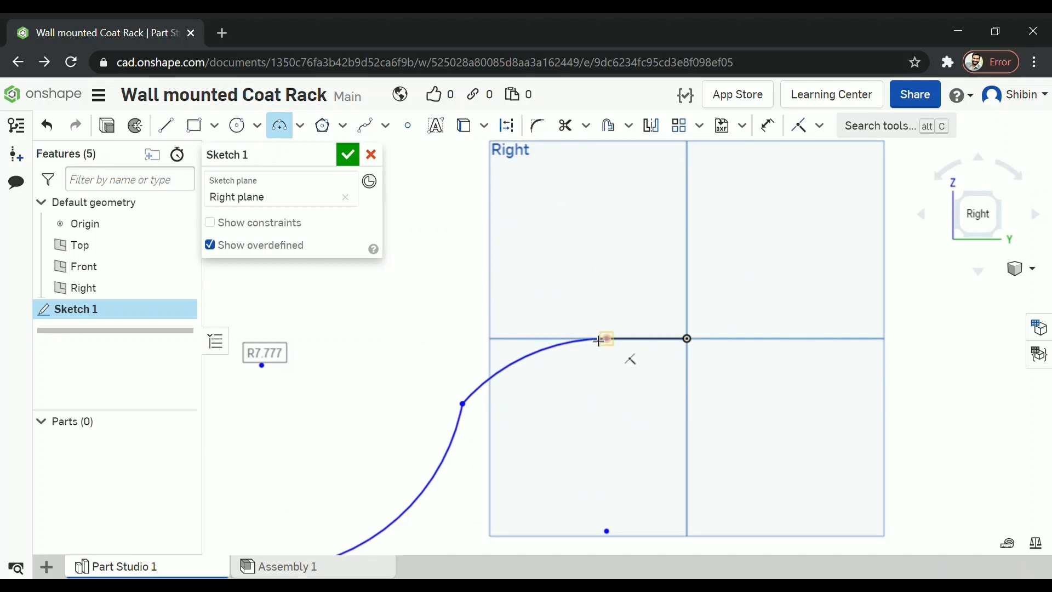
pyautogui.moveTo(777, 265)
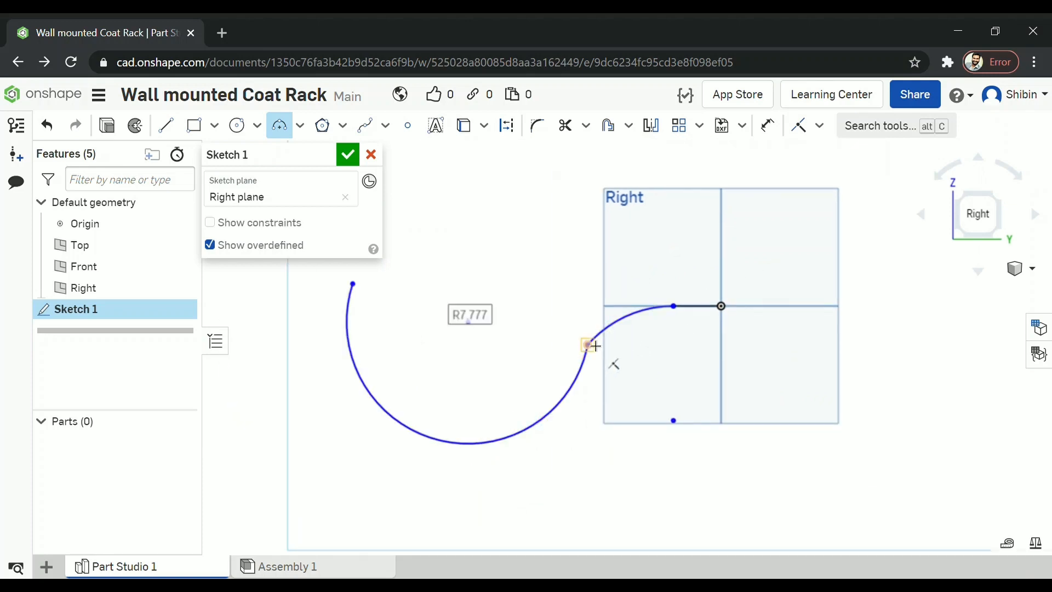
pyautogui.click(818, 126)
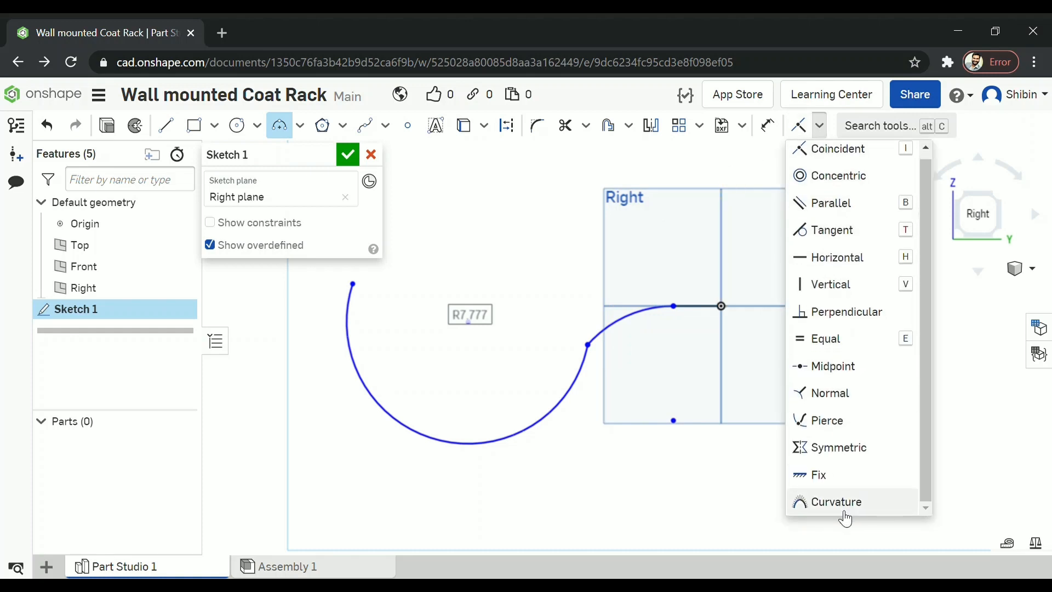
pyautogui.moveTo(832, 229)
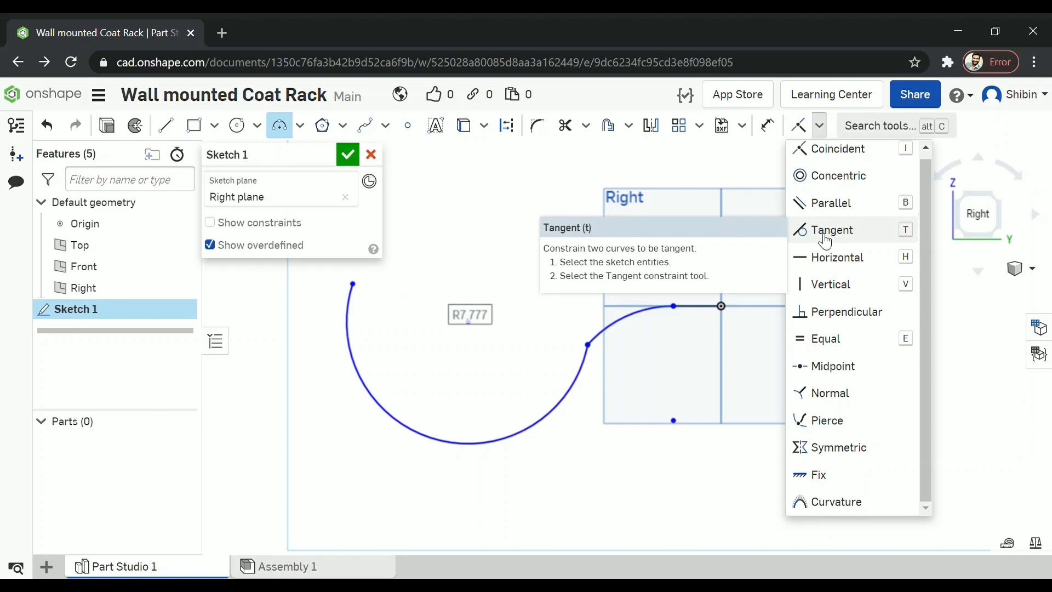
pyautogui.click(832, 230)
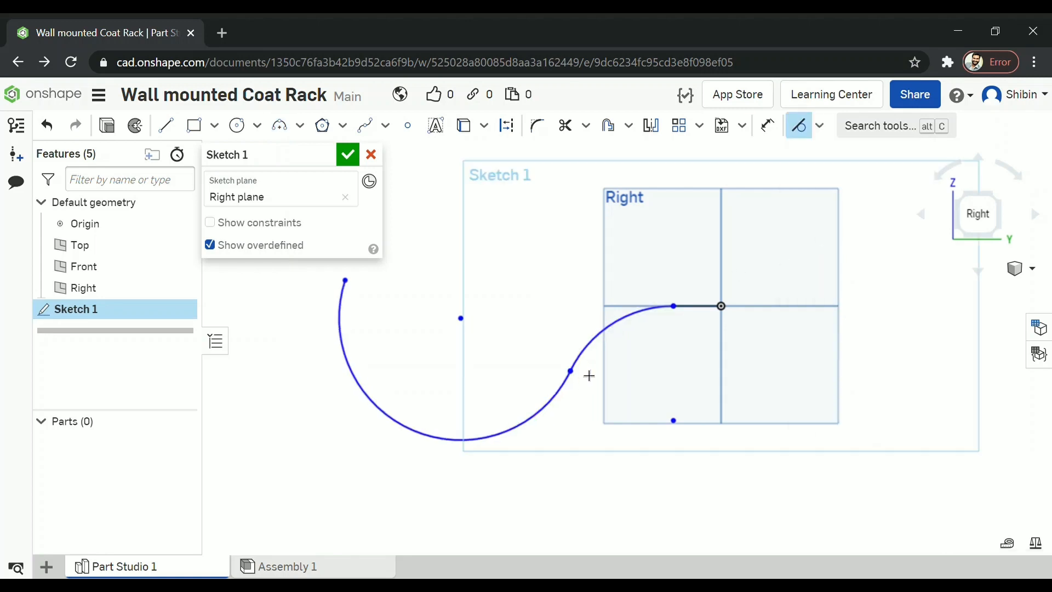
pyautogui.moveTo(546, 309)
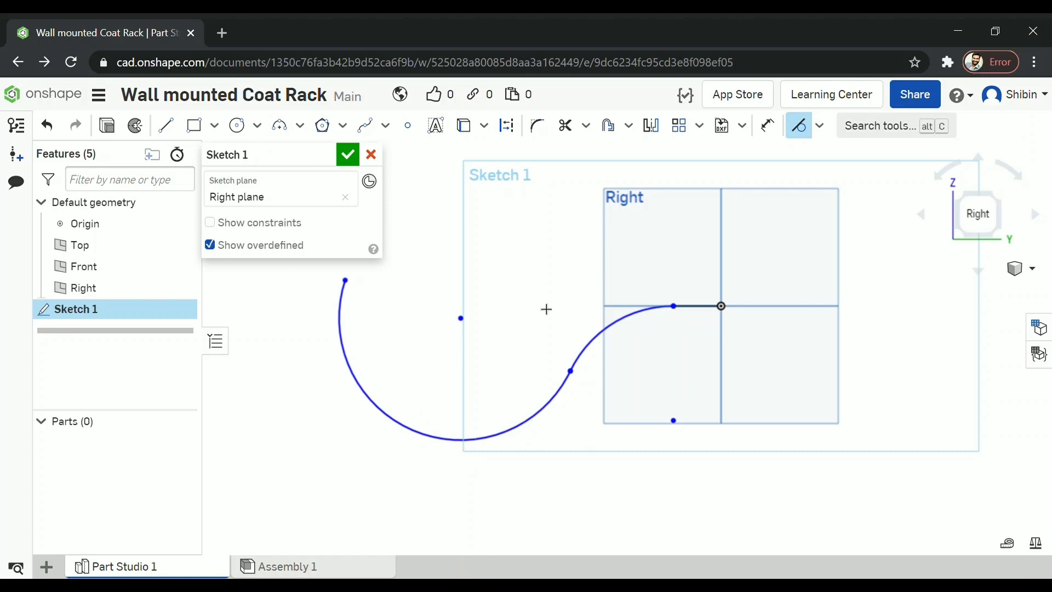
pyautogui.click(348, 154)
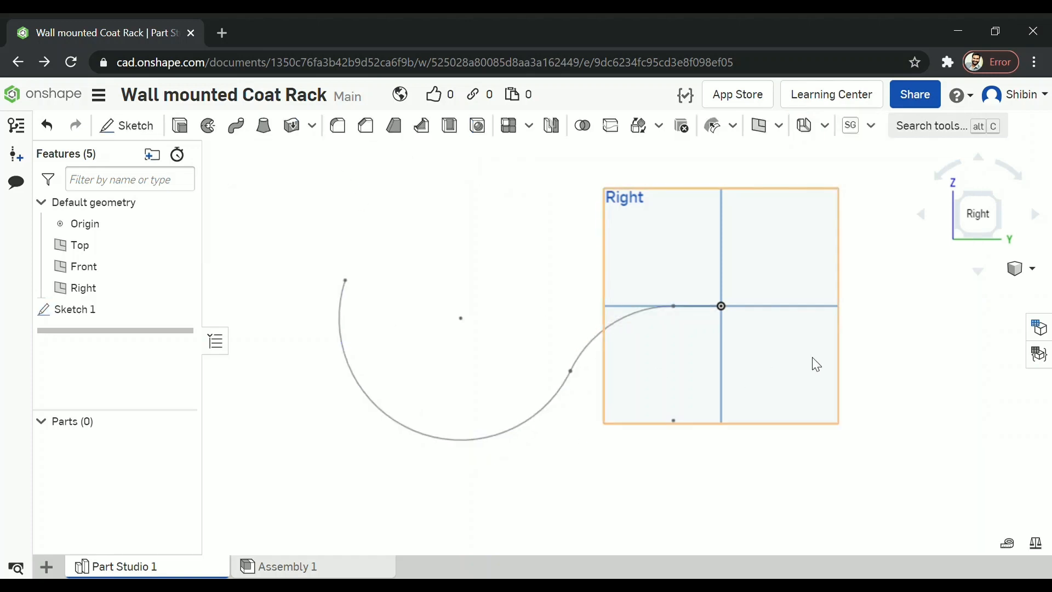
# Sketch a Ø2.659 circle centred on the origin on the Front plane as Sketch 2
pyautogui.click(84, 266)
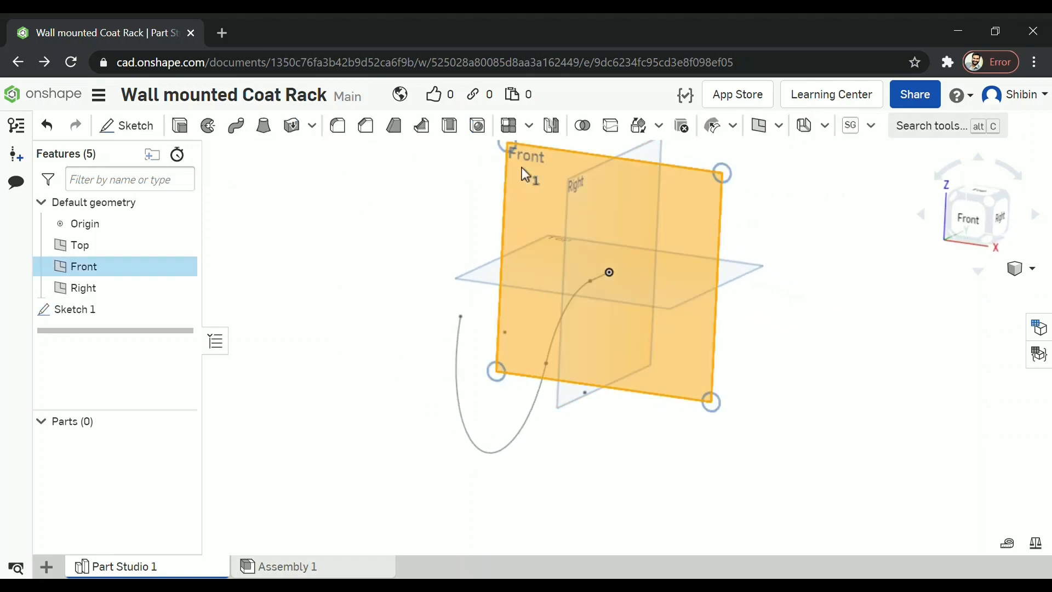
pyautogui.click(977, 214)
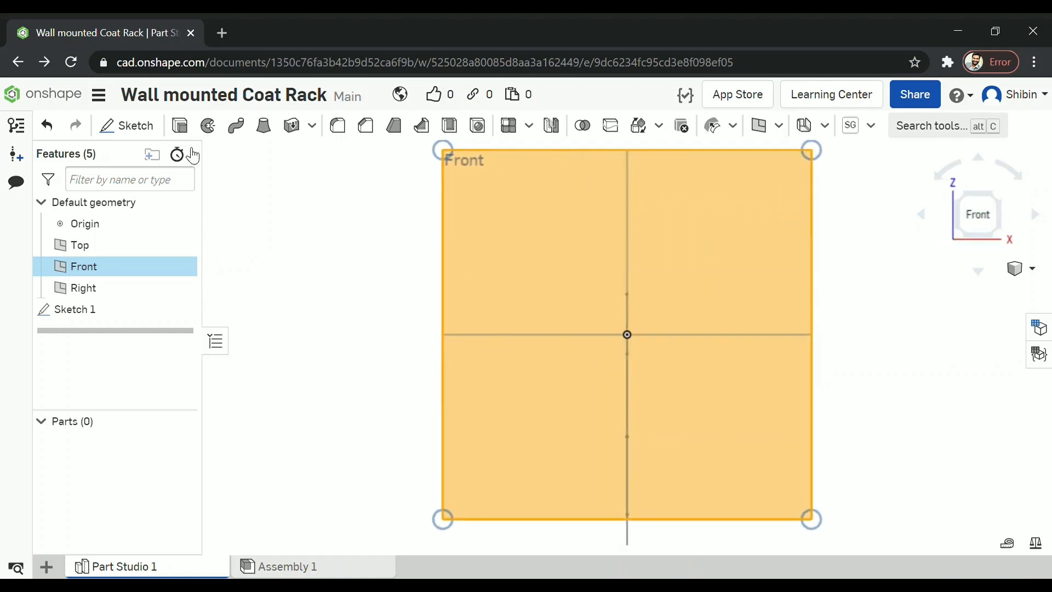
pyautogui.click(126, 126)
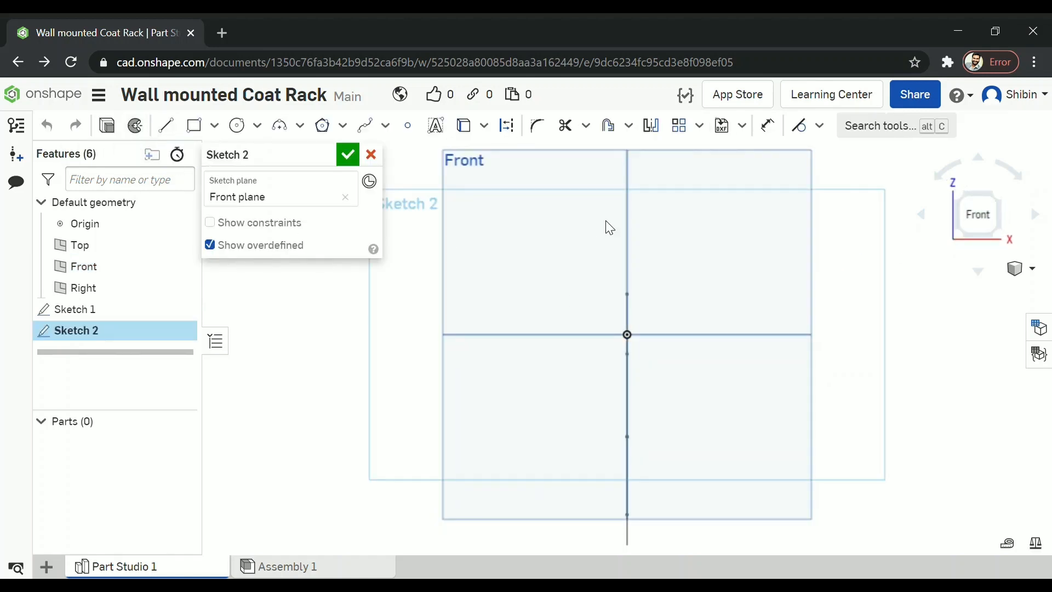
pyautogui.click(235, 126)
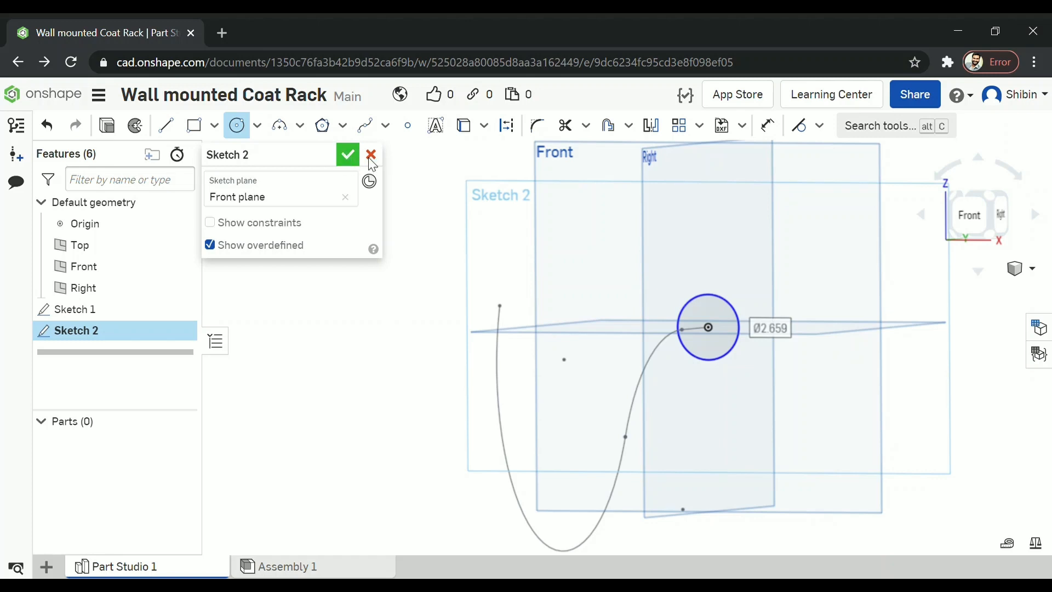
pyautogui.click(347, 154)
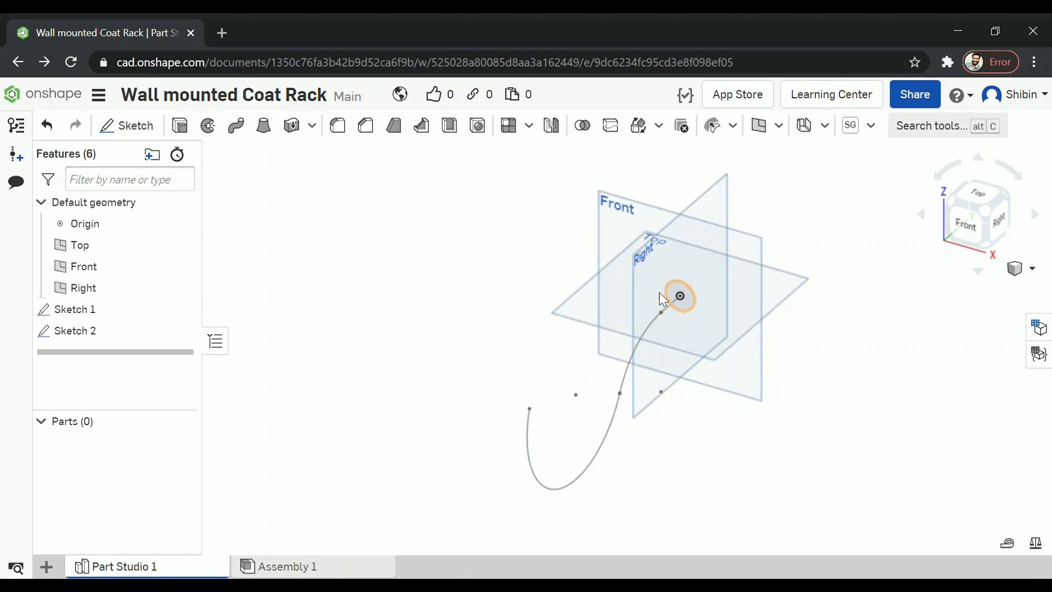
pyautogui.moveTo(236, 125)
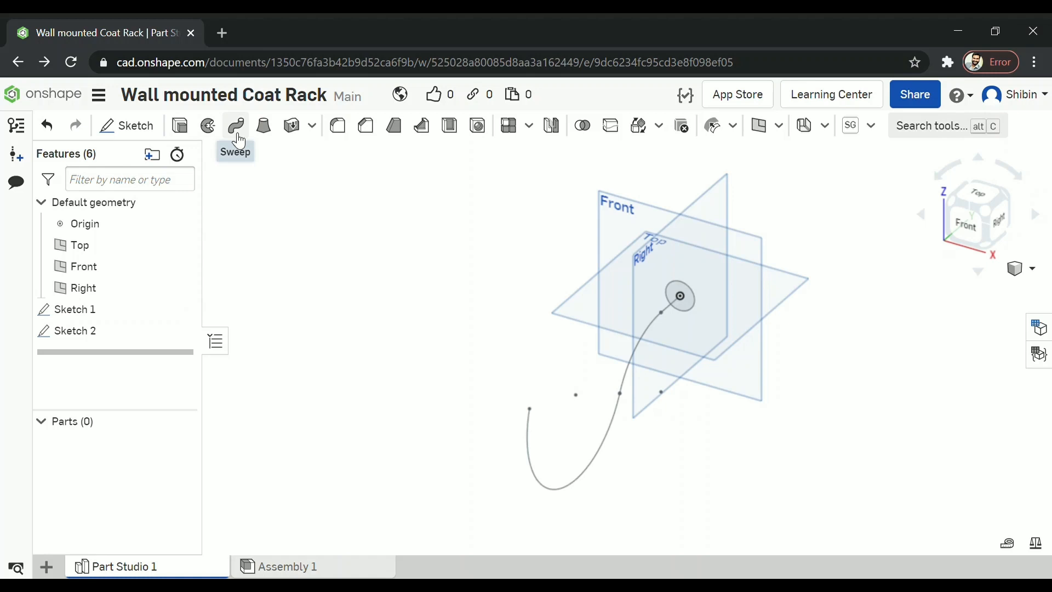
# Sweep the Sketch 2 circle along the Sketch 1 edges to create Sweep 1
pyautogui.click(235, 125)
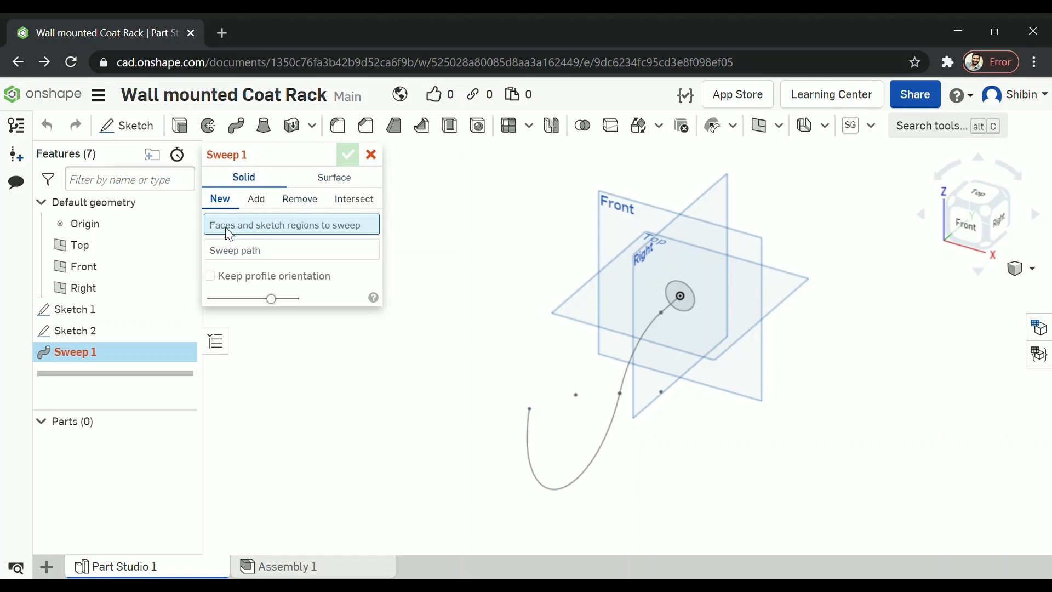
pyautogui.moveTo(631, 263)
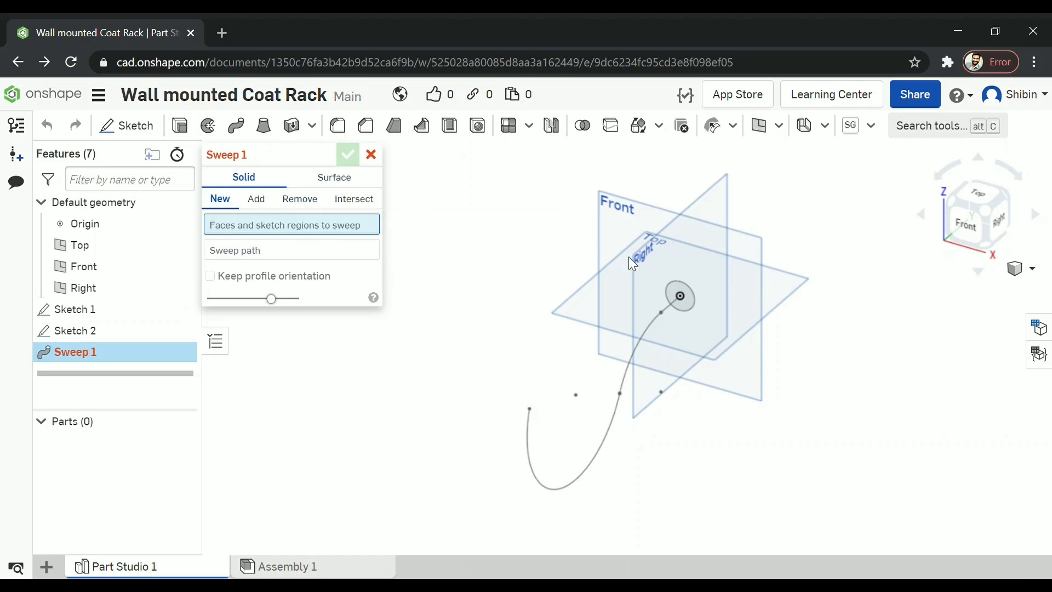
pyautogui.click(679, 296)
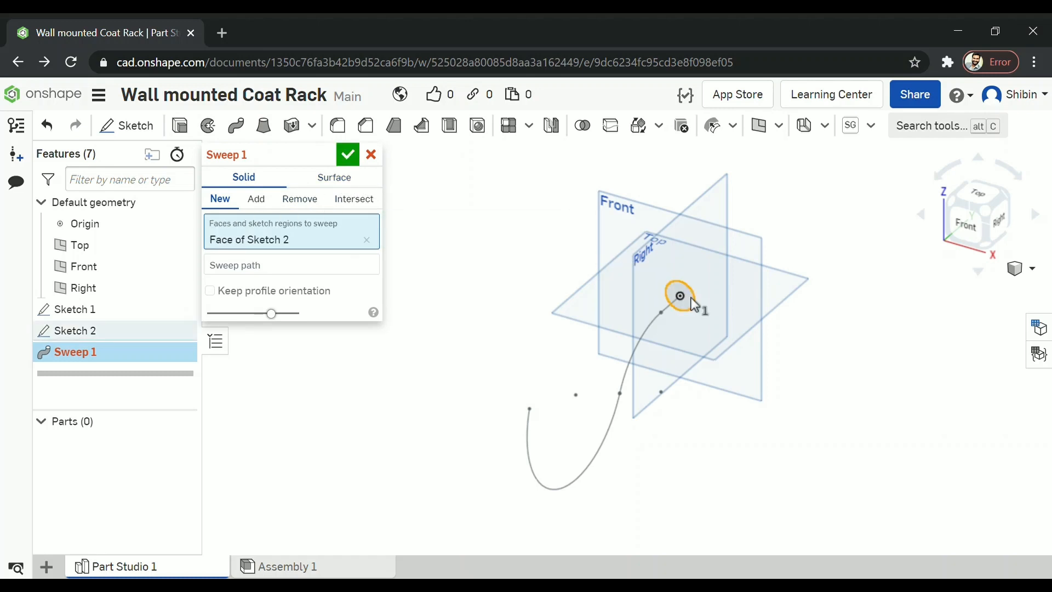
pyautogui.click(290, 264)
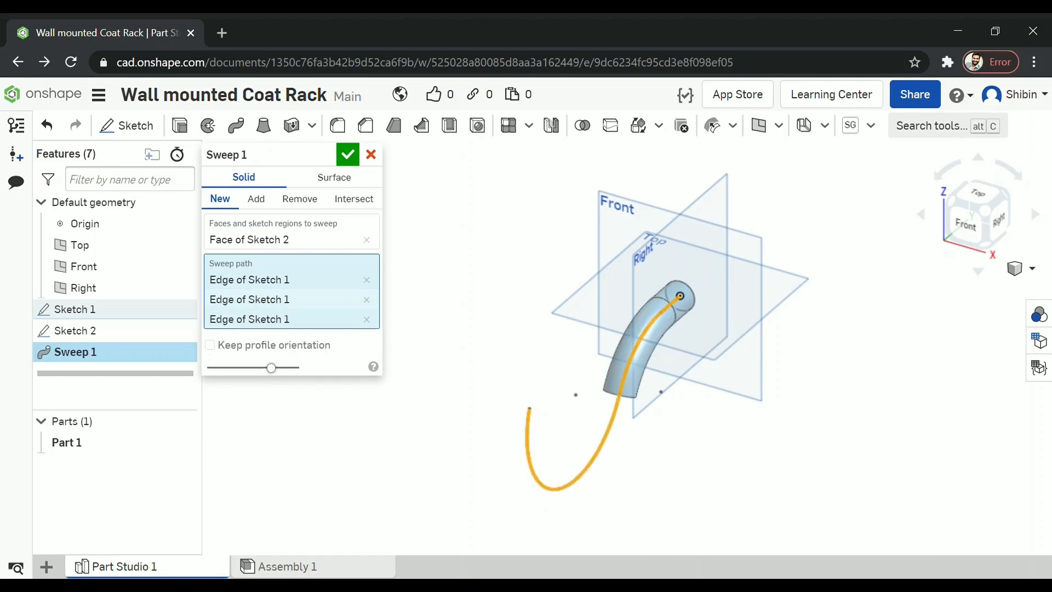
pyautogui.click(347, 155)
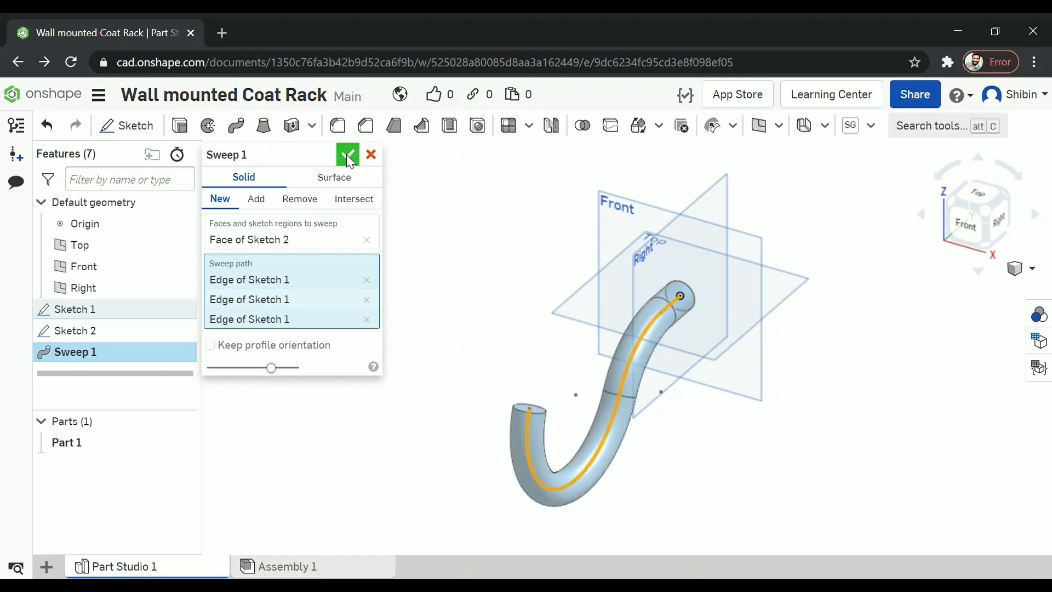
pyautogui.click(347, 155)
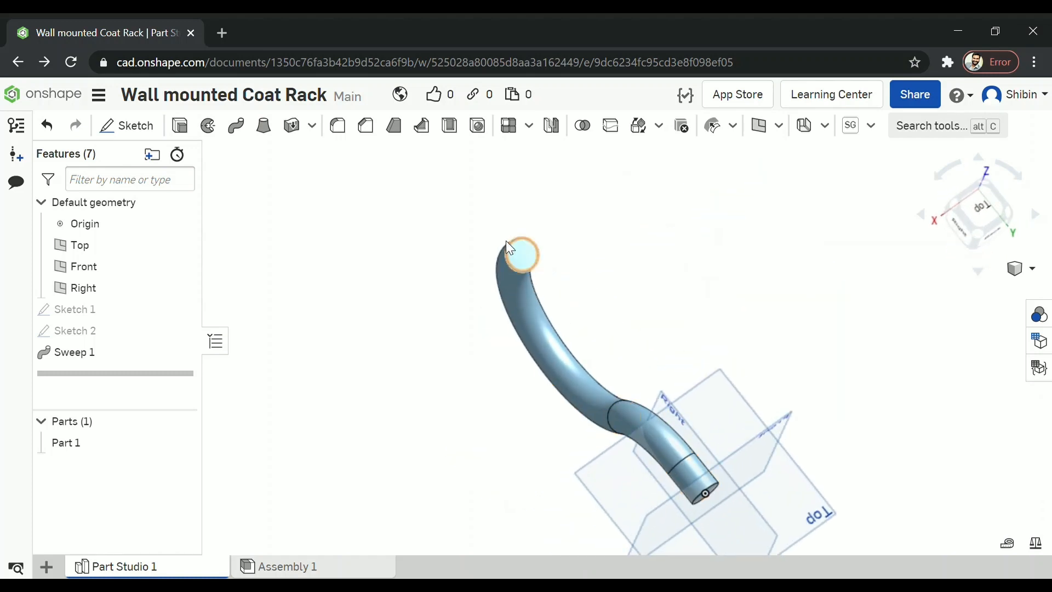
# Apply a 1 cm fillet to the hook's free end edge
pyautogui.scroll(3)
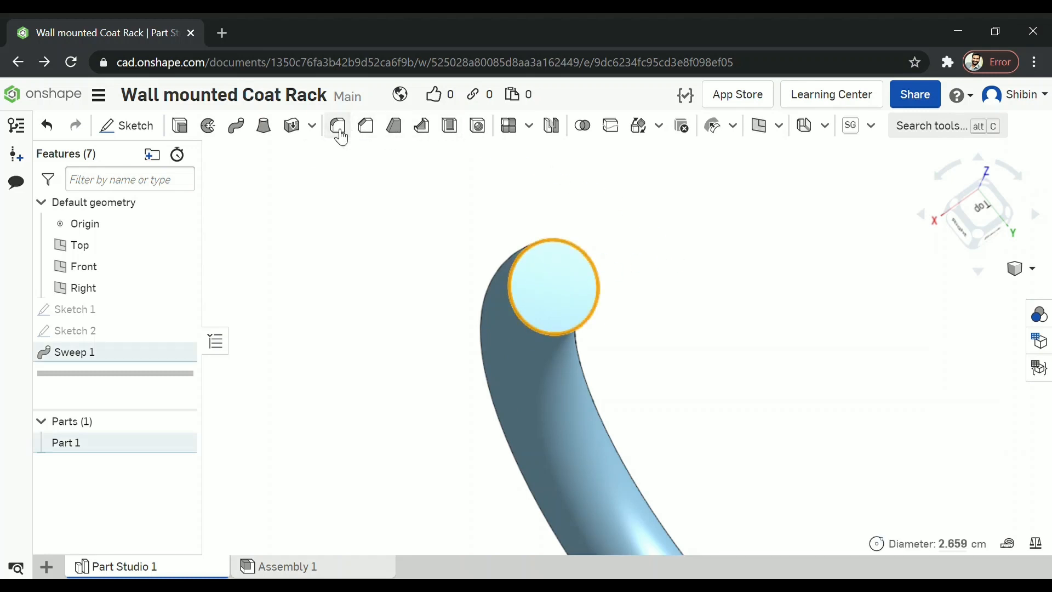
pyautogui.click(337, 125)
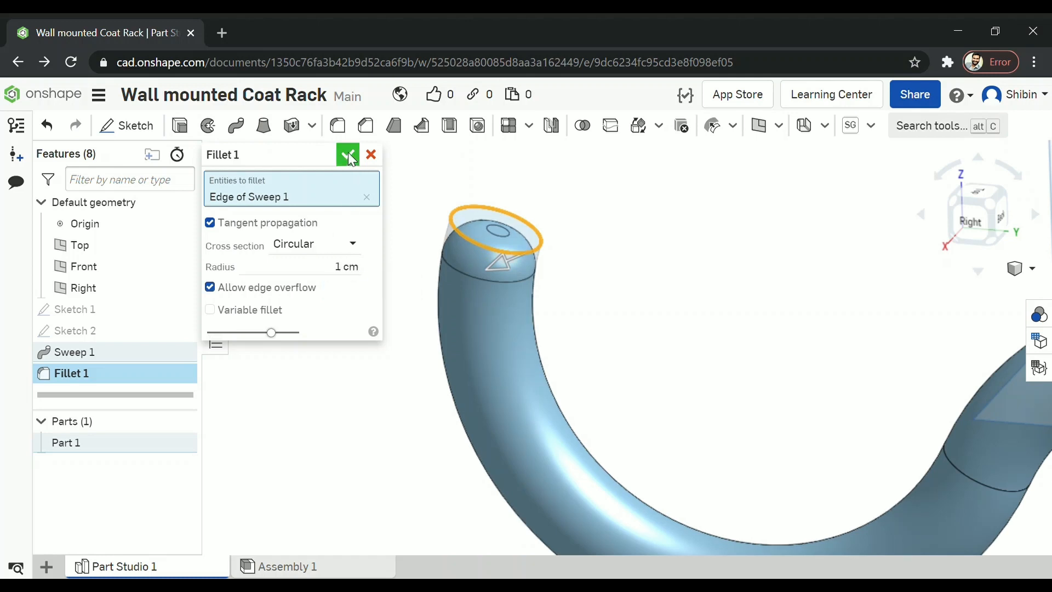
pyautogui.click(348, 155)
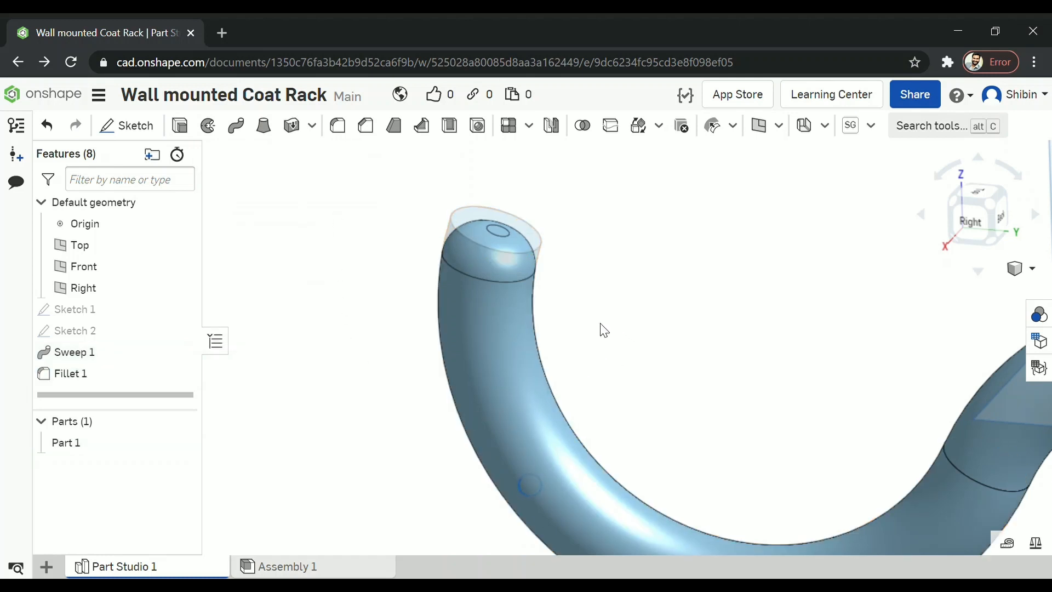
pyautogui.click(971, 221)
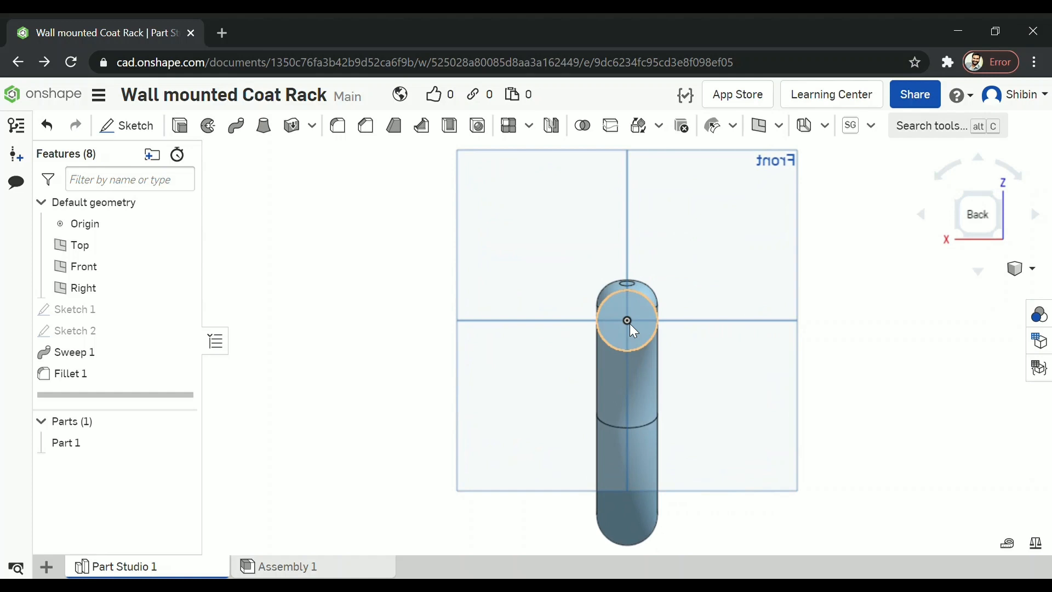
# Start a sketch on the hook's end face and draw the large disc circle
pyautogui.click(627, 320)
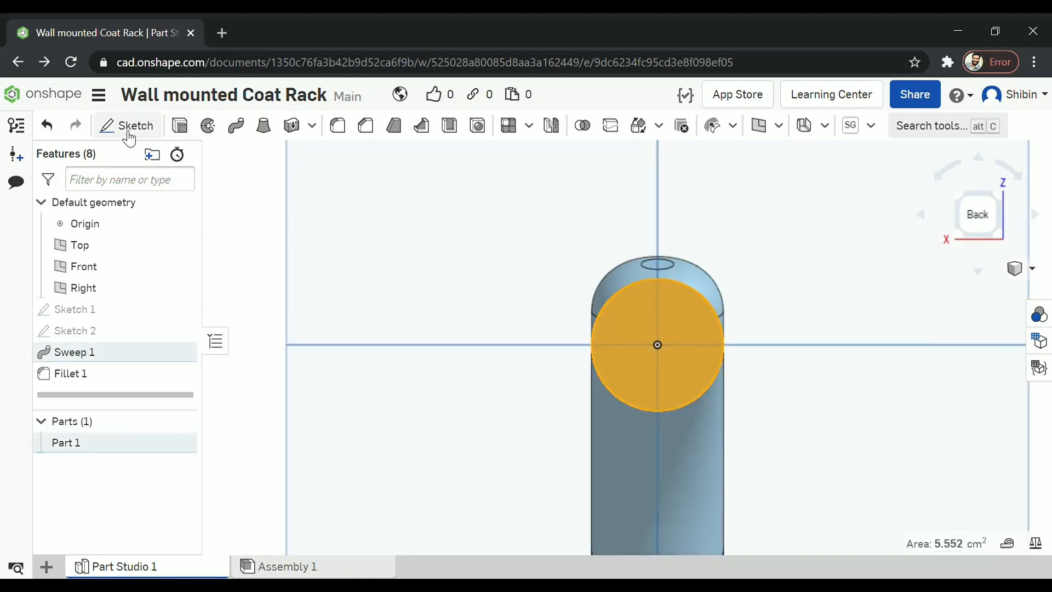
pyautogui.click(137, 126)
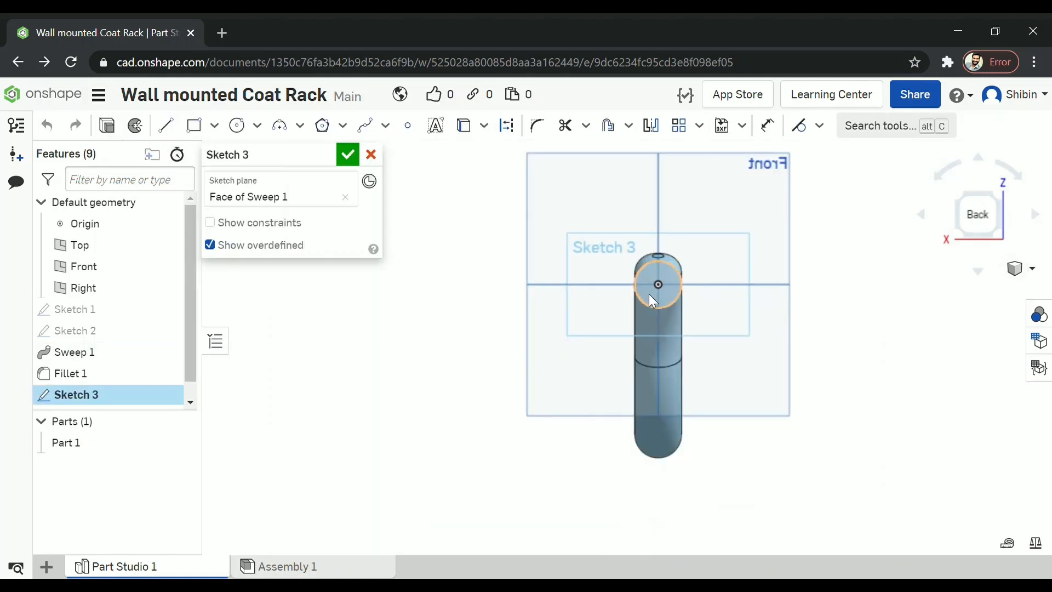
pyautogui.click(236, 125)
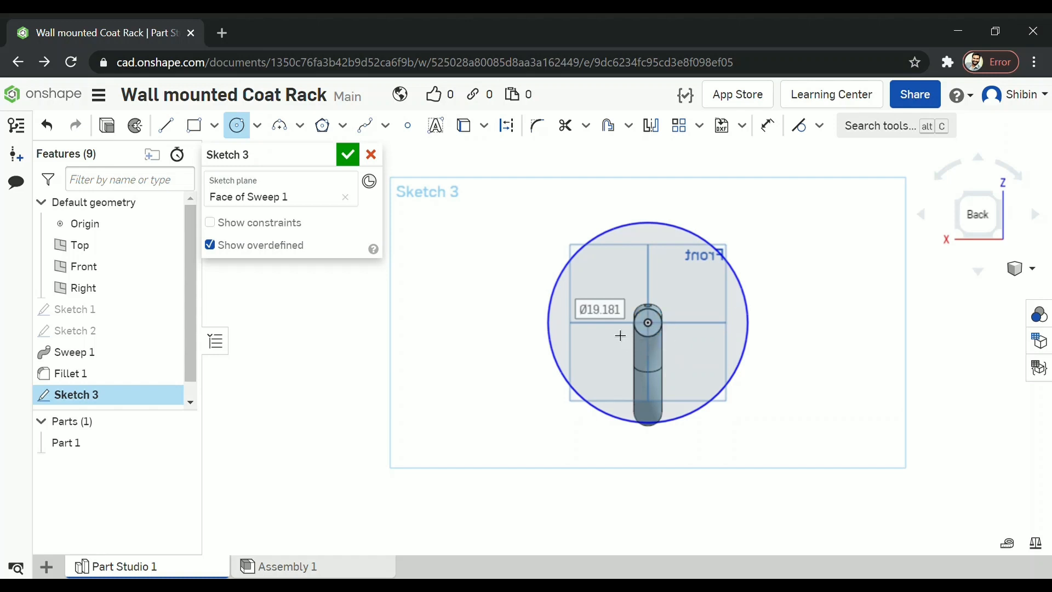
pyautogui.scroll(3)
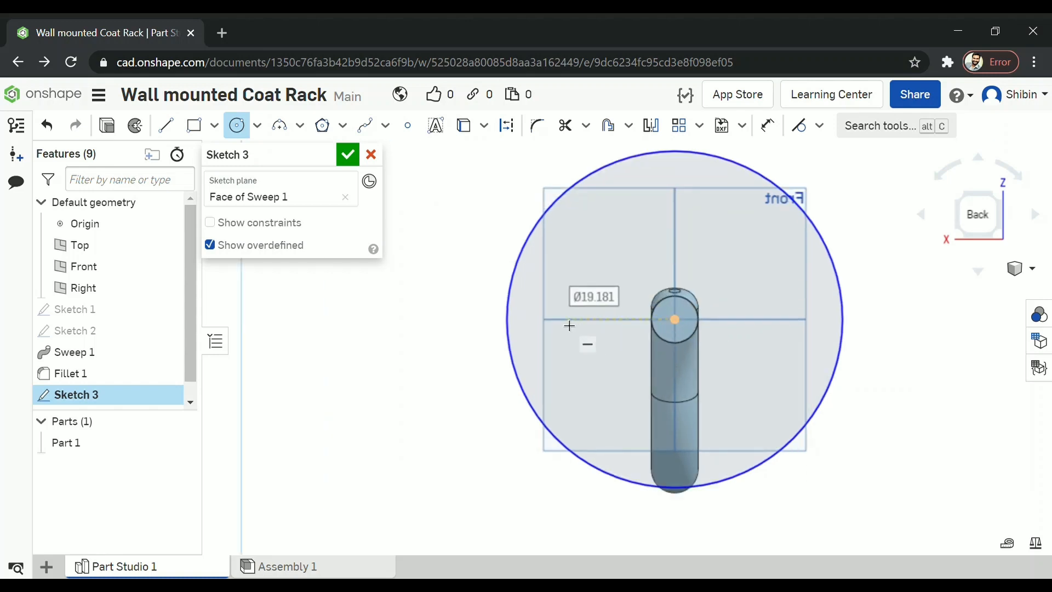
pyautogui.click(564, 319)
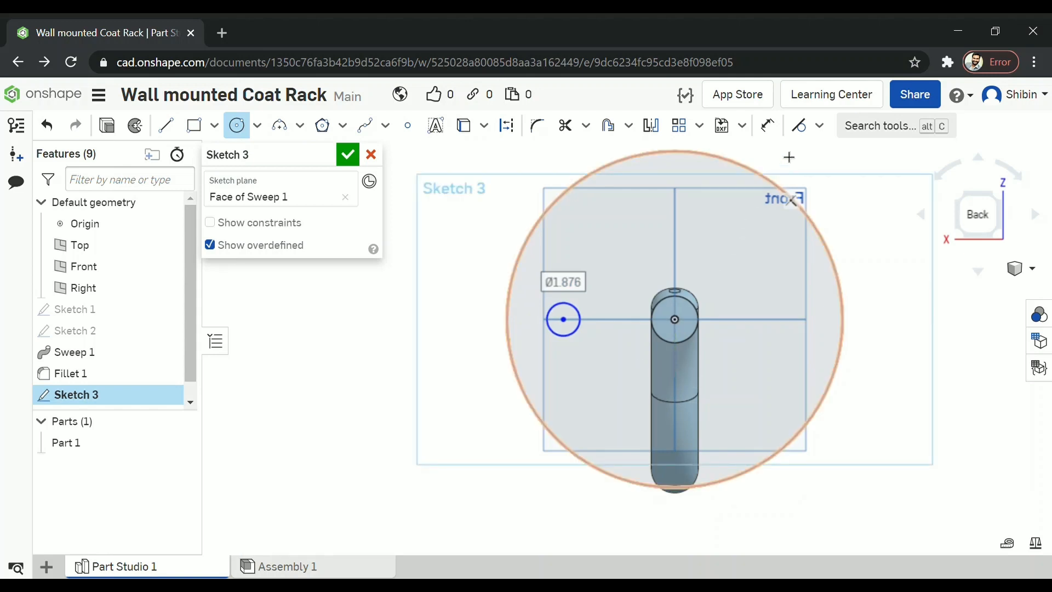
# Draw a small hole circle left of the hook and dimension it to Ø1 cm
pyautogui.click(767, 125)
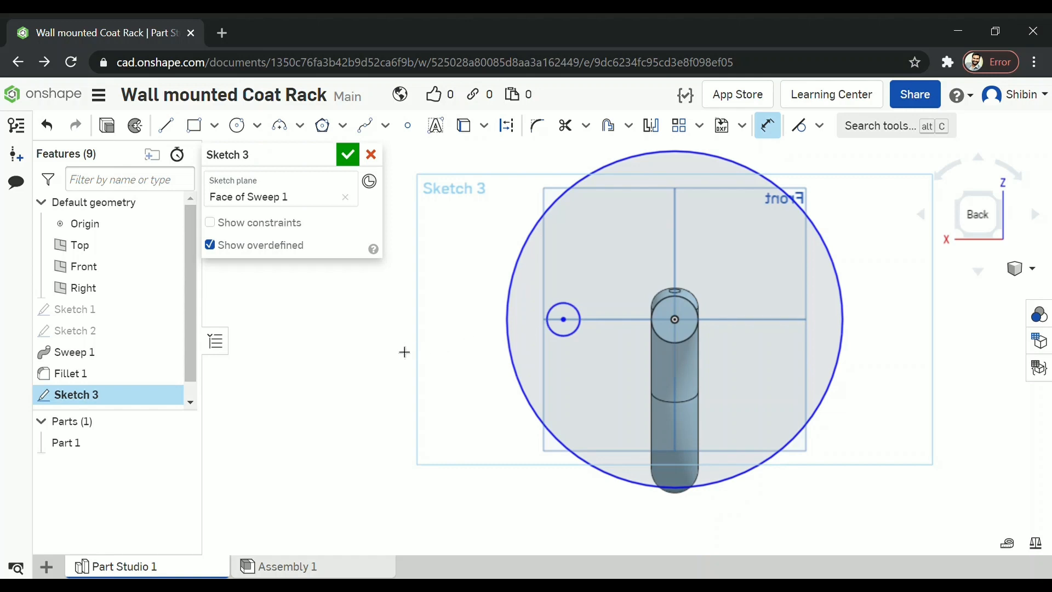
pyautogui.click(562, 319)
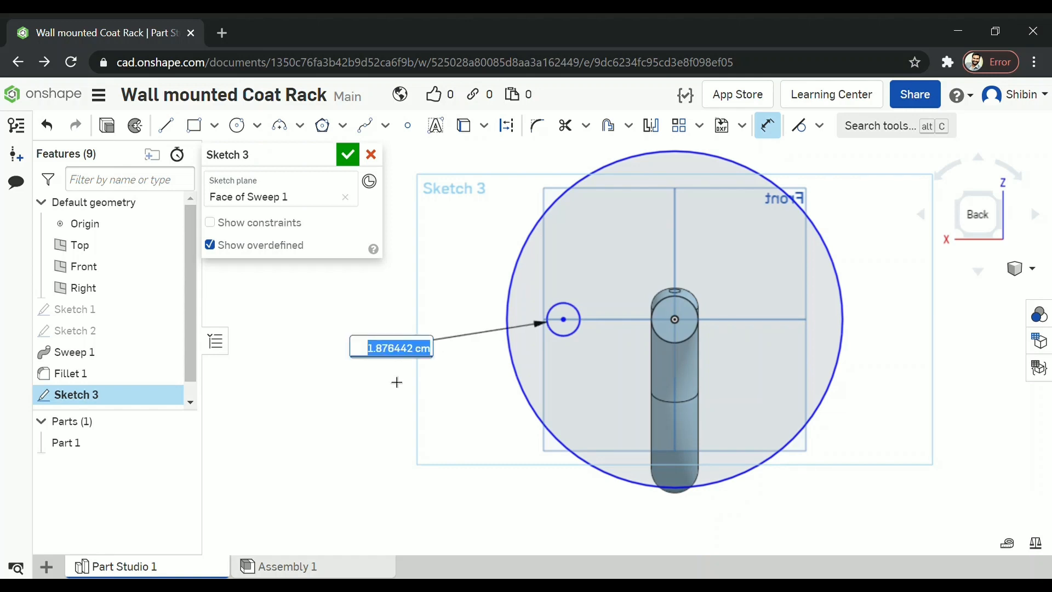
pyautogui.press('Return')
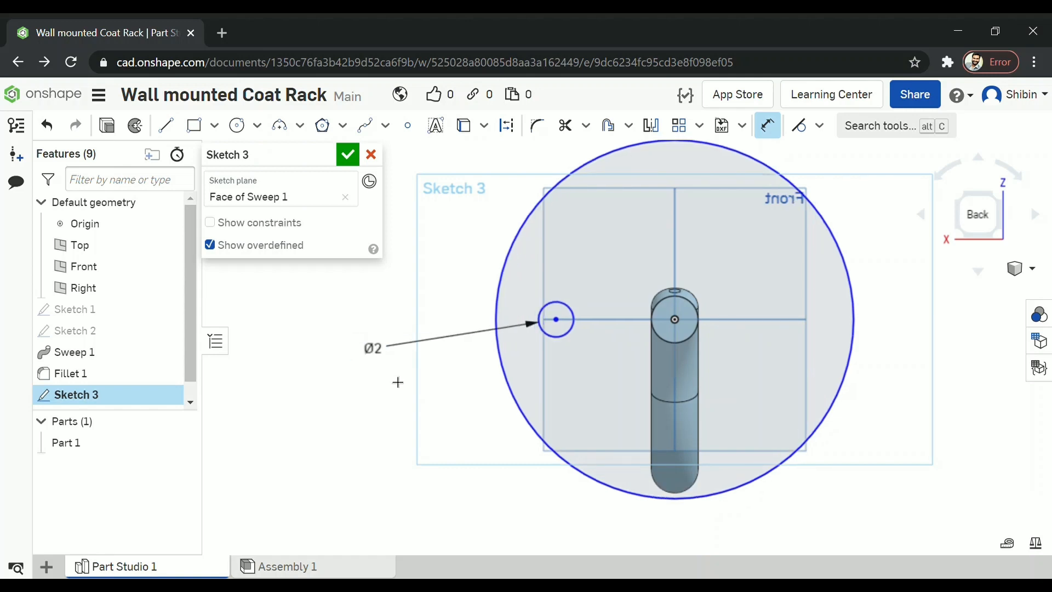
pyautogui.doubleClick(371, 349)
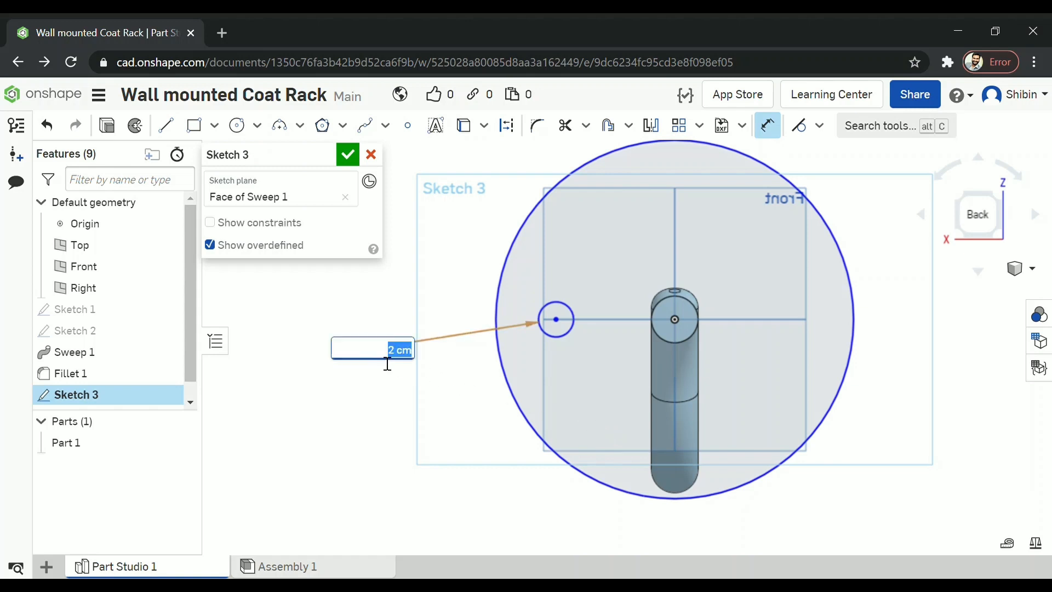
pyautogui.write('Ø1')
pyautogui.press('Return')
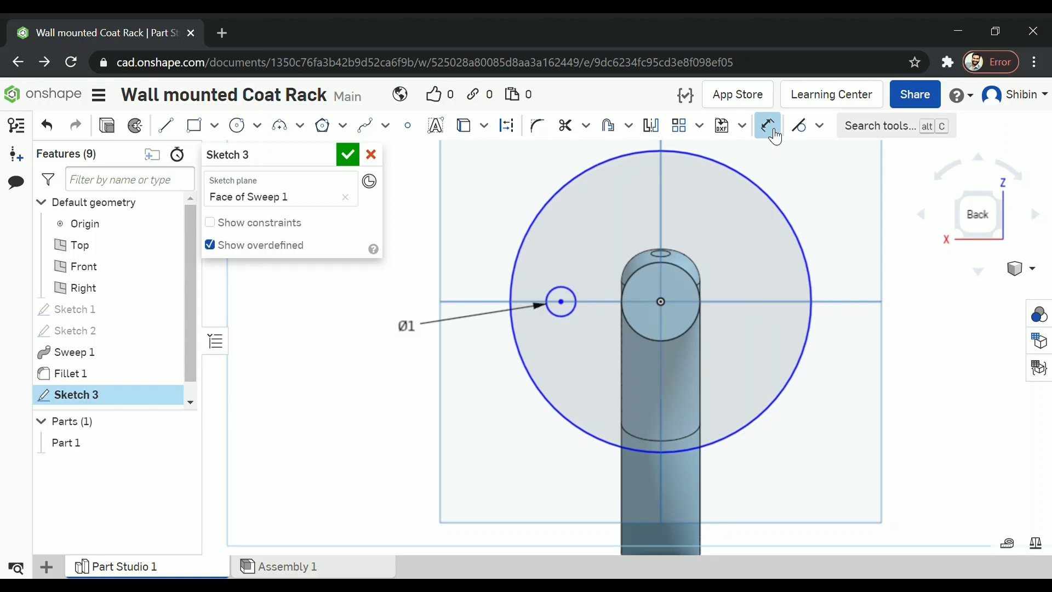
pyautogui.click(768, 125)
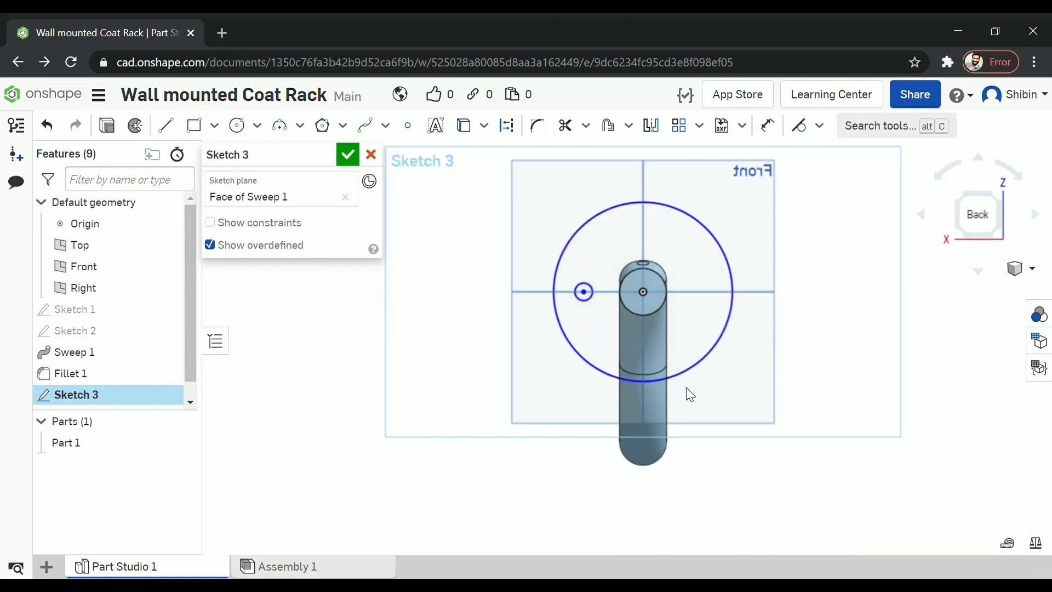
# Mirror the Ø1 hole circle to the opposite side and finish Sketch 3
pyautogui.click(583, 291)
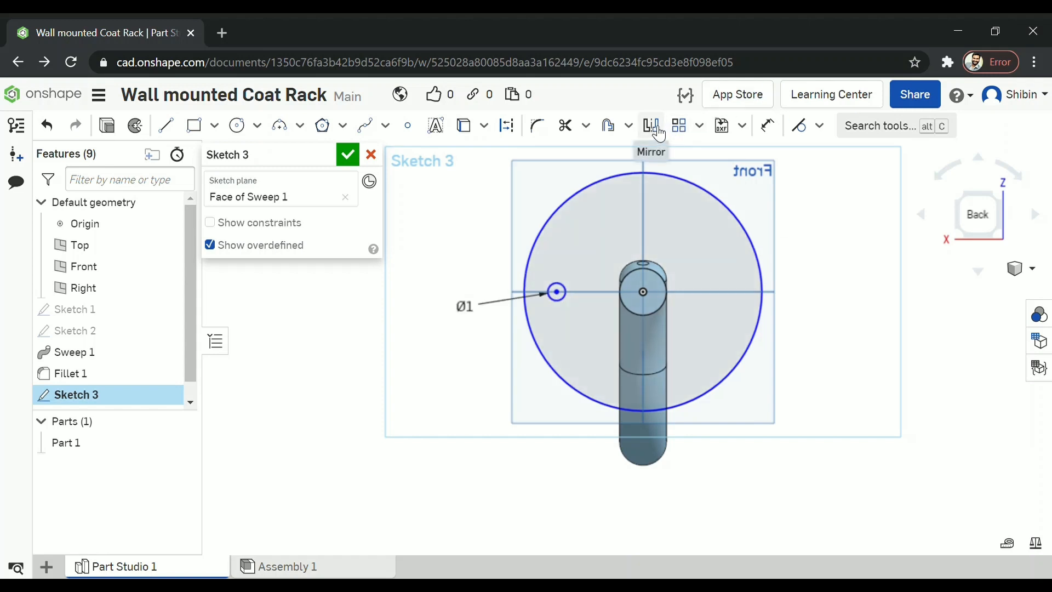
pyautogui.click(651, 125)
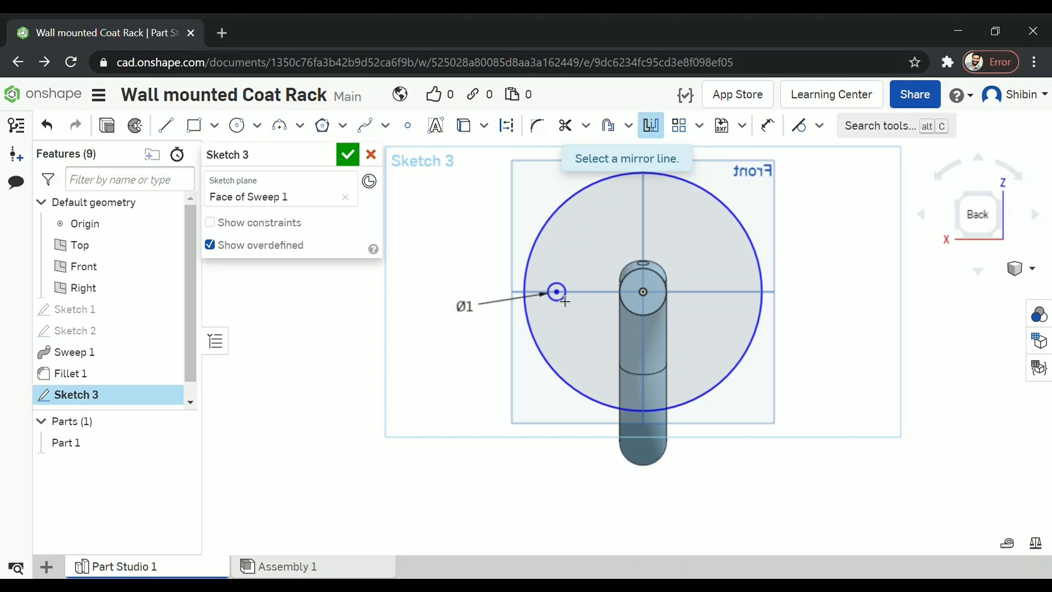
pyautogui.moveTo(651, 146)
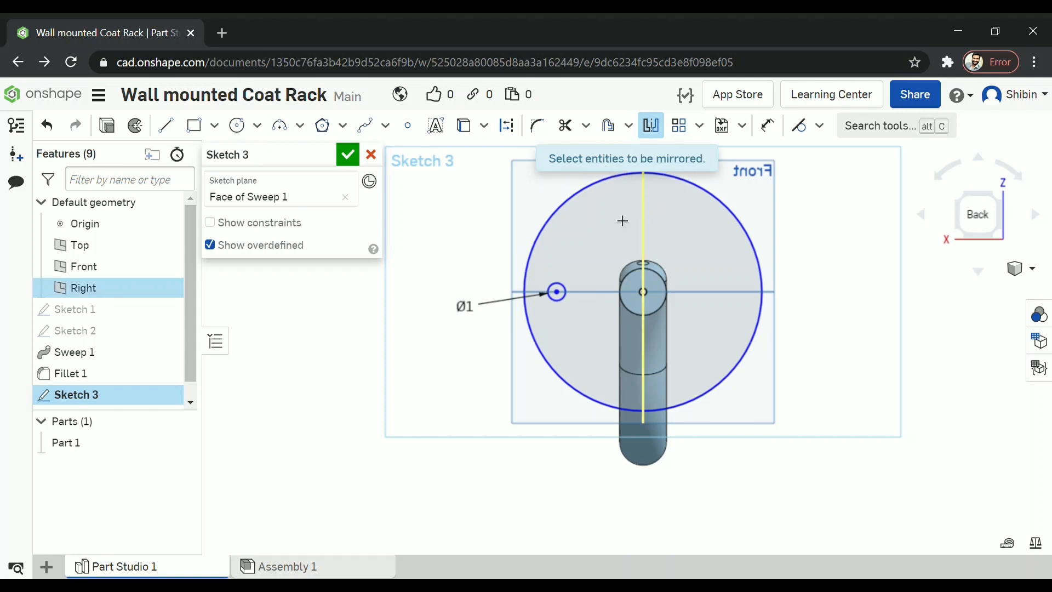
pyautogui.click(730, 291)
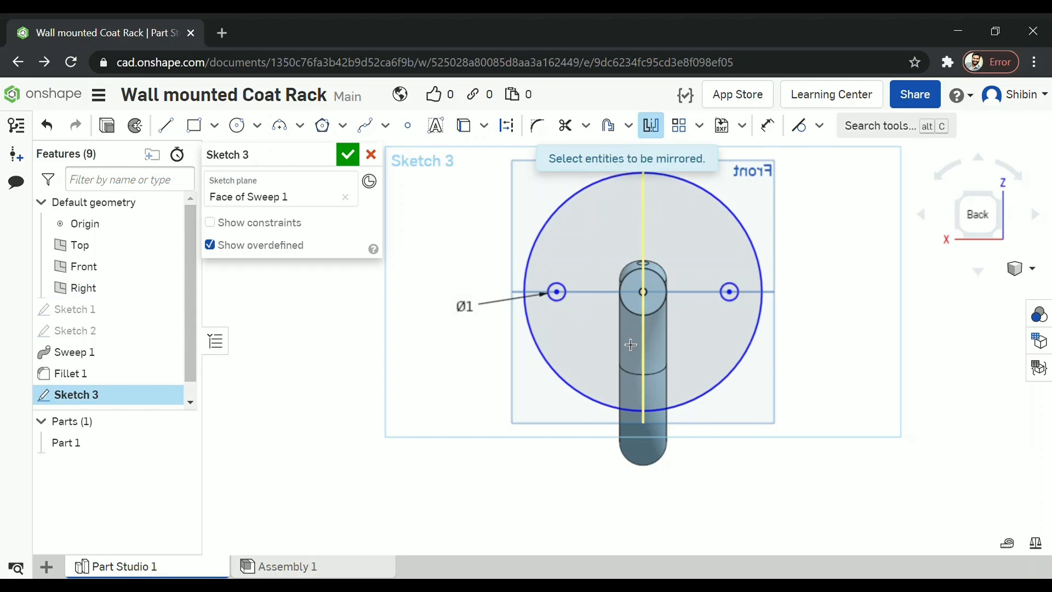
pyautogui.click(347, 155)
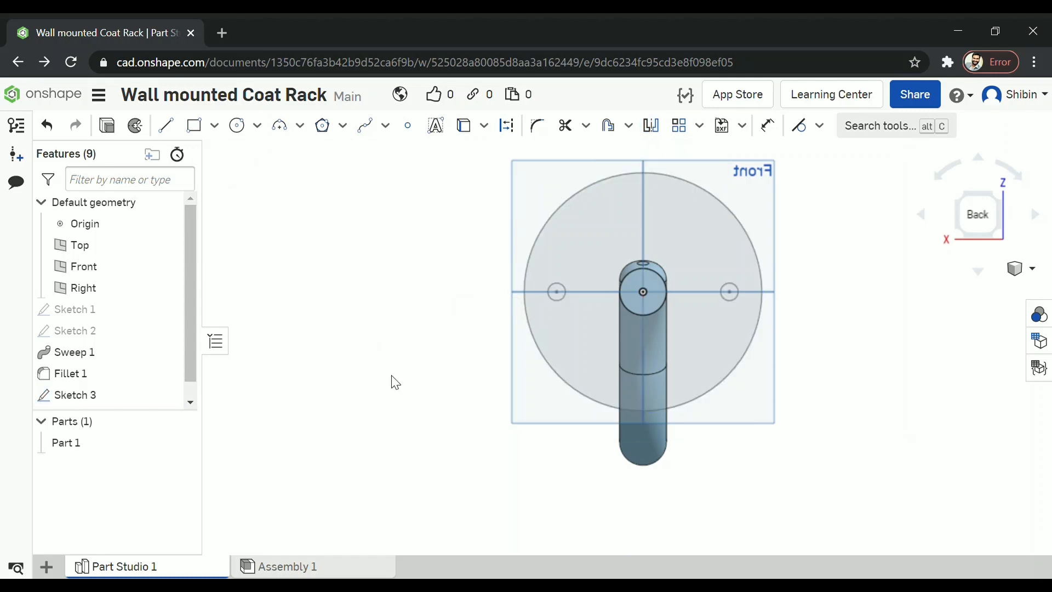
pyautogui.click(75, 394)
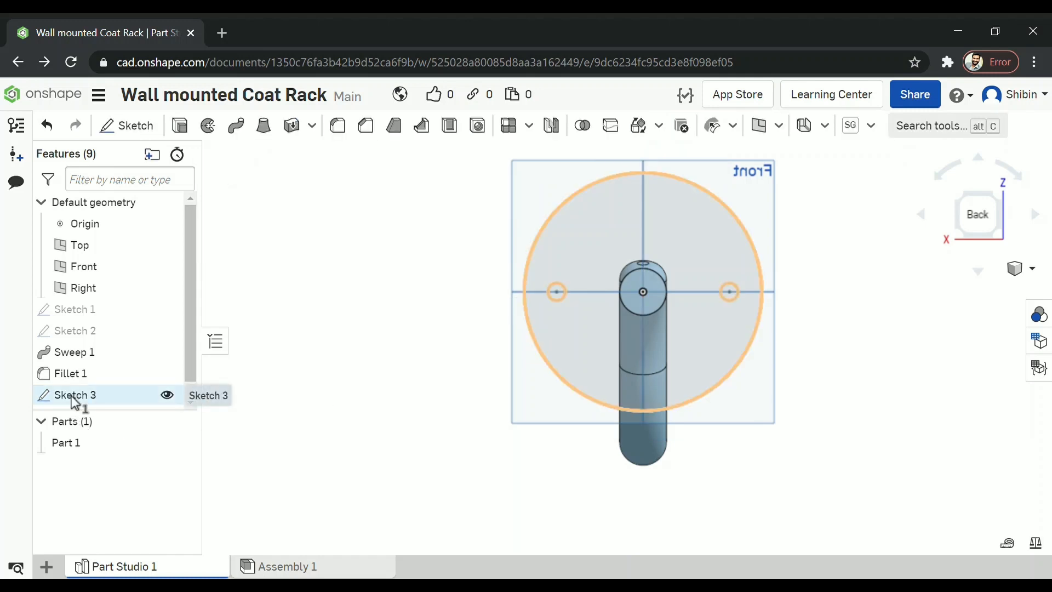
# Extrude Sketch 3 as Add with 2.5 cm blind depth to form the plate
pyautogui.click(75, 395)
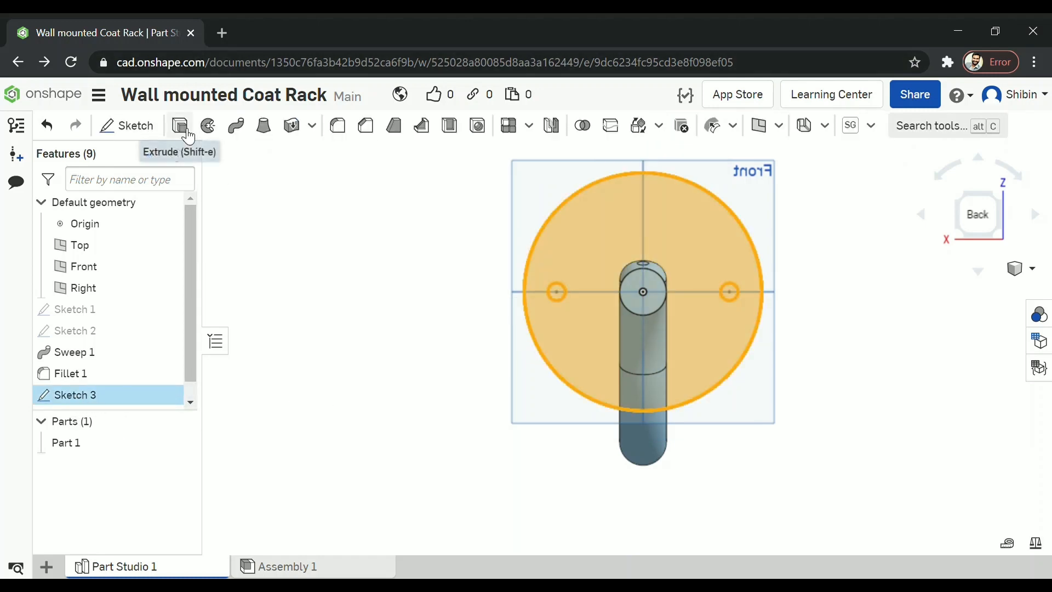
pyautogui.click(179, 125)
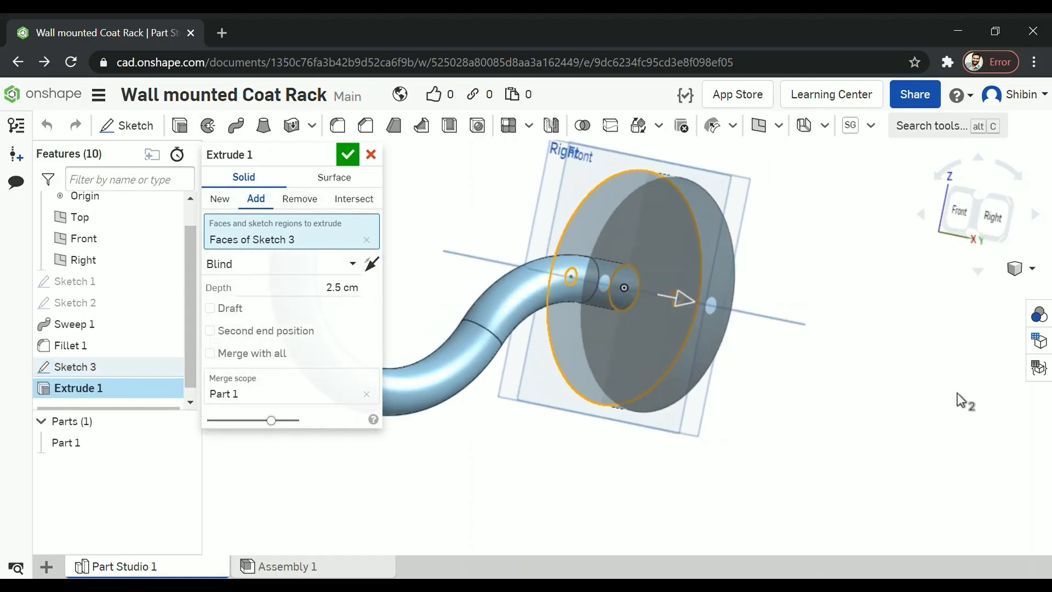
pyautogui.click(370, 154)
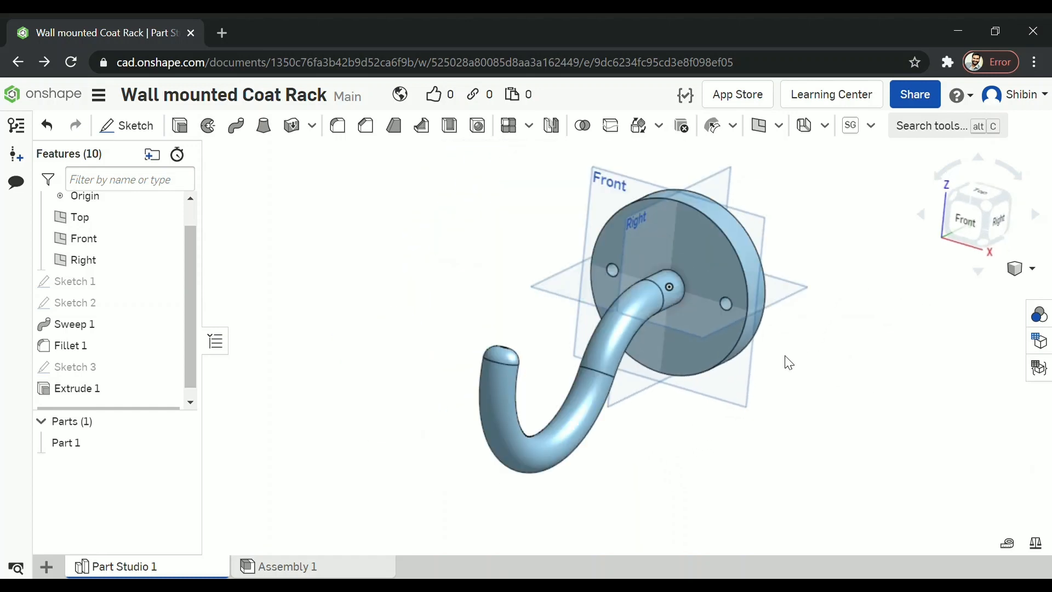
pyautogui.click(697, 235)
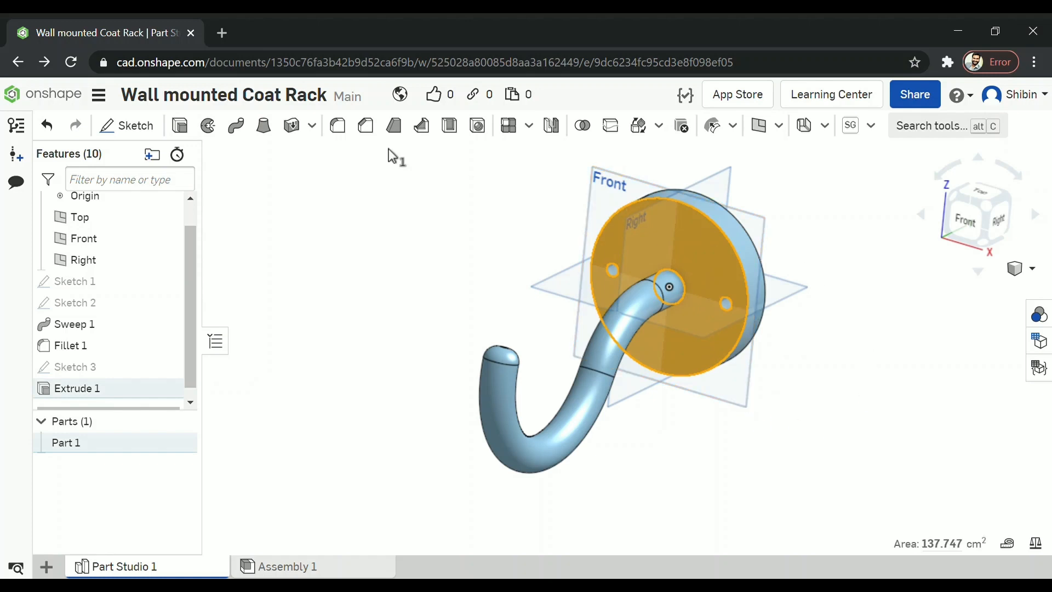
pyautogui.moveTo(365, 126)
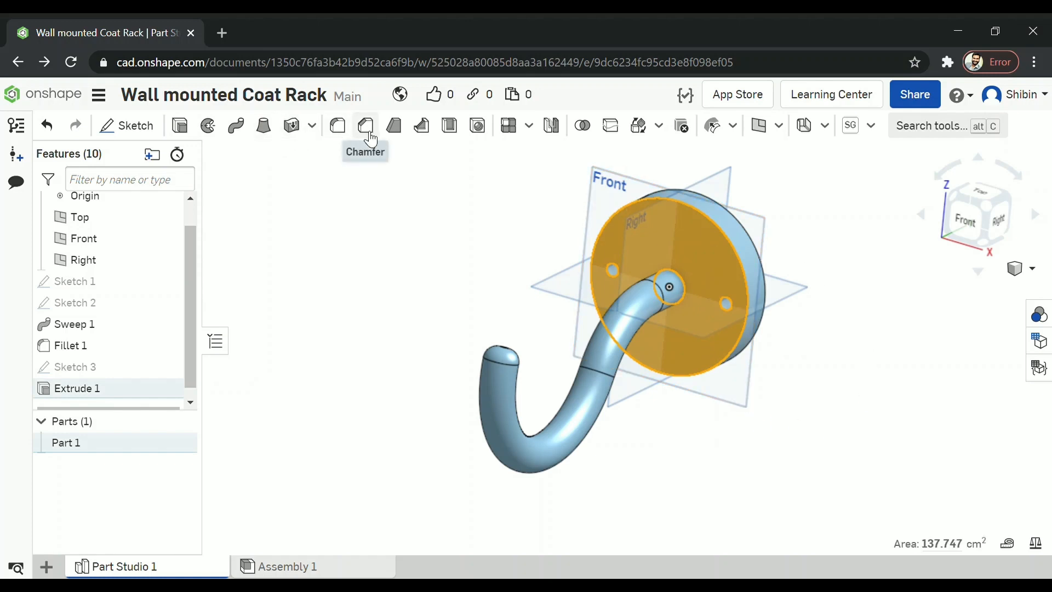
# Confirm a 0.5 cm chamfer on the plate edges and rotate the view to the front
pyautogui.click(365, 125)
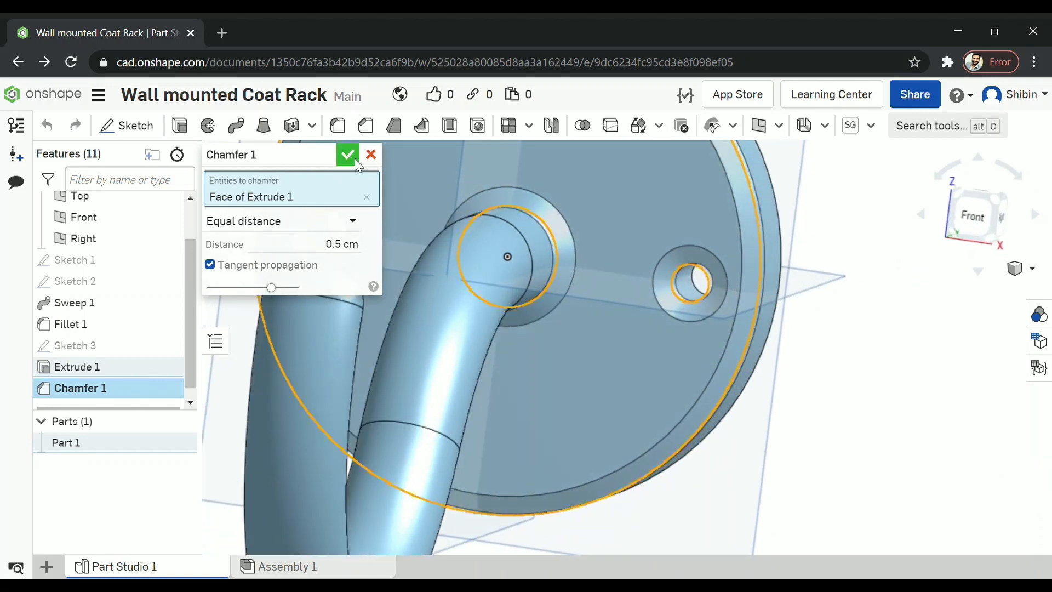
pyautogui.click(347, 155)
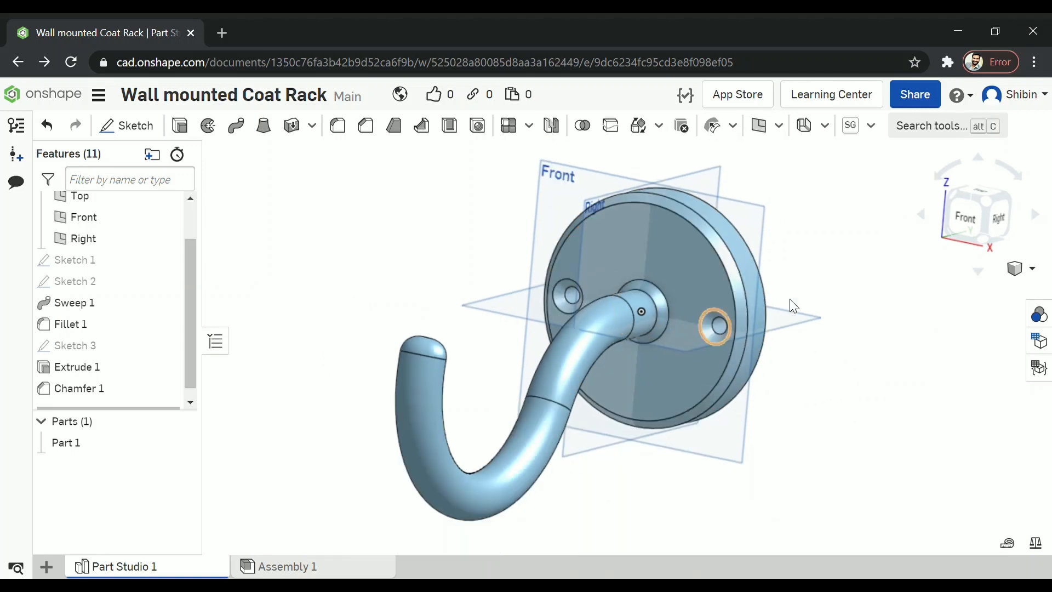
pyautogui.click(981, 217)
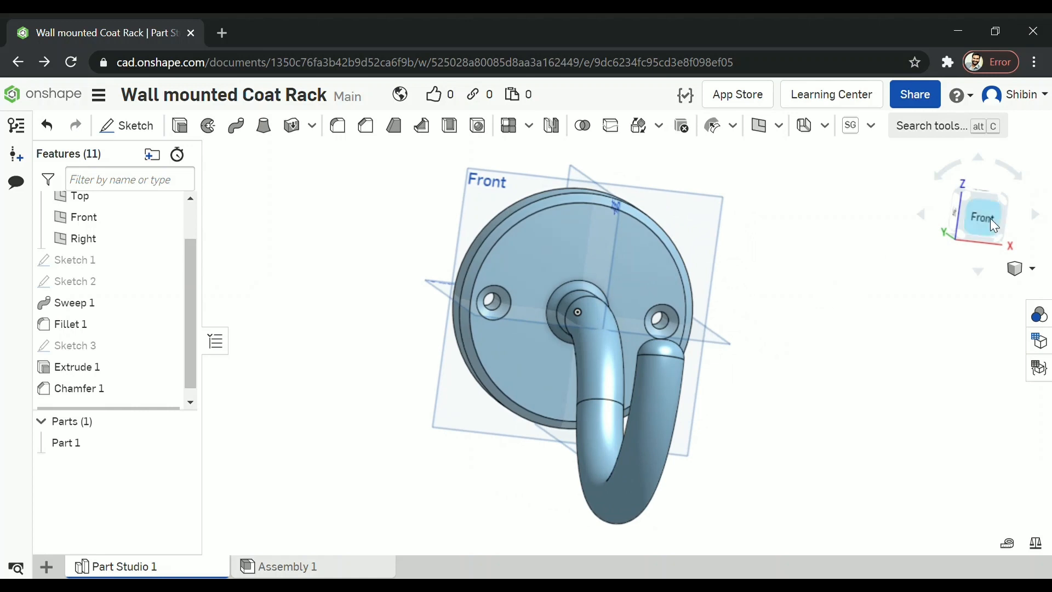
pyautogui.click(980, 216)
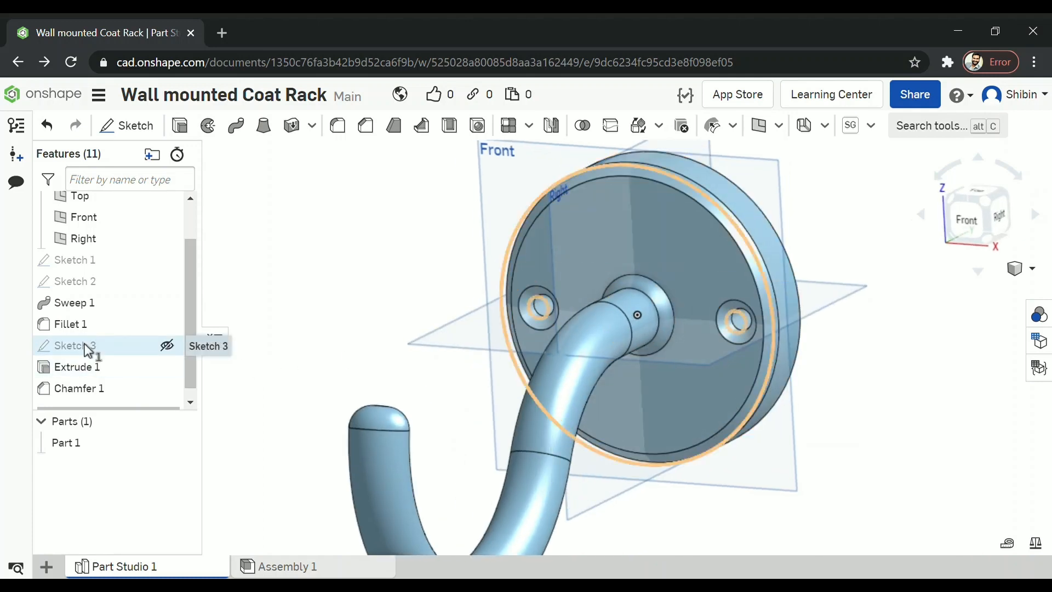
# Reopen Sketch 3 and select the left screw-hole circle and its centre point
pyautogui.doubleClick(77, 345)
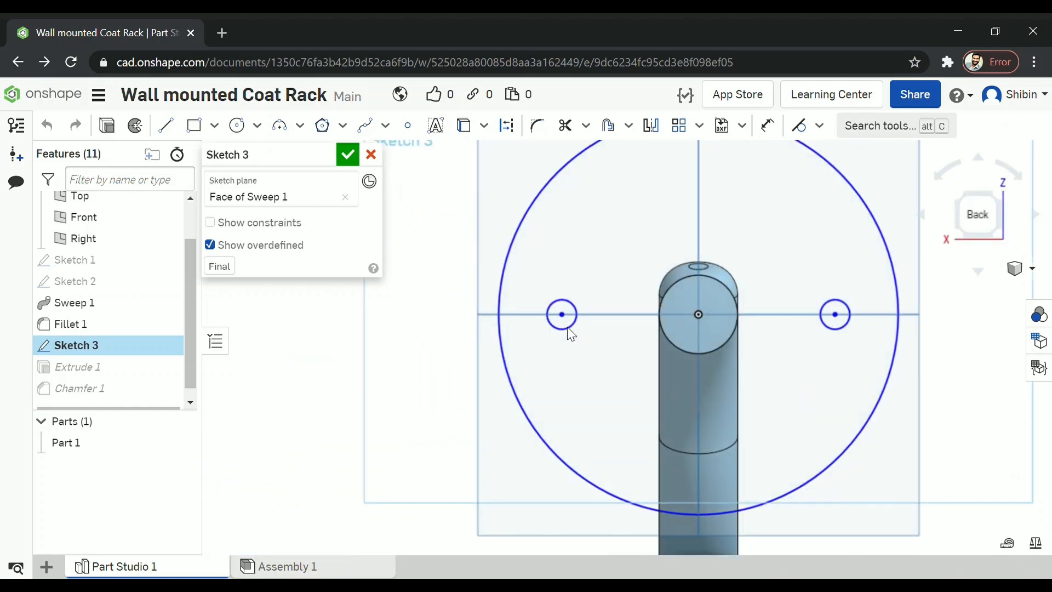
pyautogui.click(562, 314)
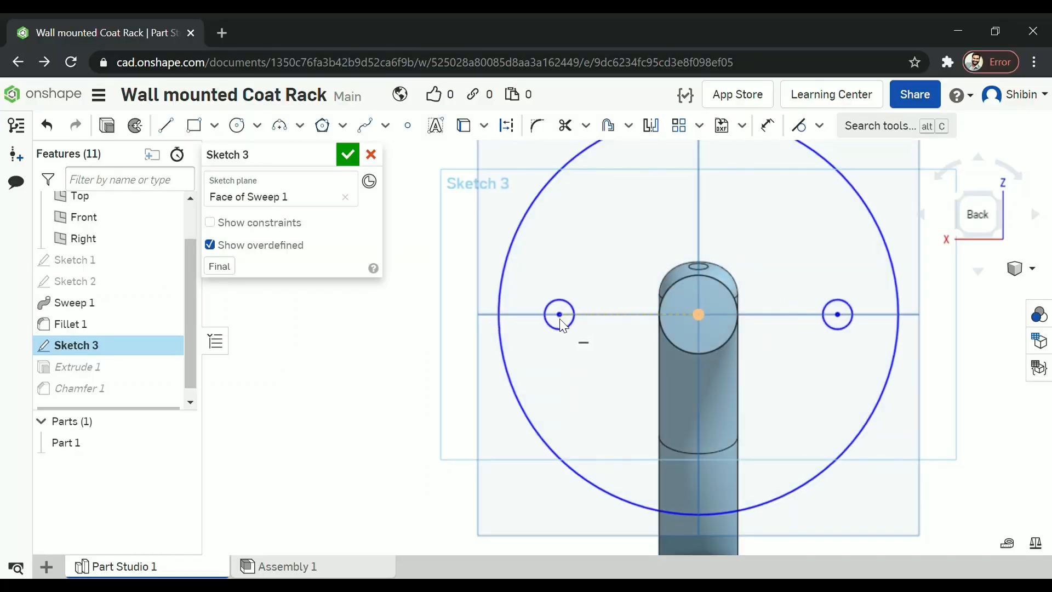
pyautogui.click(348, 154)
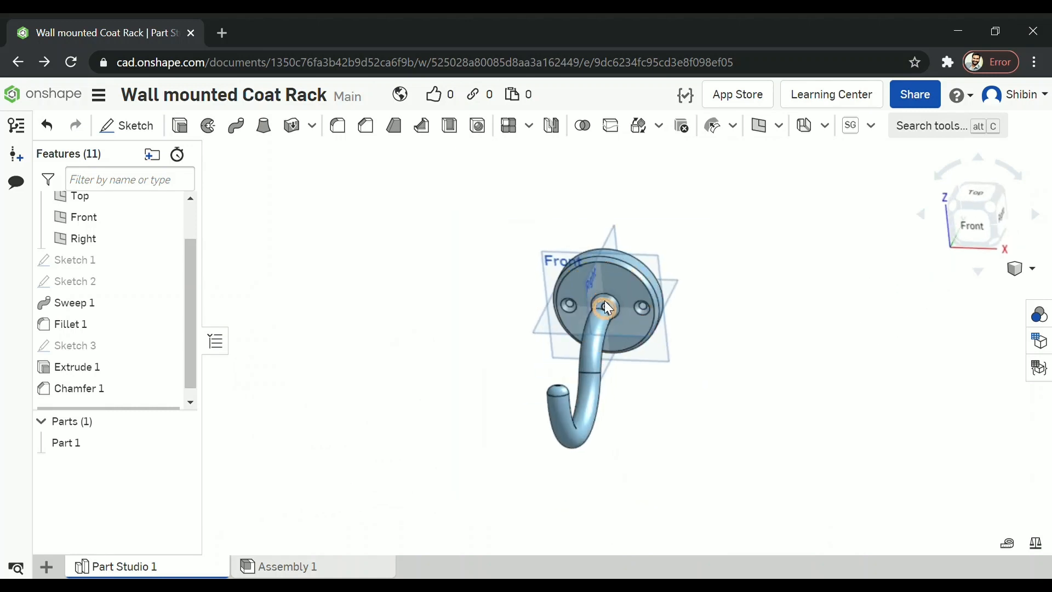
pyautogui.moveTo(427, 392)
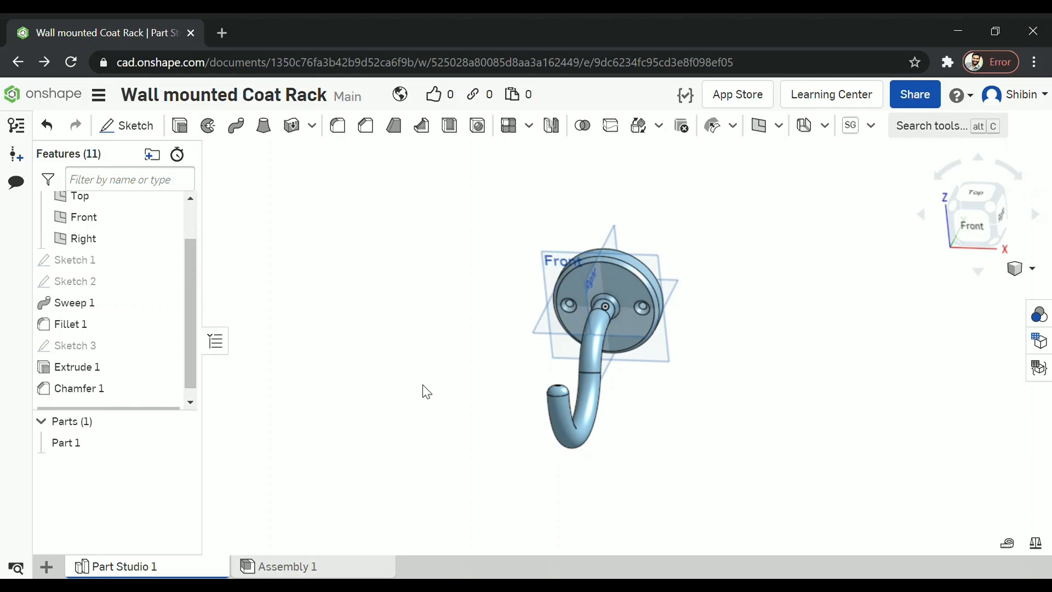
pyautogui.moveTo(357, 344)
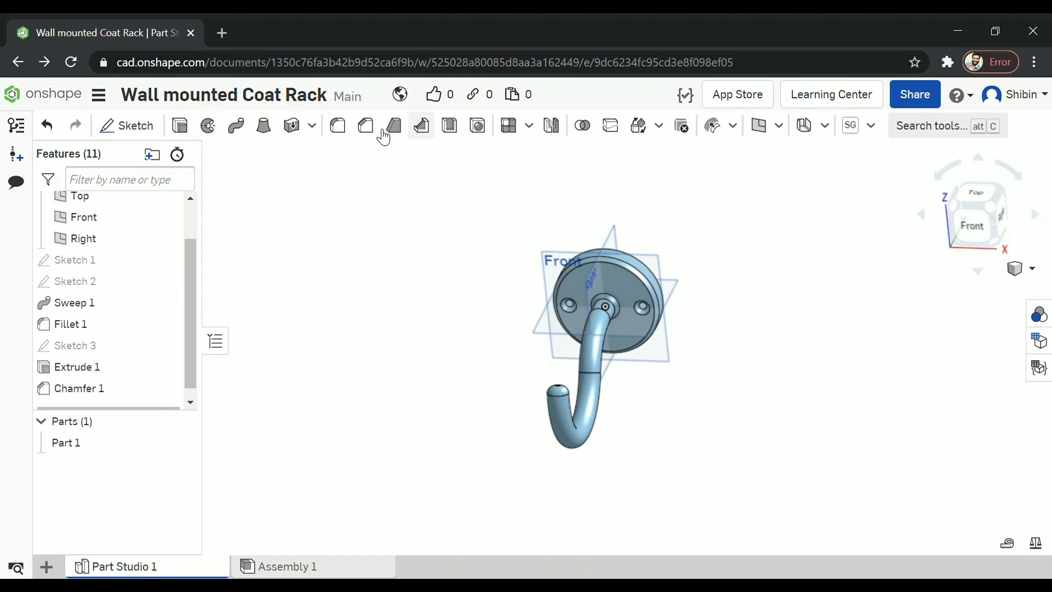
pyautogui.moveTo(508, 126)
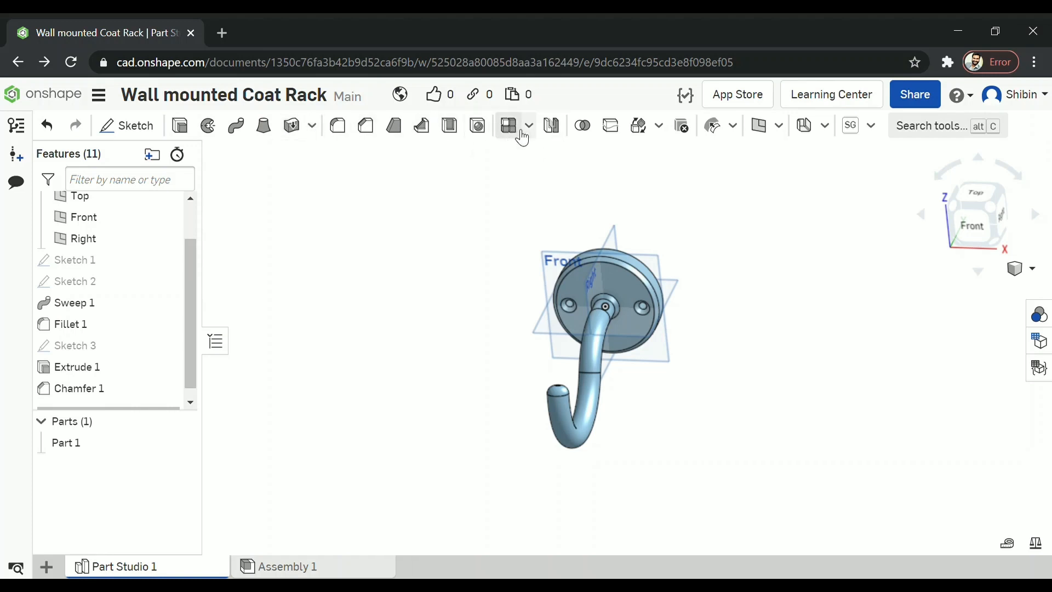
# Start a Linear pattern with Part 1 as the entity and the Right plane as direction
pyautogui.click(528, 126)
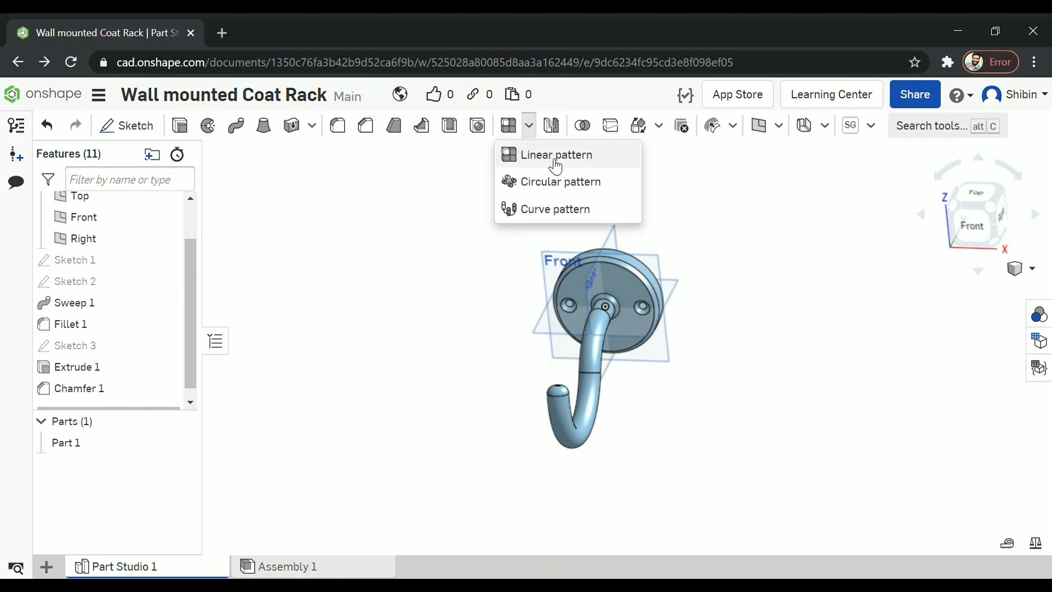
pyautogui.moveTo(556, 155)
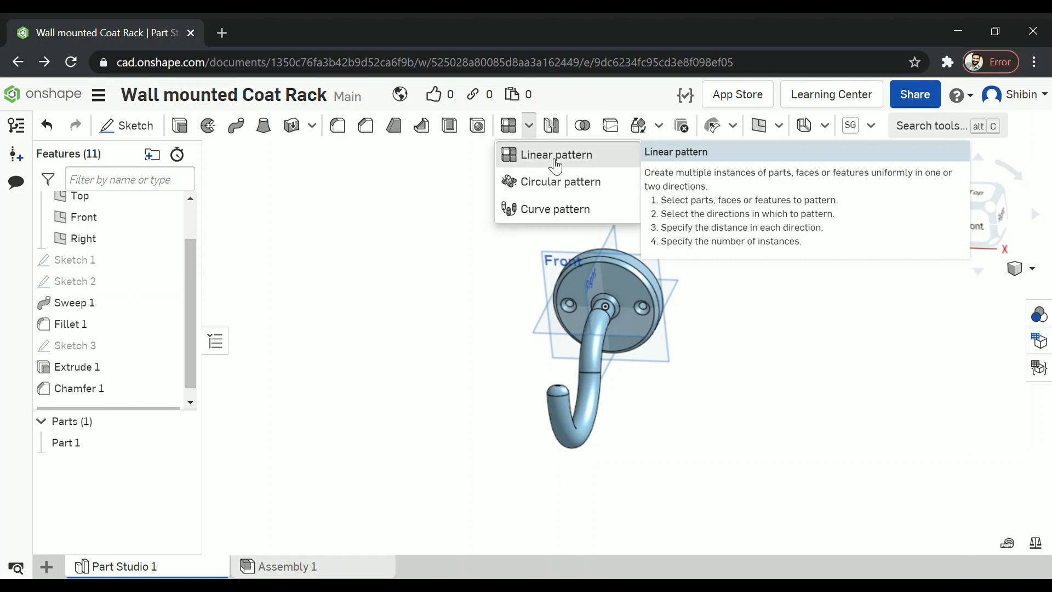
pyautogui.click(555, 155)
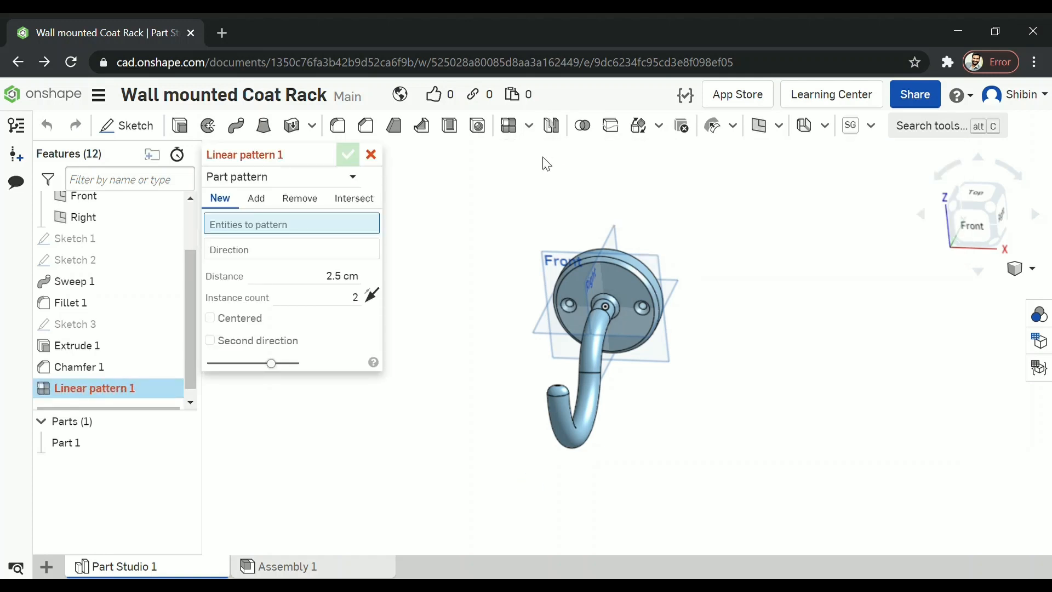
pyautogui.click(528, 126)
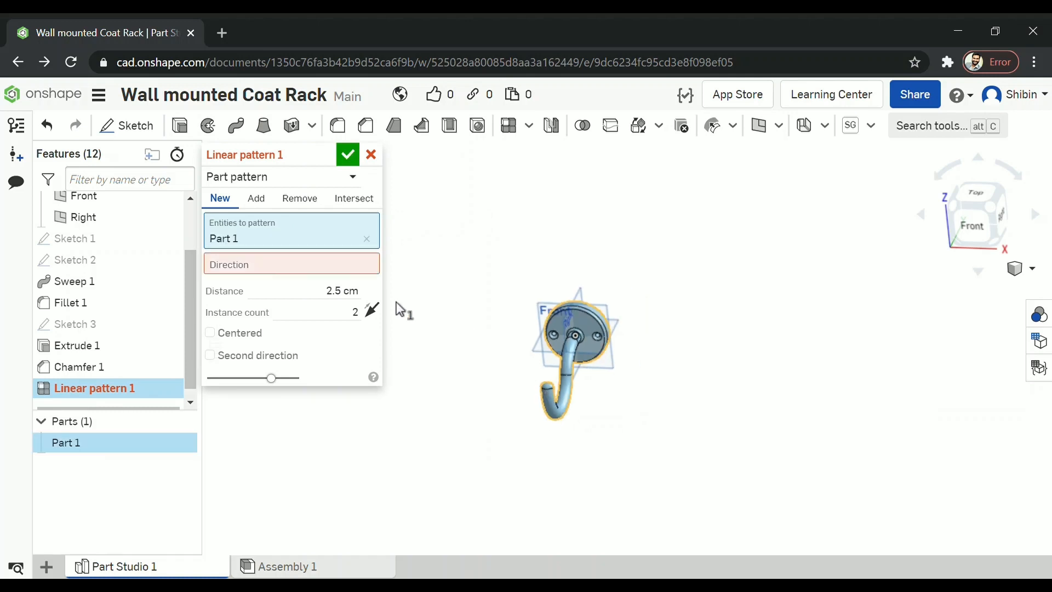
pyautogui.click(291, 264)
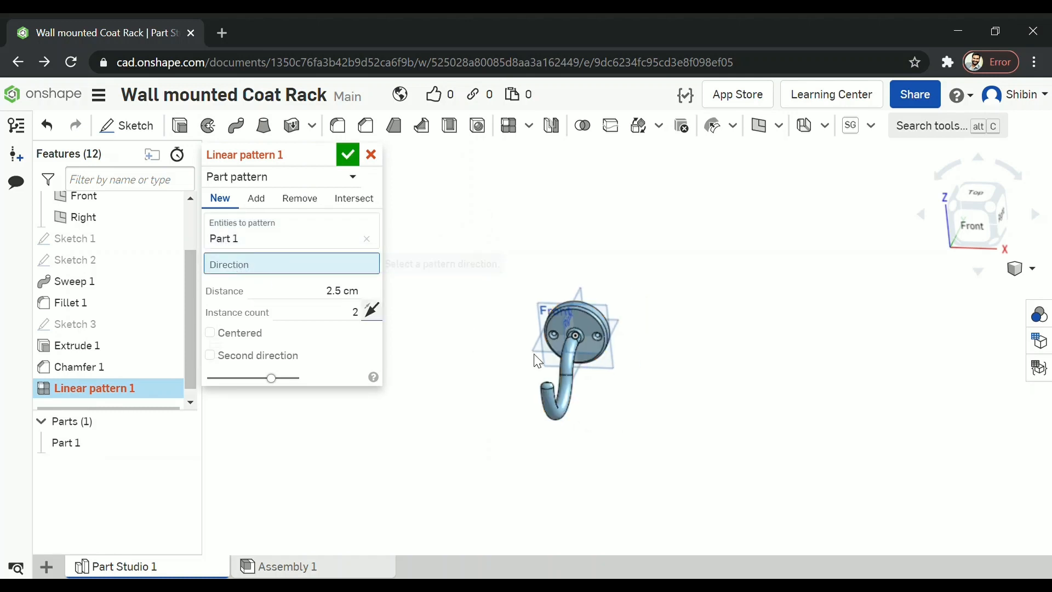
pyautogui.click(84, 217)
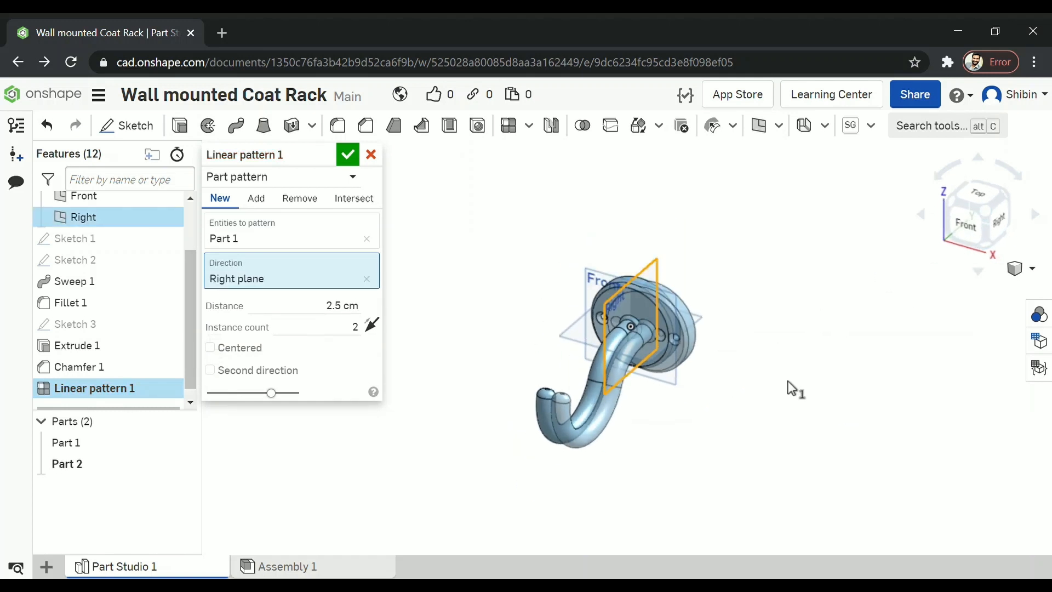
# Space the hook pattern 30 cm apart, tick Centered, and confirm five hooks
pyautogui.tripleClick(341, 306)
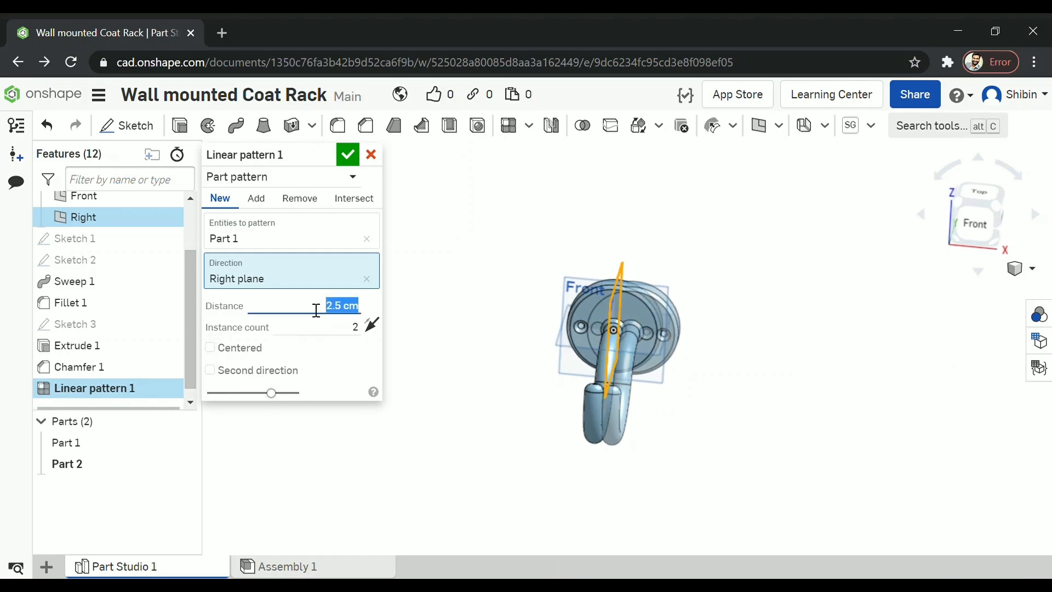
pyautogui.write('10 cm')
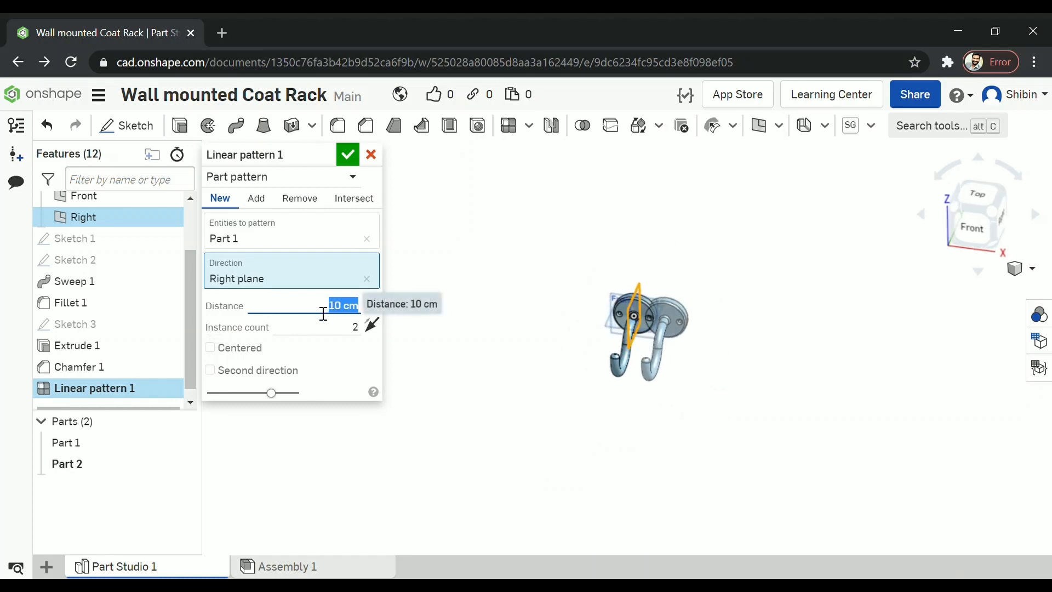
pyautogui.write('20 cm')
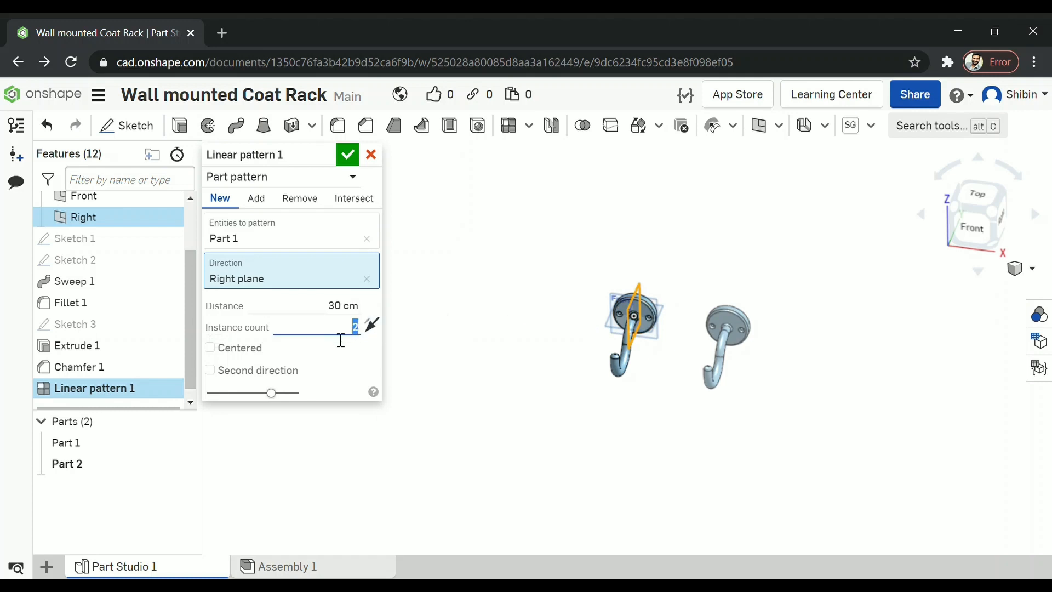
pyautogui.moveTo(343, 335)
pyautogui.write('3')
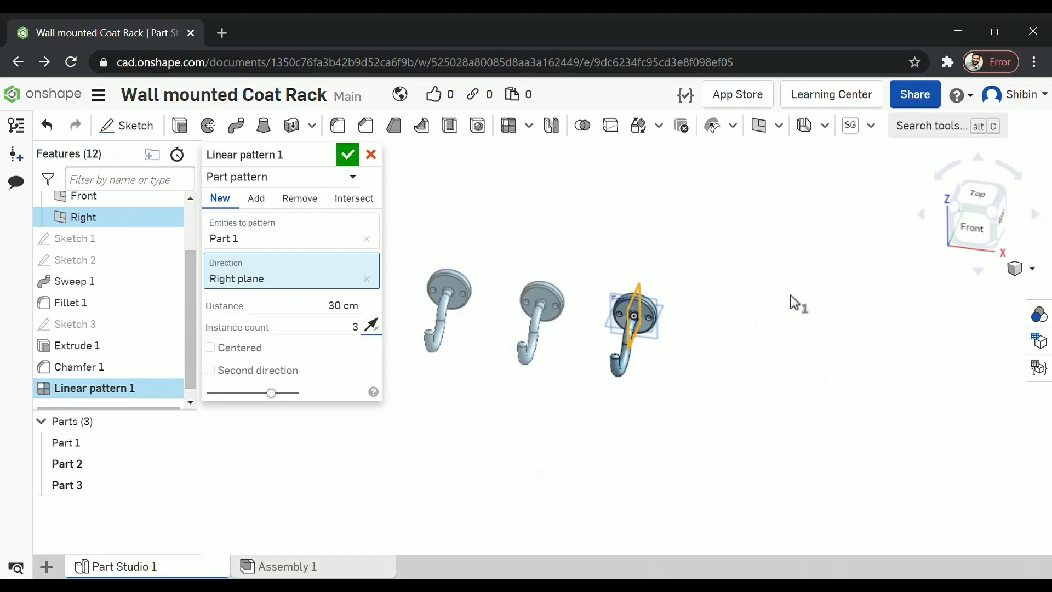
pyautogui.moveTo(353, 342)
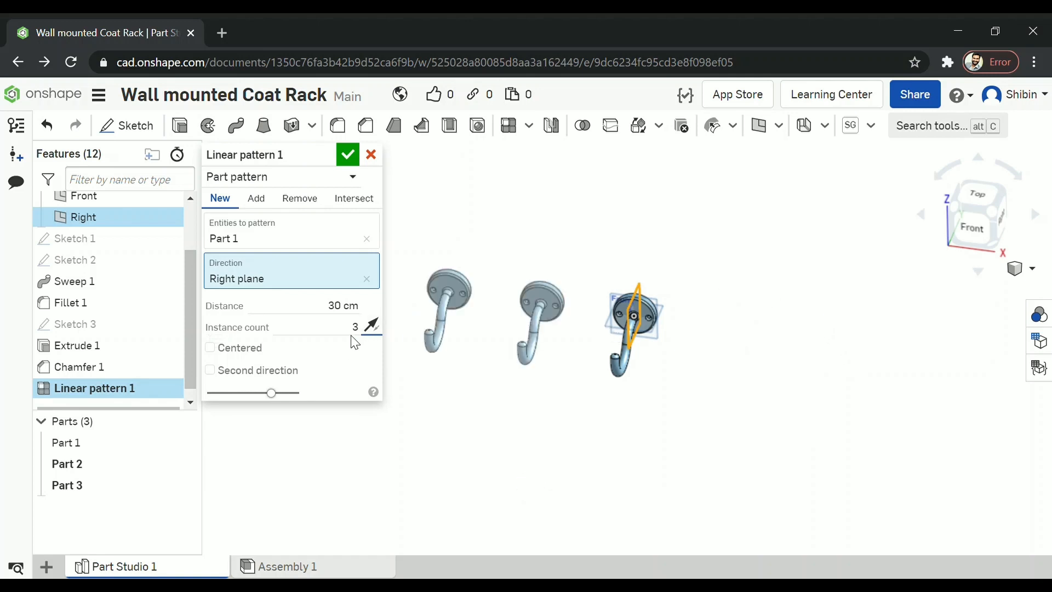
pyautogui.click(209, 347)
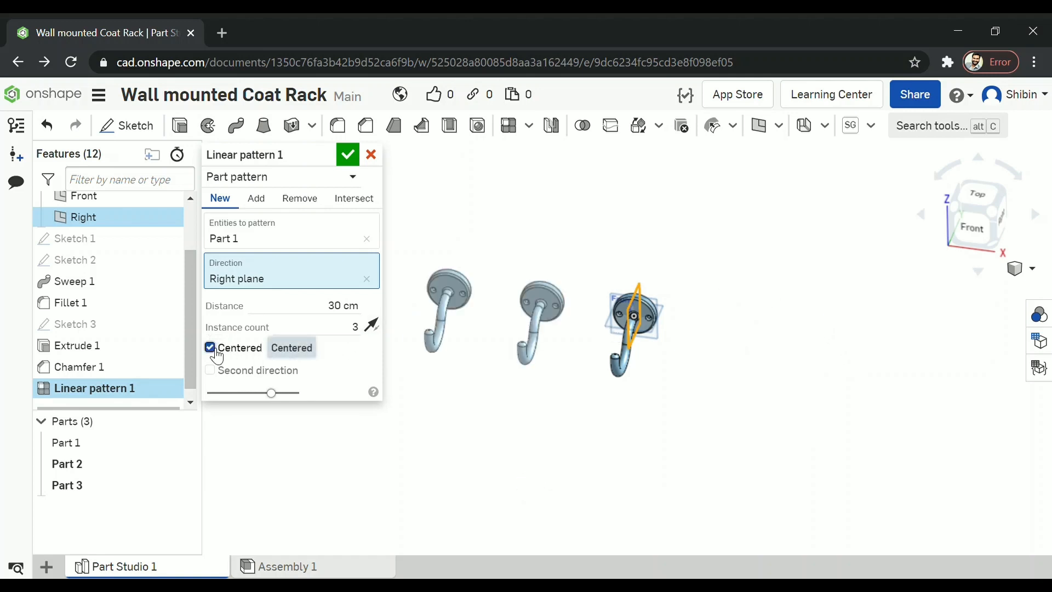
pyautogui.click(210, 347)
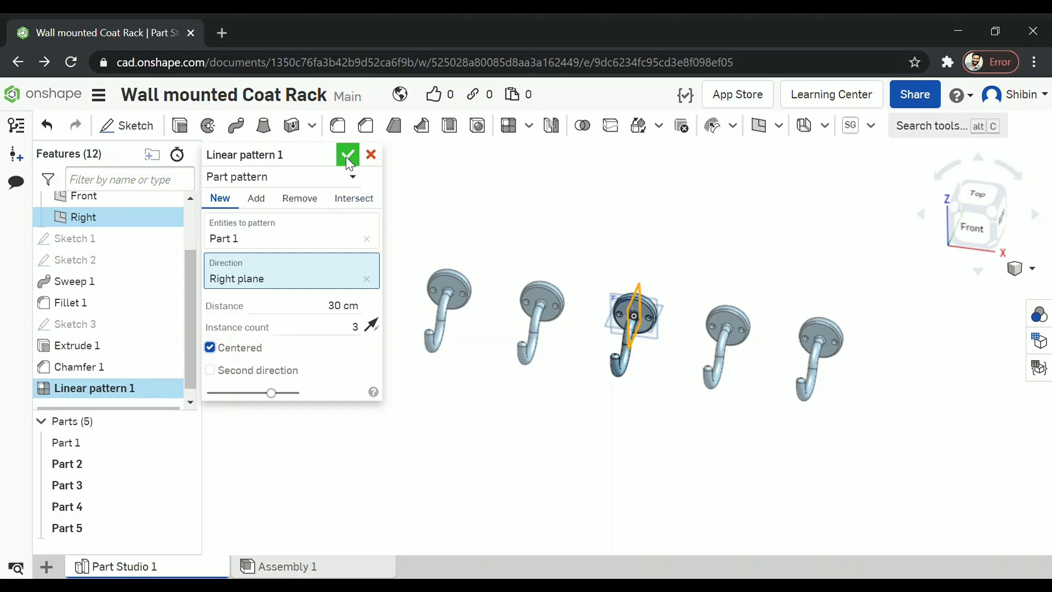
pyautogui.click(348, 154)
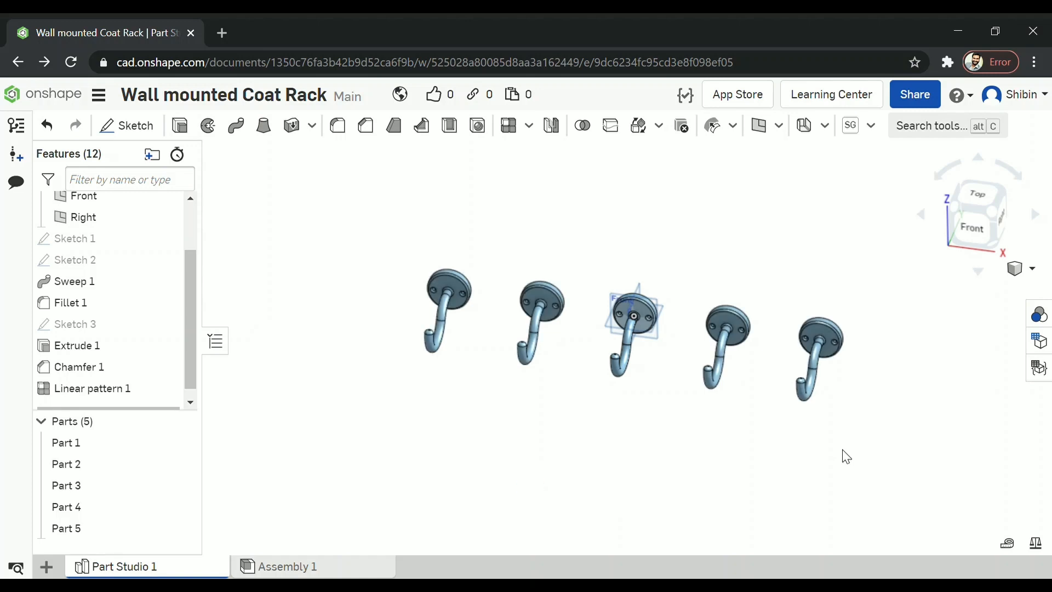
# Switch to Back view and start Sketch 4 on the middle plate's back face
pyautogui.click(978, 228)
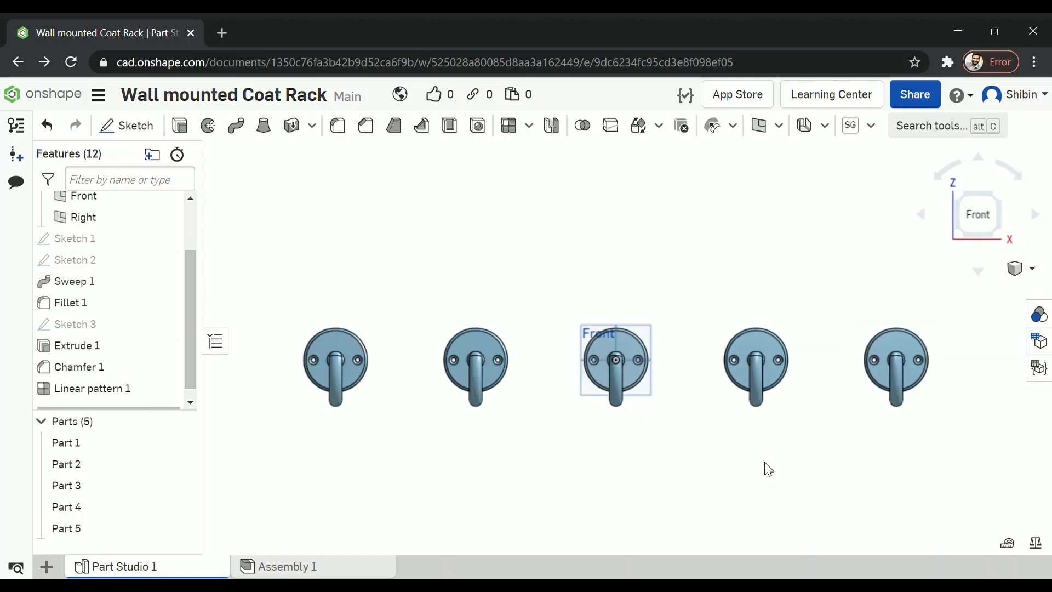
pyautogui.click(977, 214)
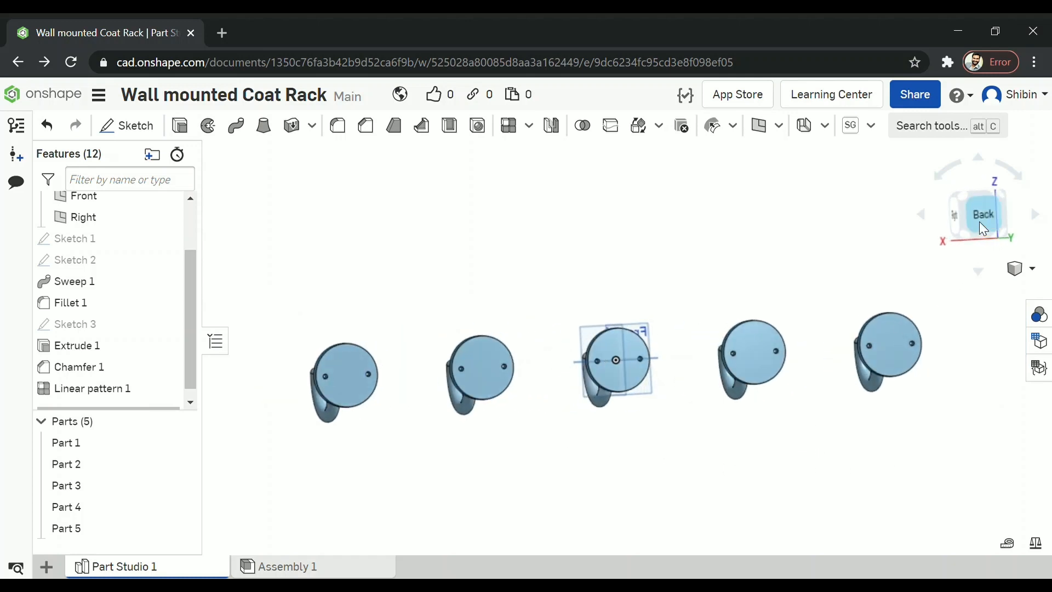
pyautogui.click(978, 214)
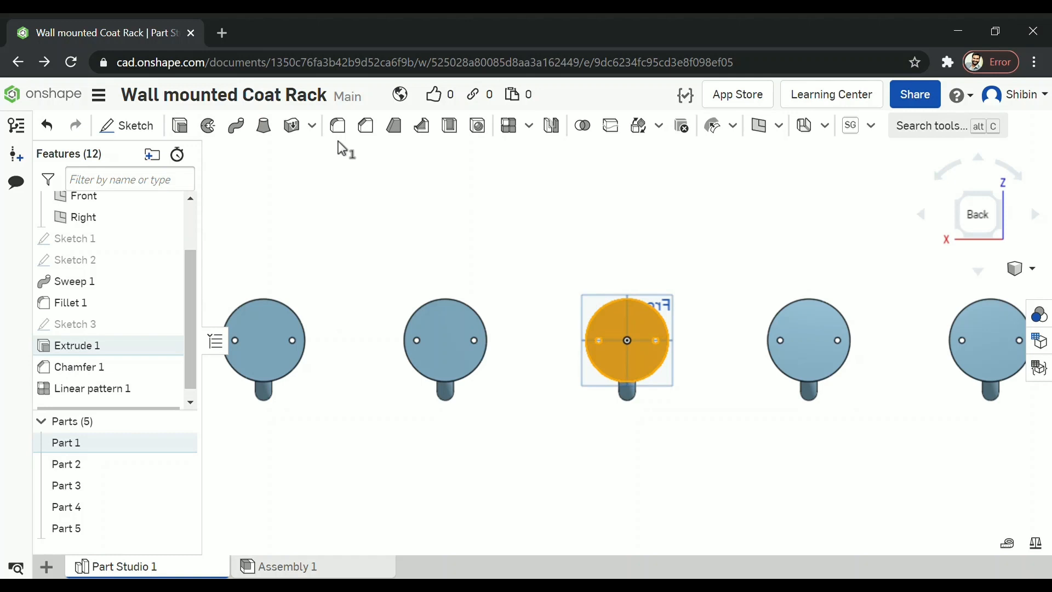
pyautogui.click(127, 126)
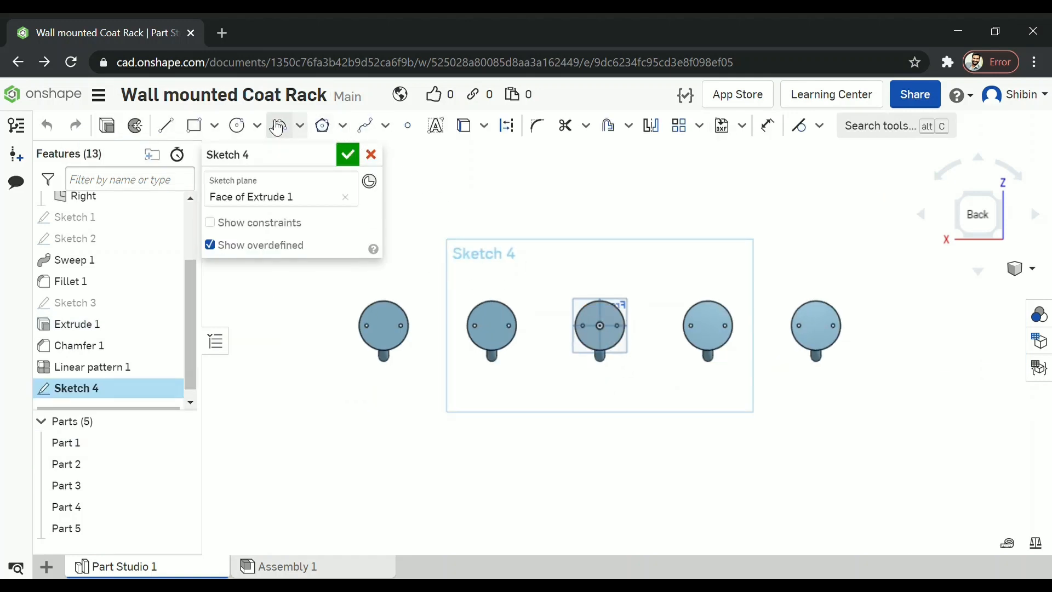
# Draw a centre-point rectangle backboard and a Ø2 screw hole mirrored across the middle hook's line
pyautogui.click(215, 125)
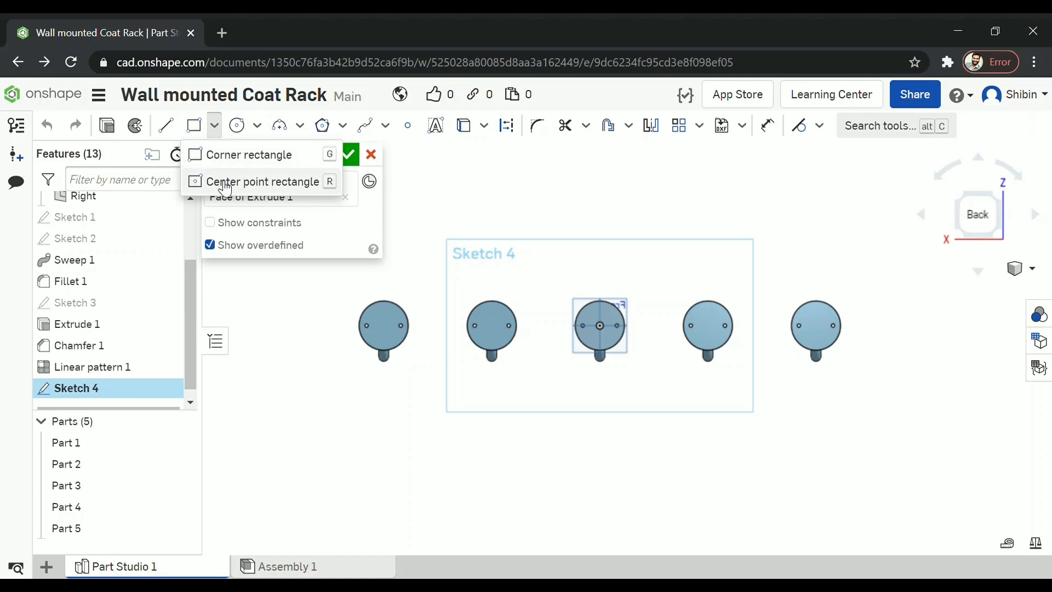
pyautogui.click(264, 181)
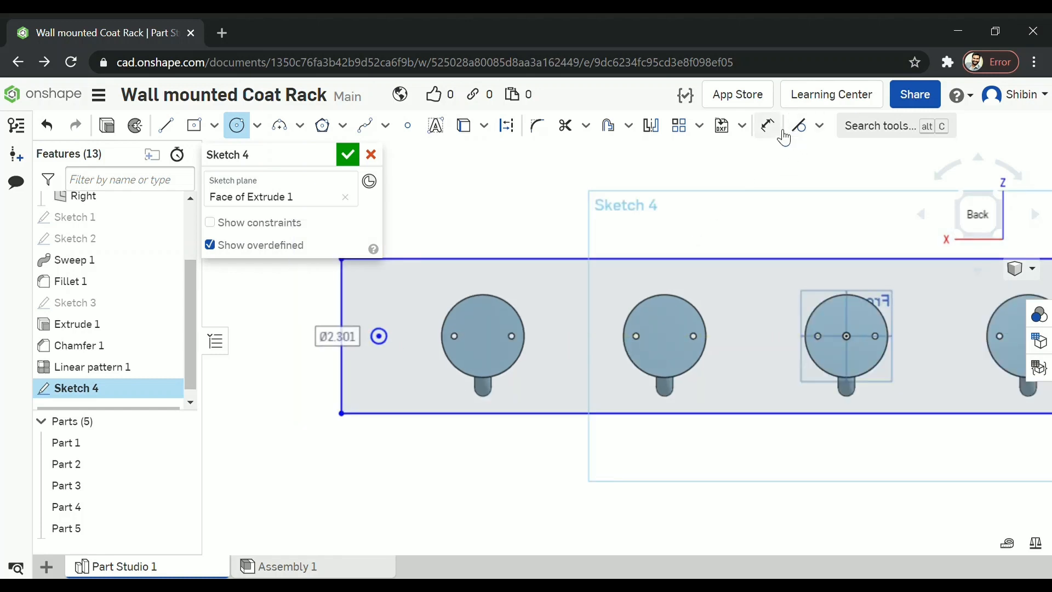
pyautogui.click(767, 125)
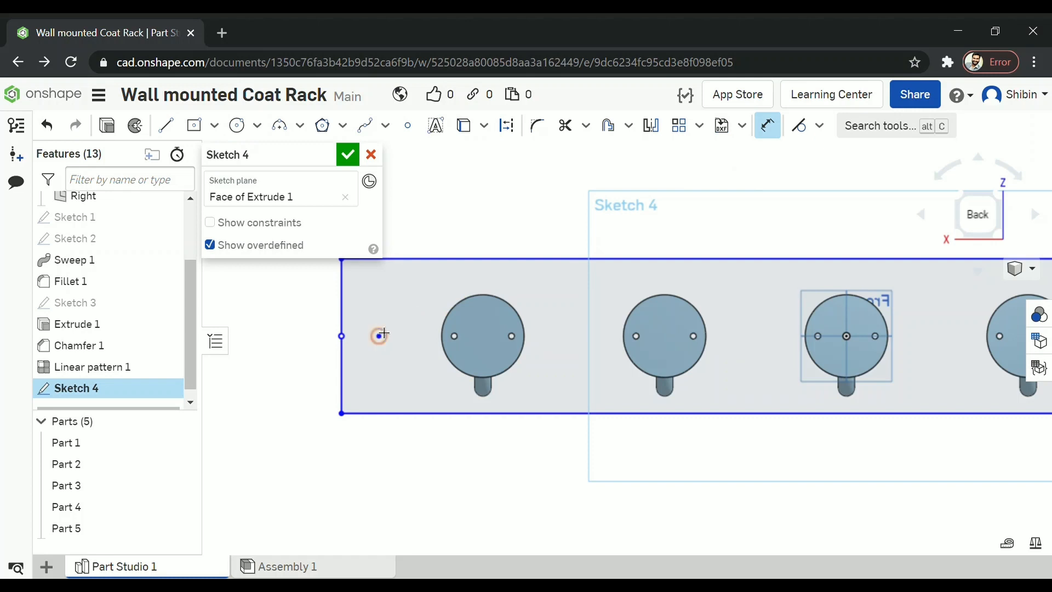
pyautogui.click(378, 336)
pyautogui.write('Ø2')
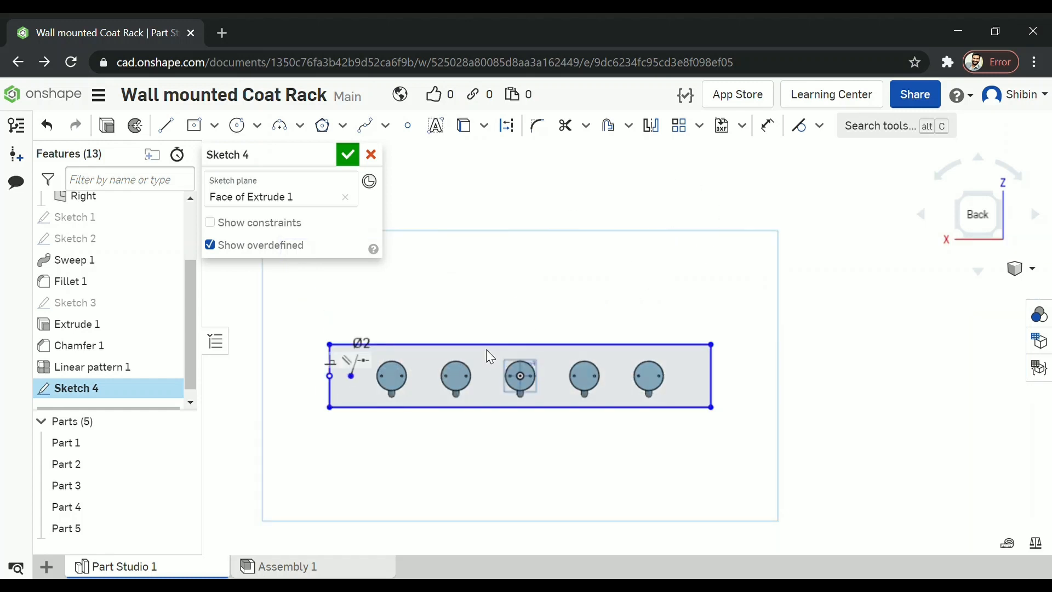
pyautogui.click(651, 125)
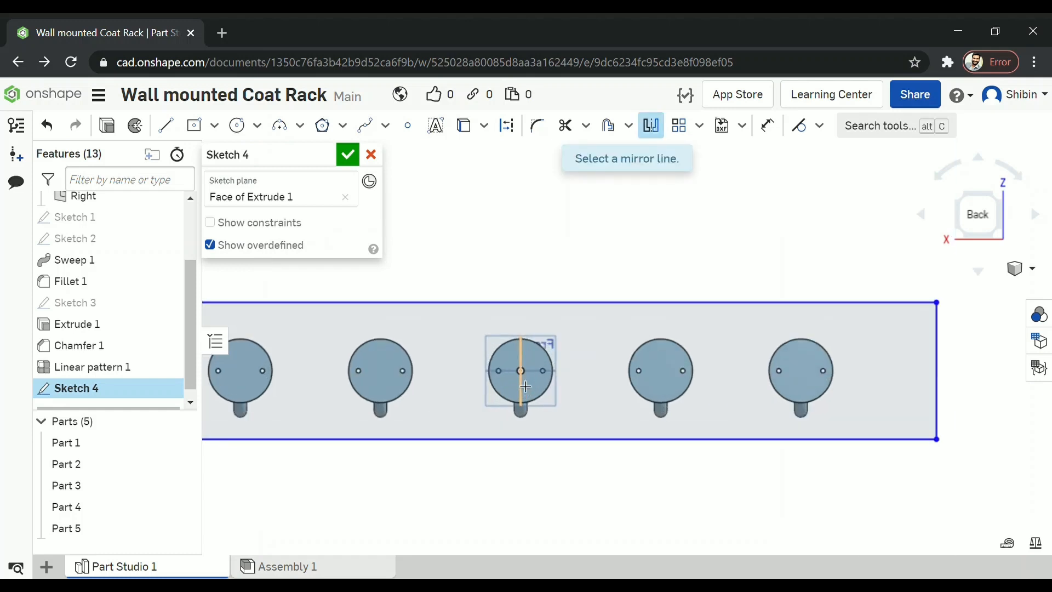
pyautogui.click(520, 373)
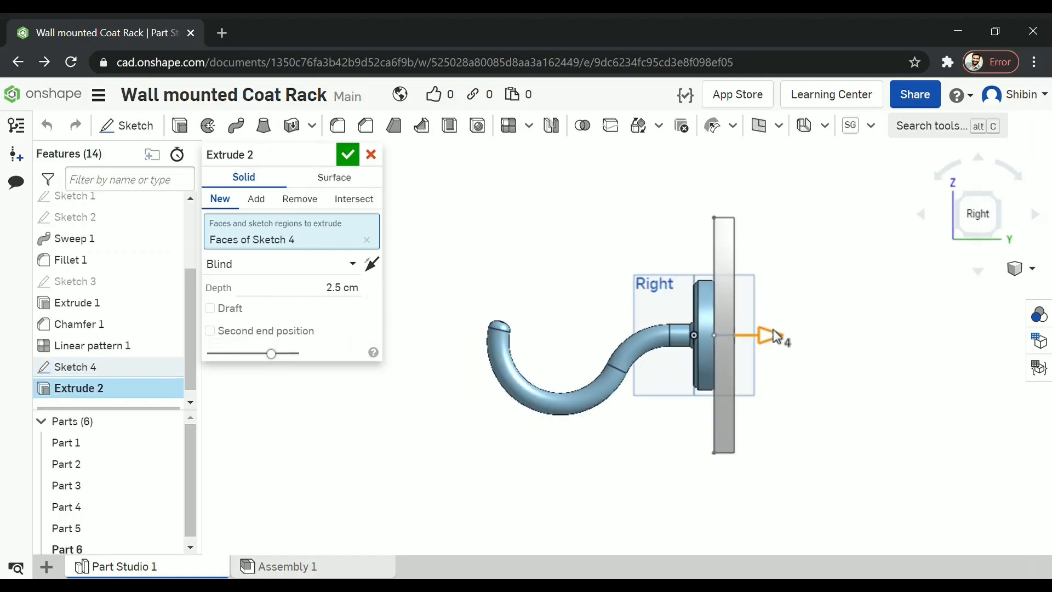
# Extrude Sketch 4 as a new 2.5 cm blind board, creating Part 6
pyautogui.click(348, 155)
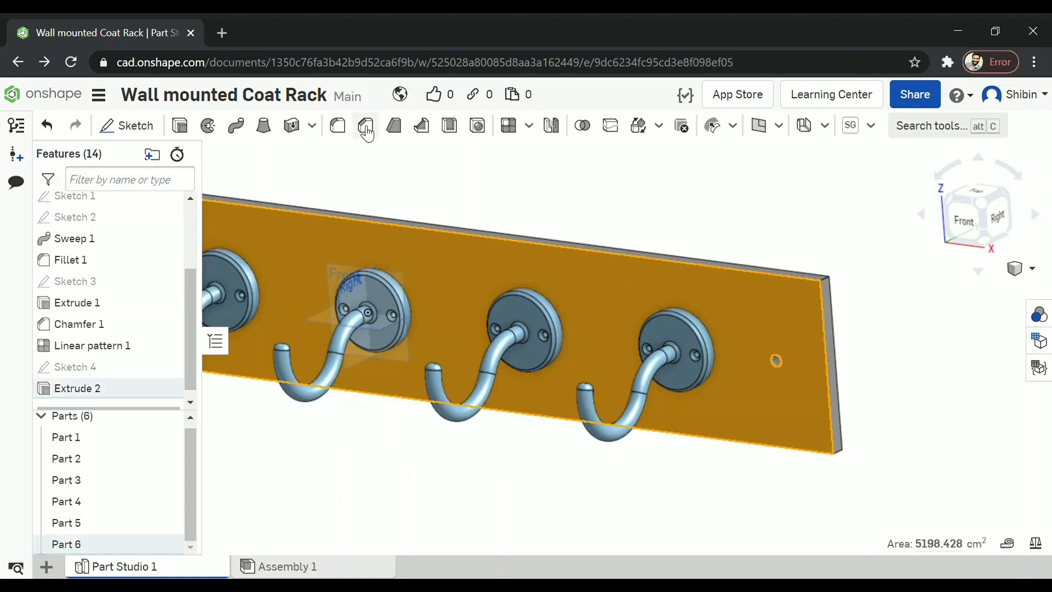
# Chamfer the backboard's front-face edges 0.5 cm and start Sketch 5 on that face
pyautogui.click(365, 126)
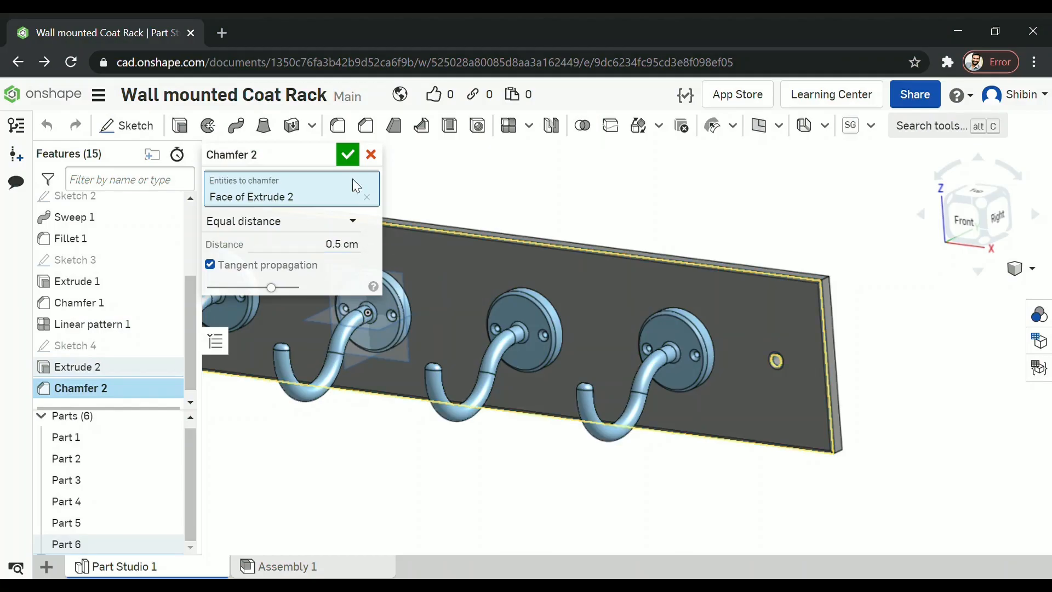
pyautogui.click(347, 155)
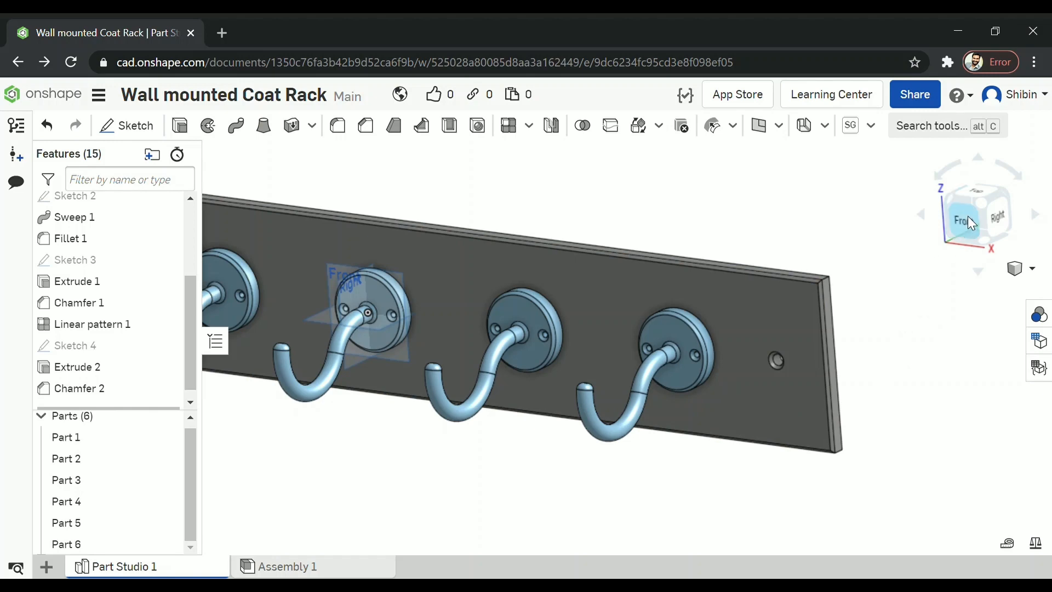
pyautogui.click(961, 218)
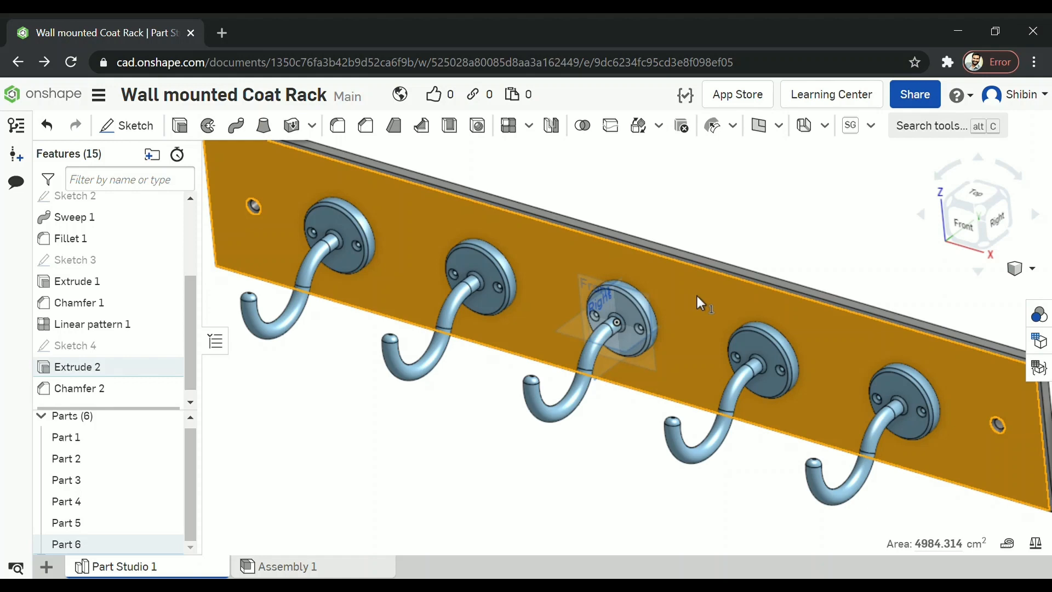
pyautogui.click(127, 126)
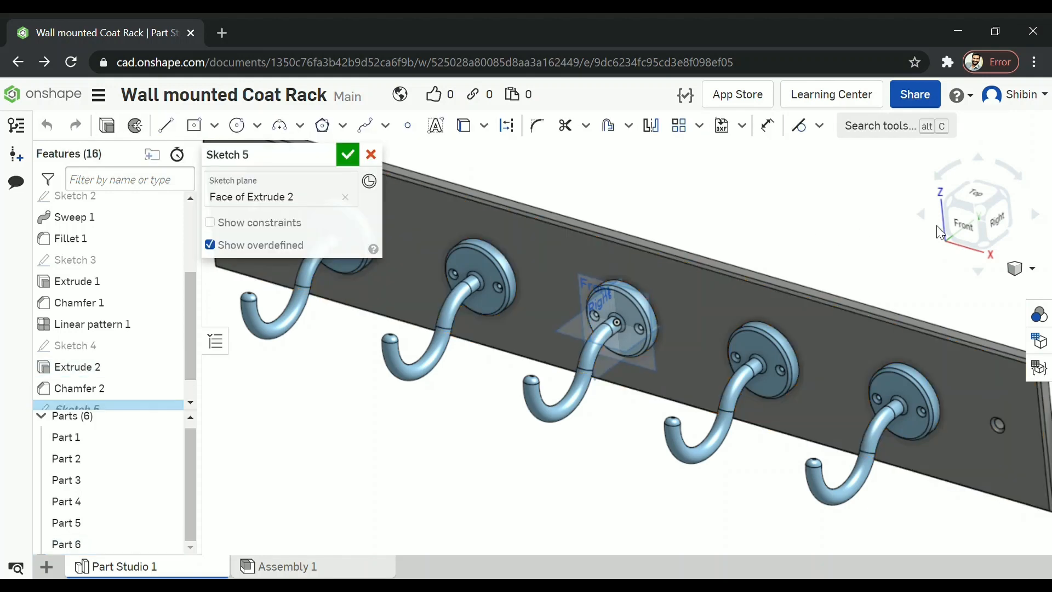
# View the backboard from Front and draw the curved elephant-ear spline beside the middle plate
pyautogui.click(964, 224)
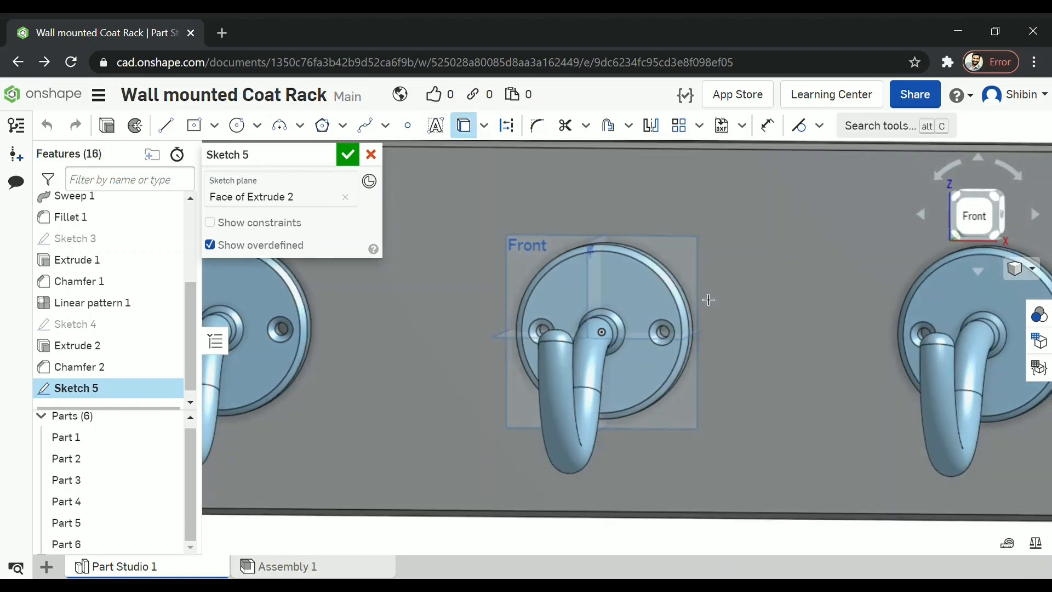
pyautogui.scroll(3)
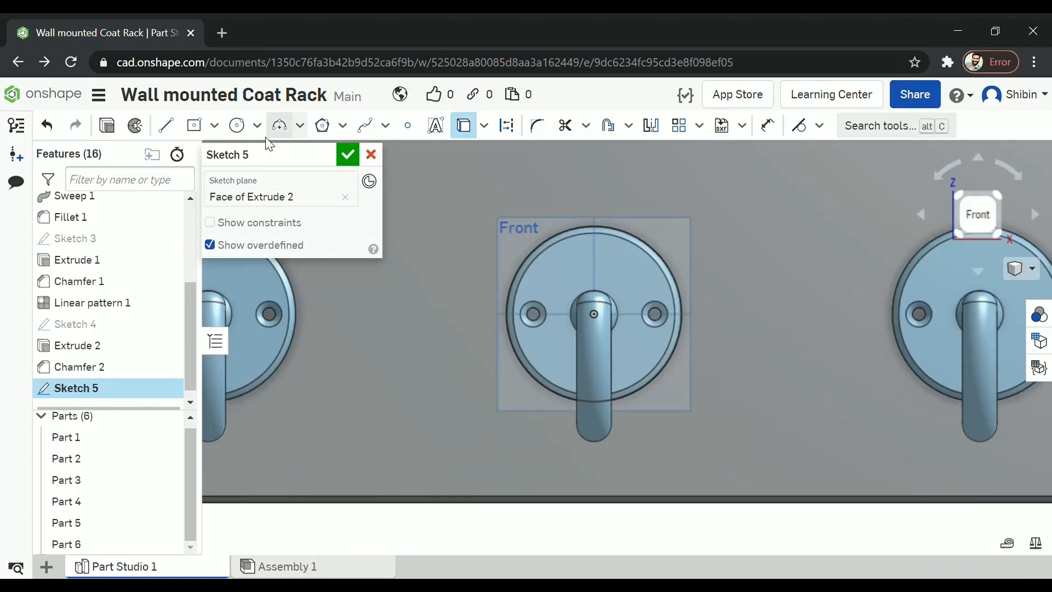
pyautogui.click(364, 125)
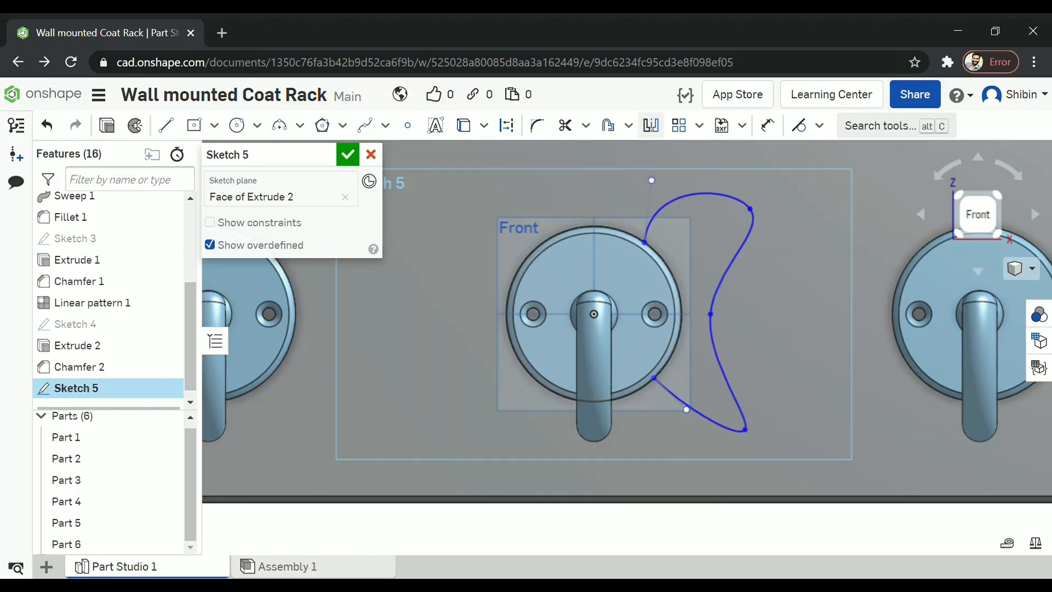
# Mirror the ear spline across the middle hook's vertical construction line
pyautogui.click(651, 125)
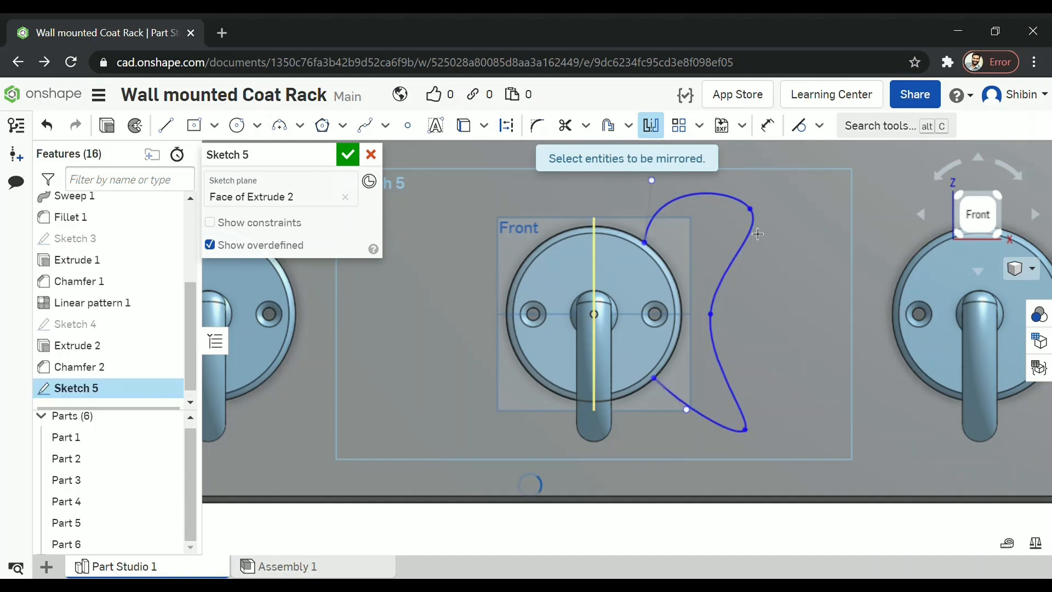
pyautogui.moveTo(748, 453)
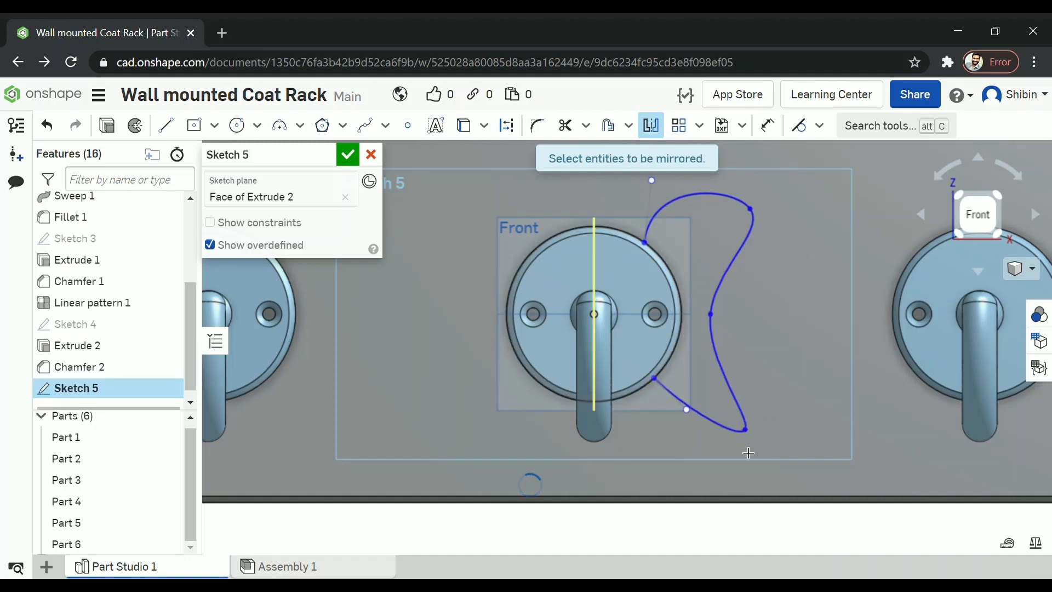
pyautogui.click(568, 125)
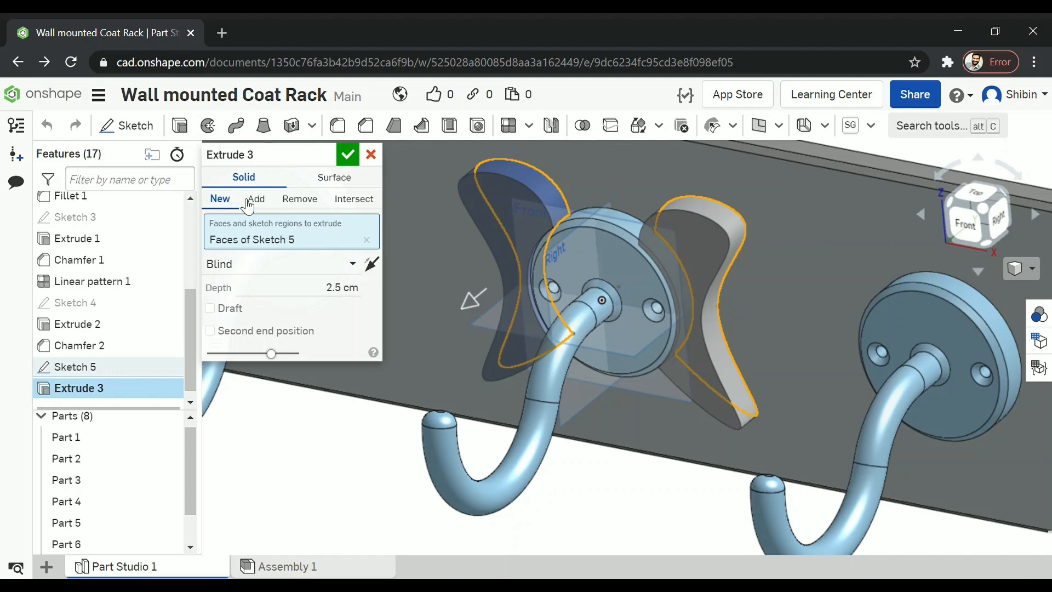
pyautogui.moveTo(281, 204)
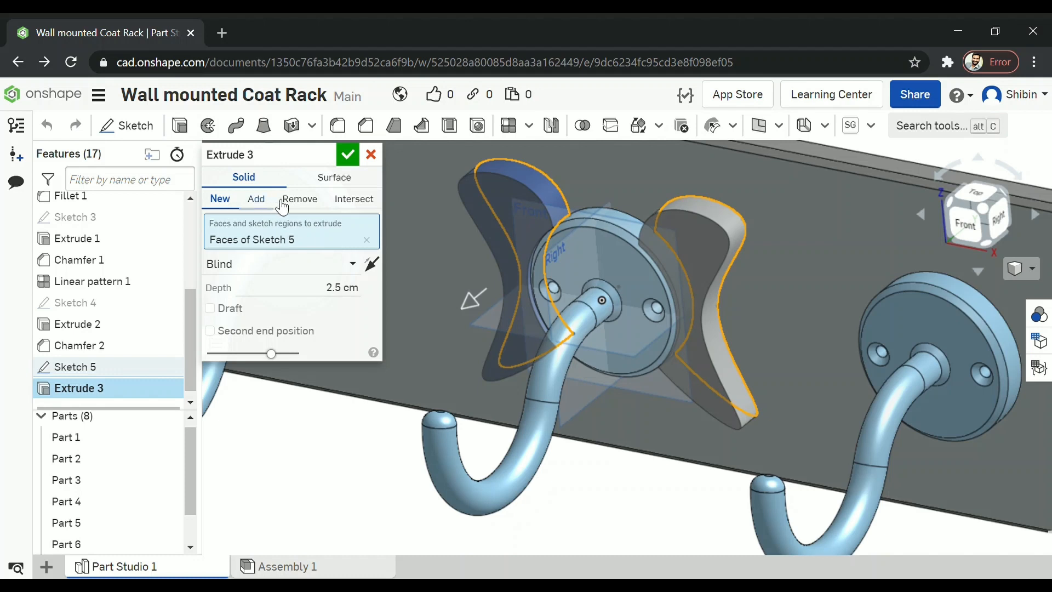
# Extrude both ears 1 cm with Add, merging them into Part 1
pyautogui.click(256, 198)
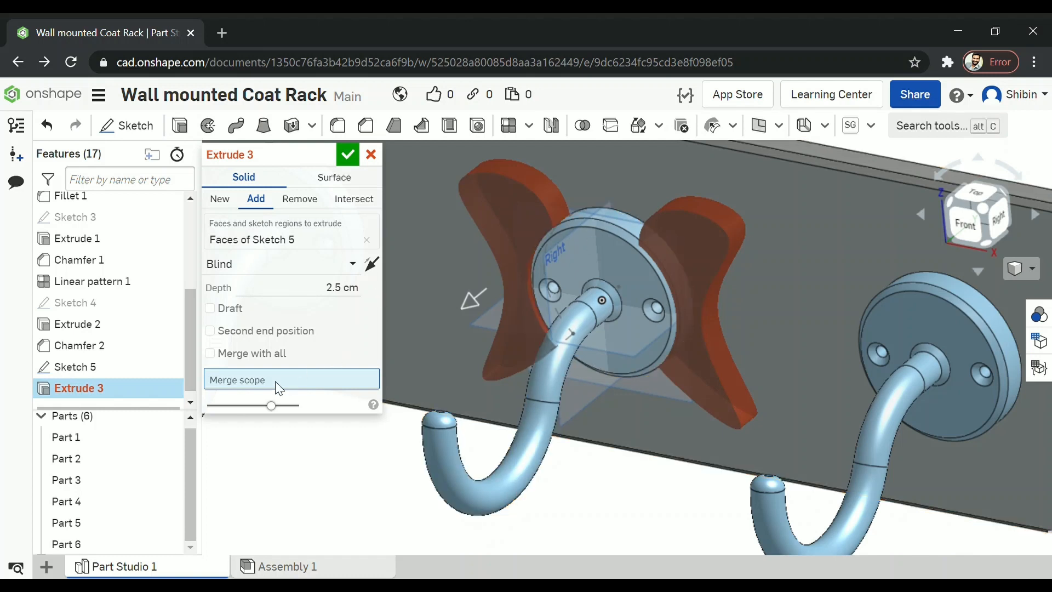
pyautogui.moveTo(495, 297)
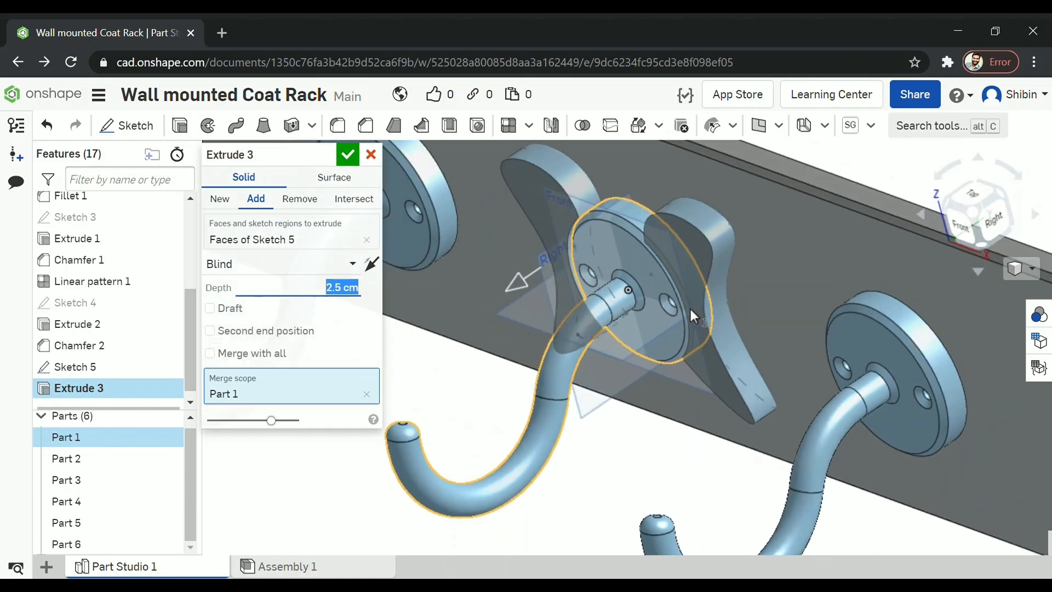
pyautogui.click(305, 288)
pyautogui.write('1')
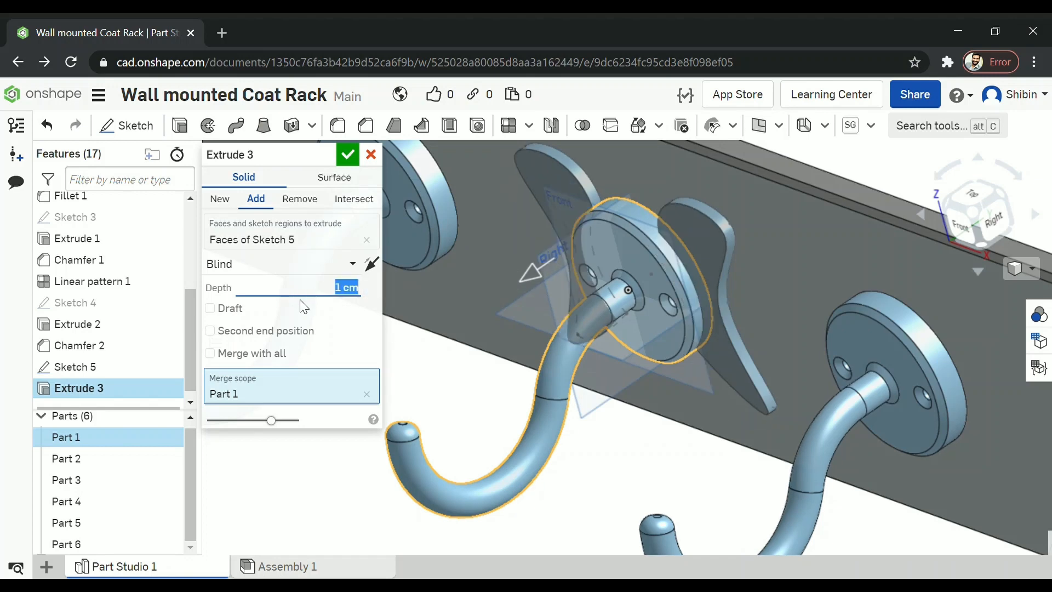
pyautogui.click(348, 155)
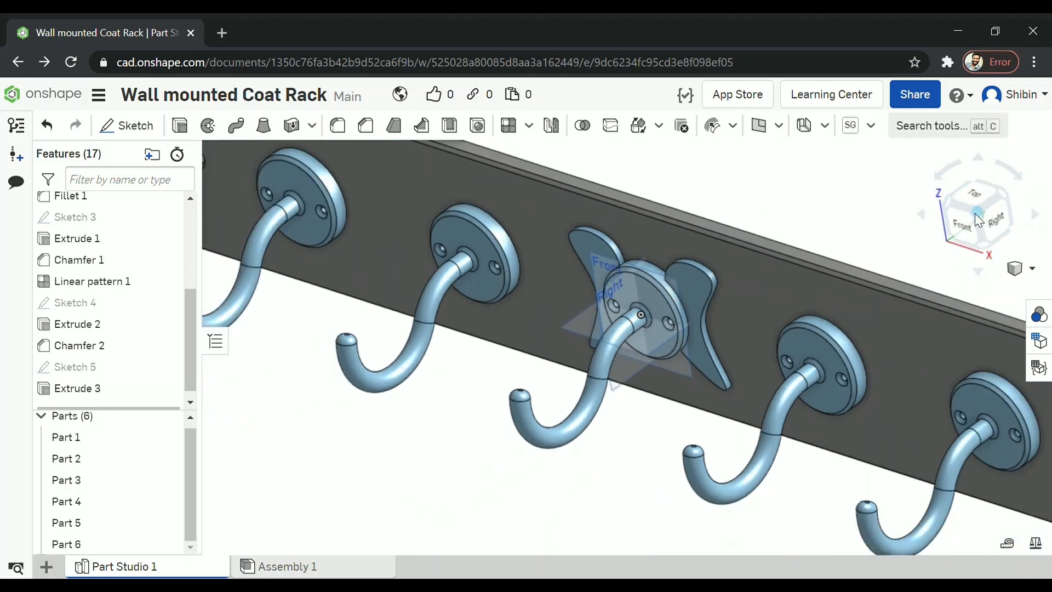
# Rotate the view around the rack to inspect the ears on all five hooks
pyautogui.click(977, 209)
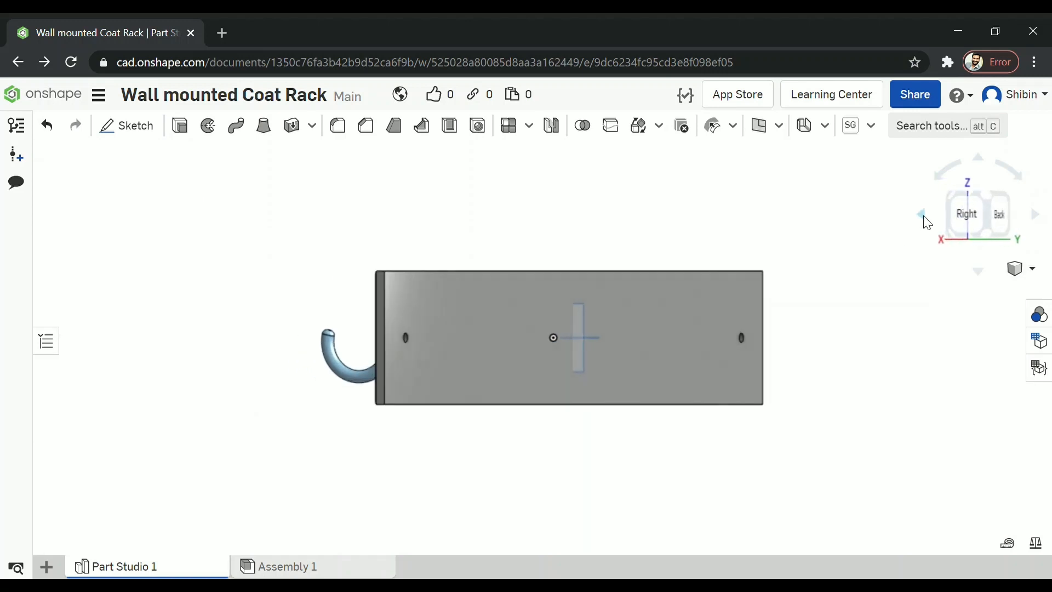
pyautogui.click(923, 213)
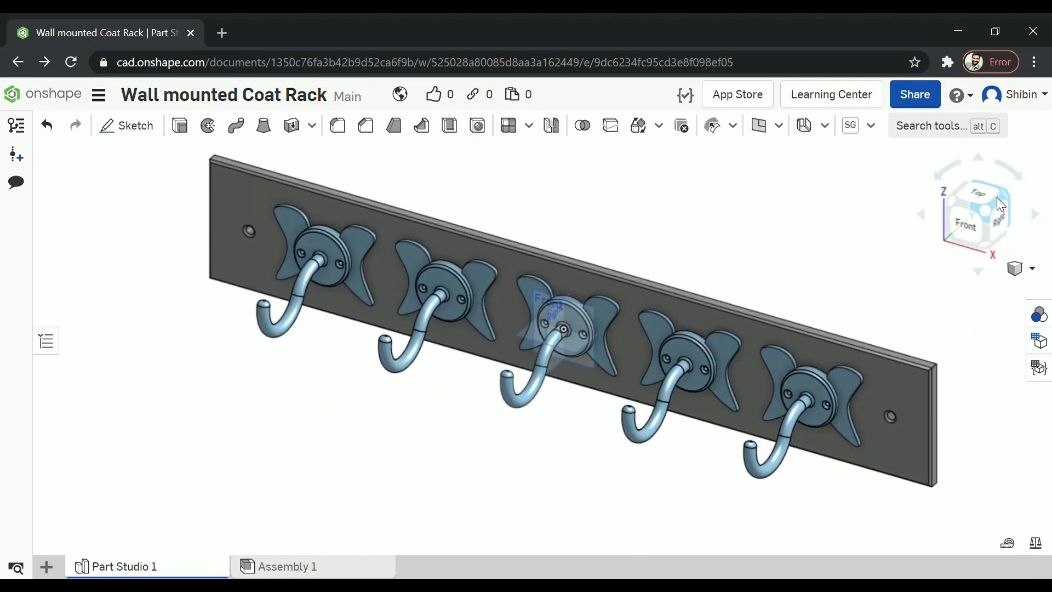
pyautogui.click(1032, 269)
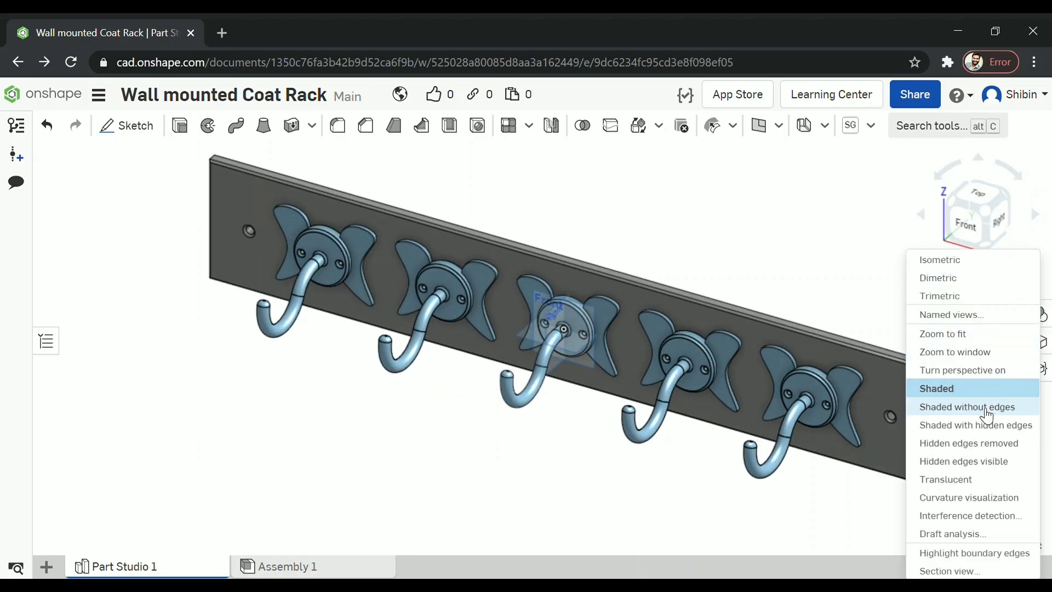
# Display the rack as Shaded without edges and toggle the feature list
pyautogui.click(967, 407)
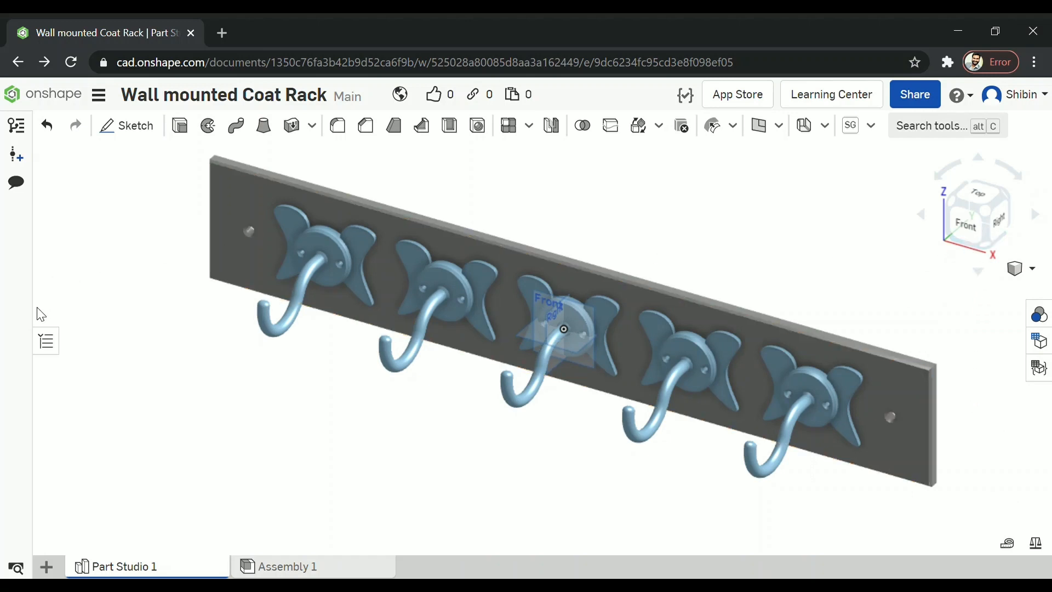
pyautogui.click(16, 126)
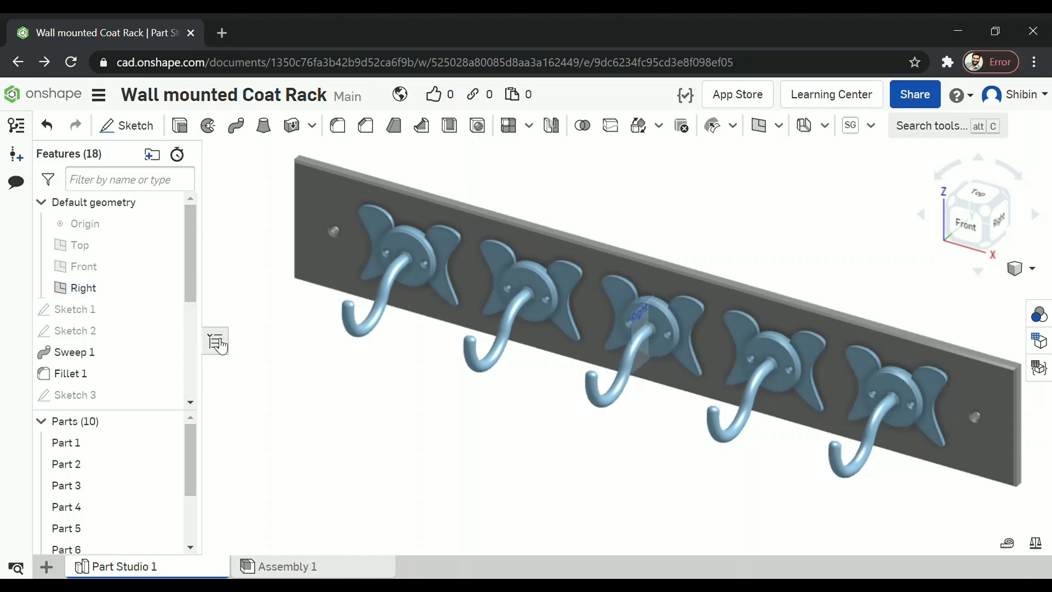
pyautogui.click(965, 227)
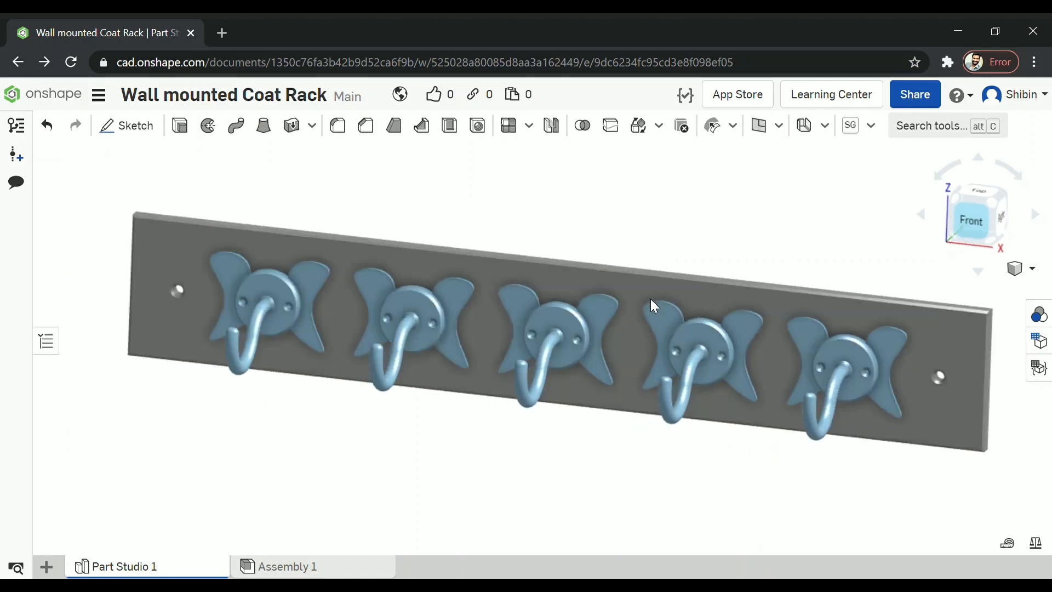
# Face the rack from the Front and open Assembly 1 showing the red T-shirt
pyautogui.click(971, 220)
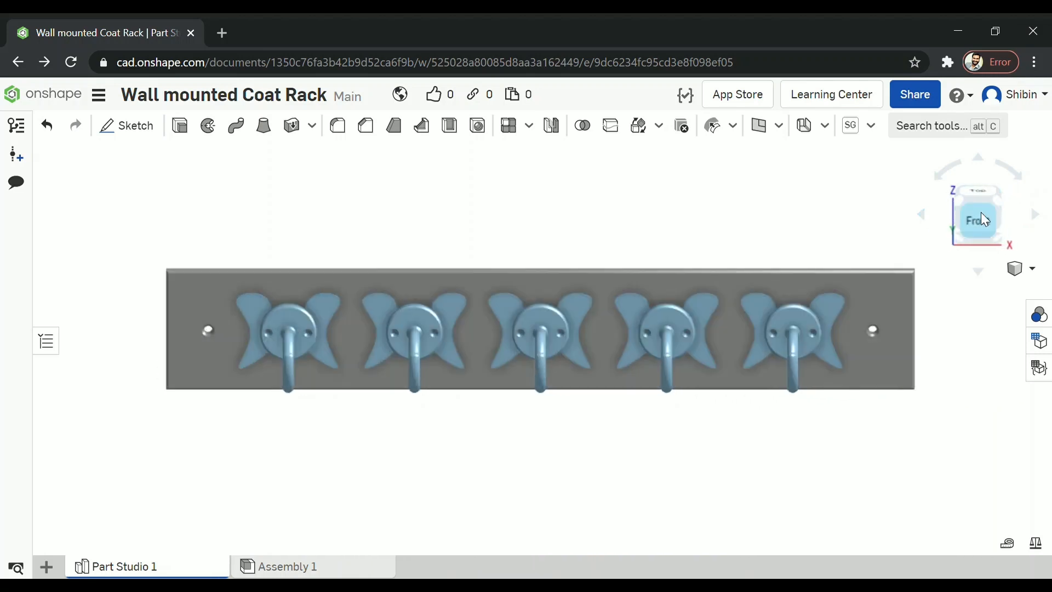
pyautogui.click(978, 214)
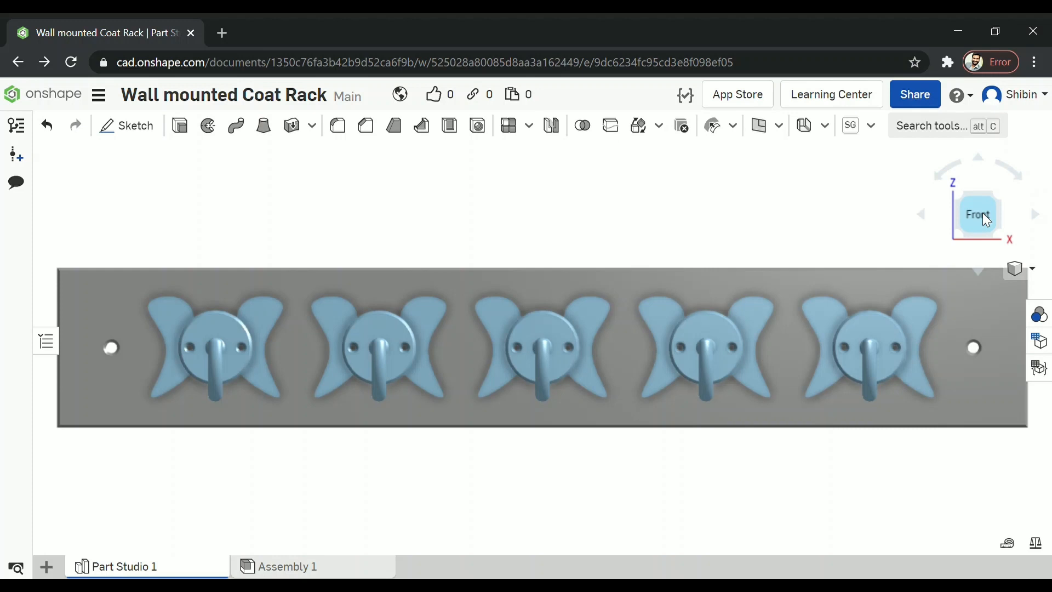
pyautogui.moveTo(980, 127)
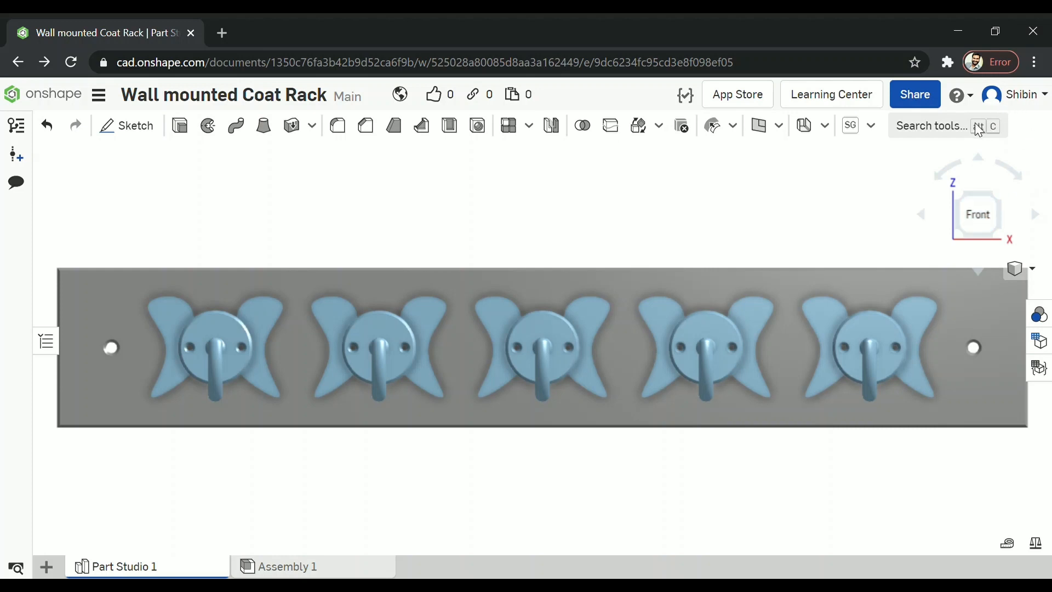
pyautogui.click(454, 567)
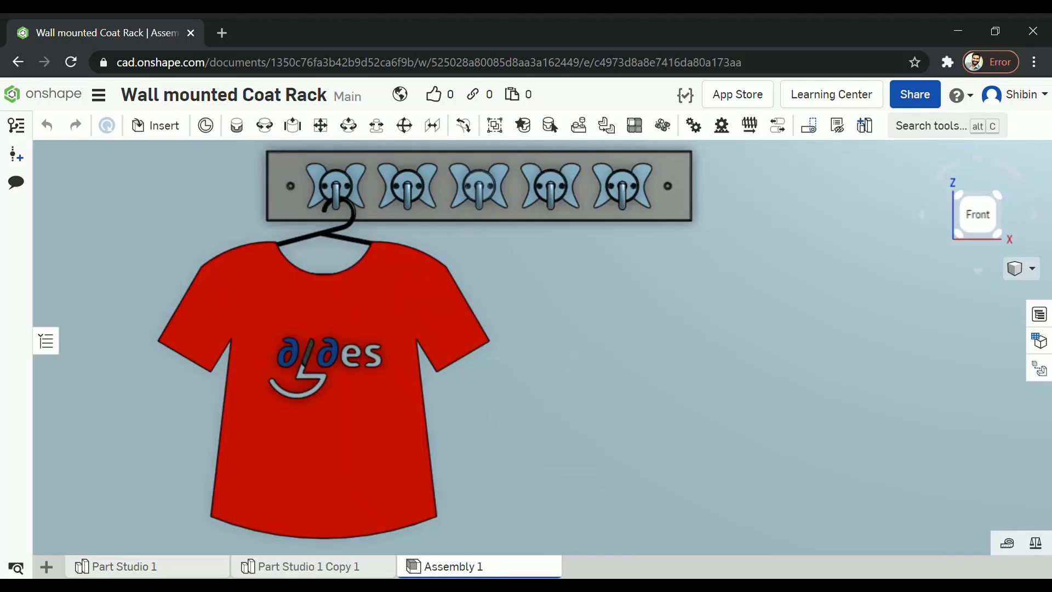